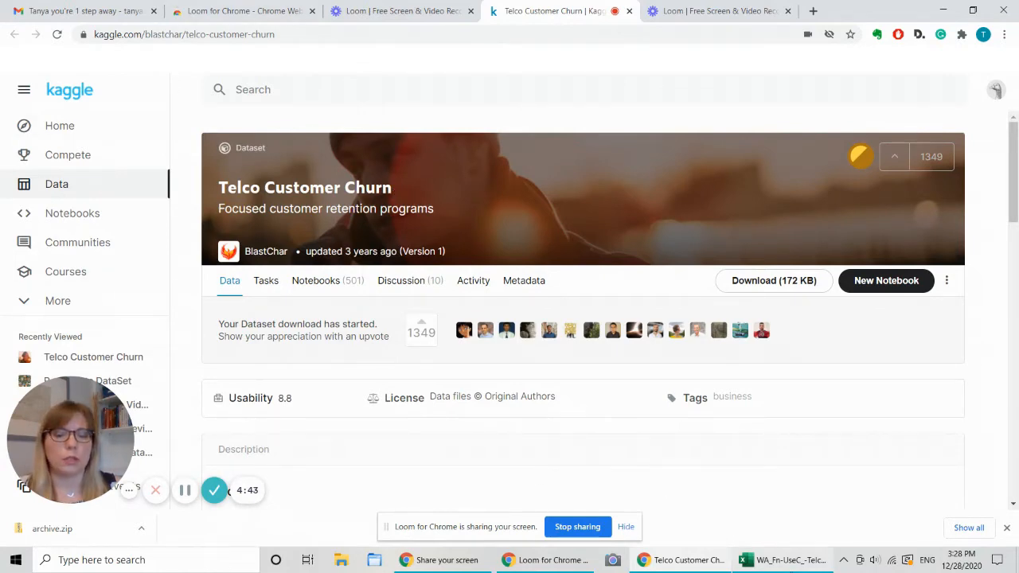
# Open the downloaded Telco Customer Churn archive so its CSV loads in Excel
pyautogui.click(749, 559)
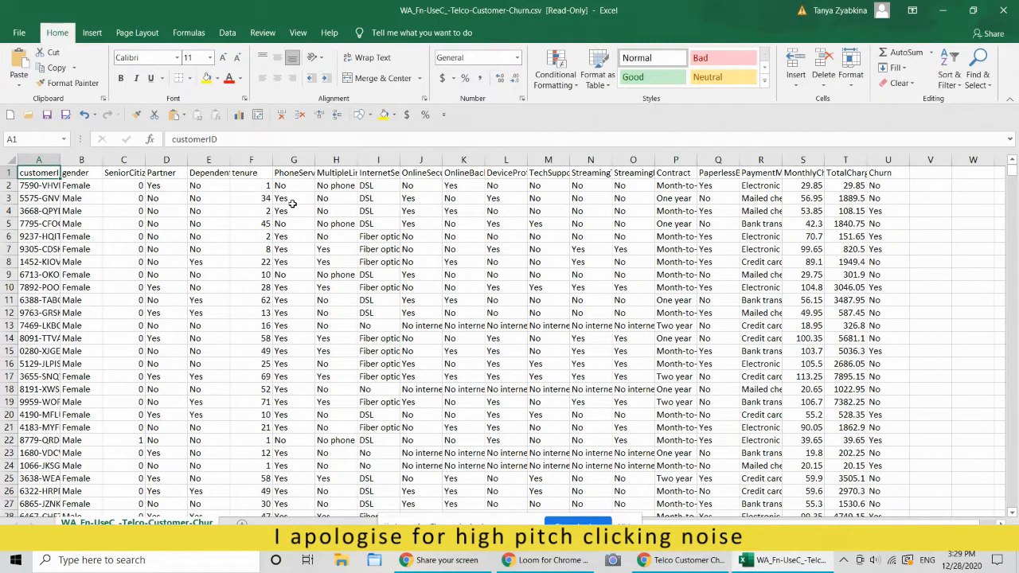
pyautogui.click(80, 172)
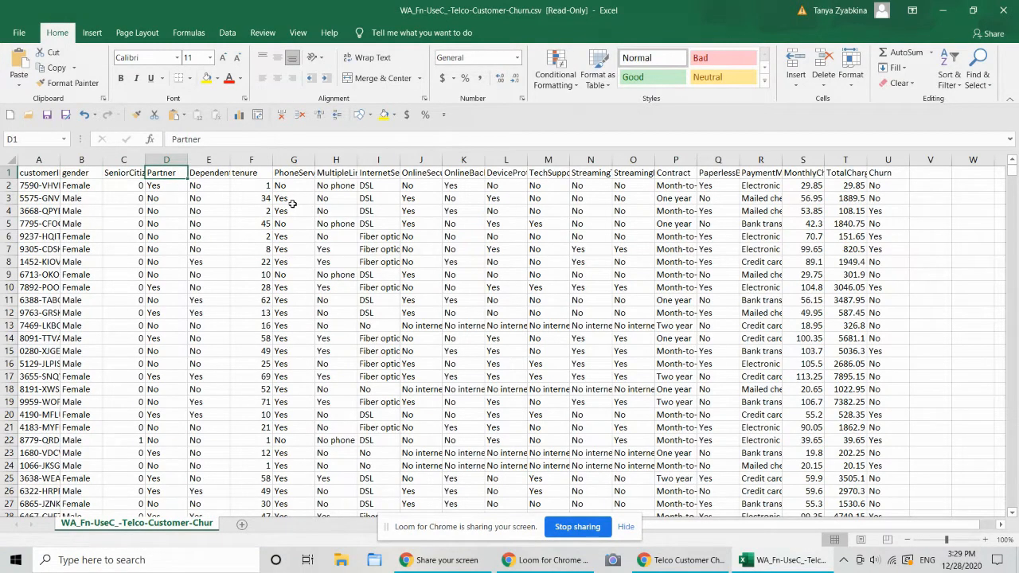
pyautogui.click(251, 173)
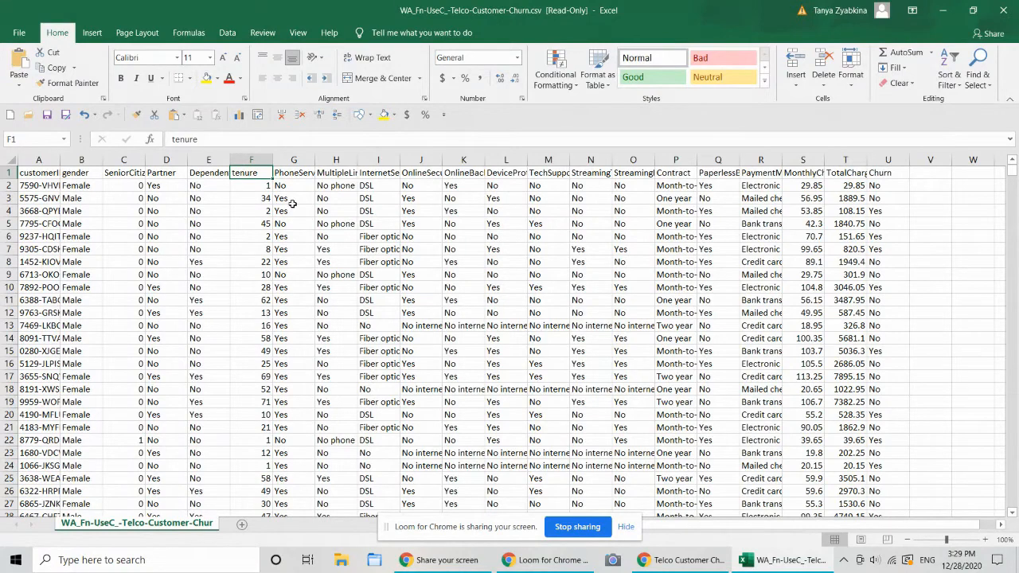
pyautogui.click(378, 172)
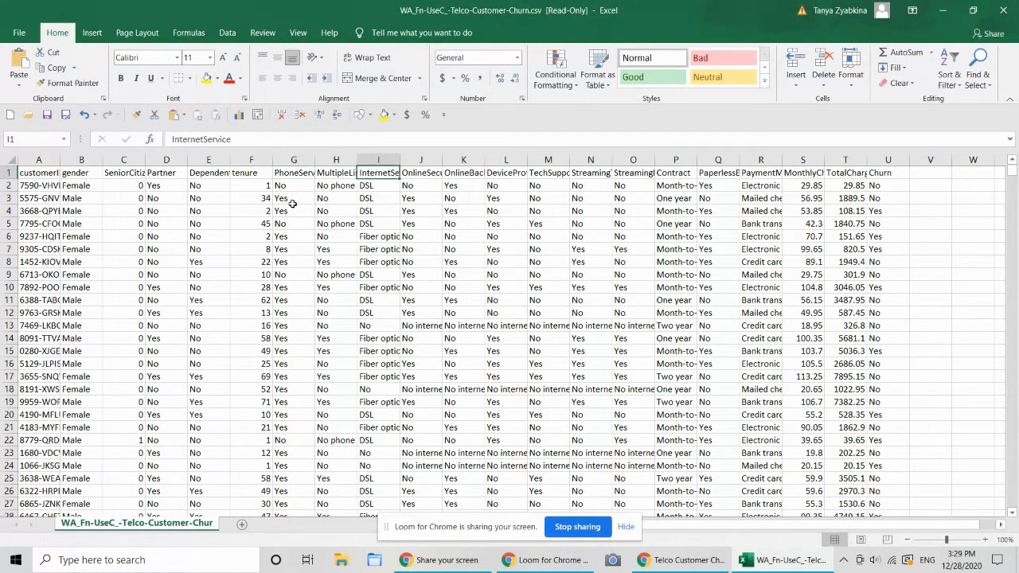
pyautogui.click(463, 172)
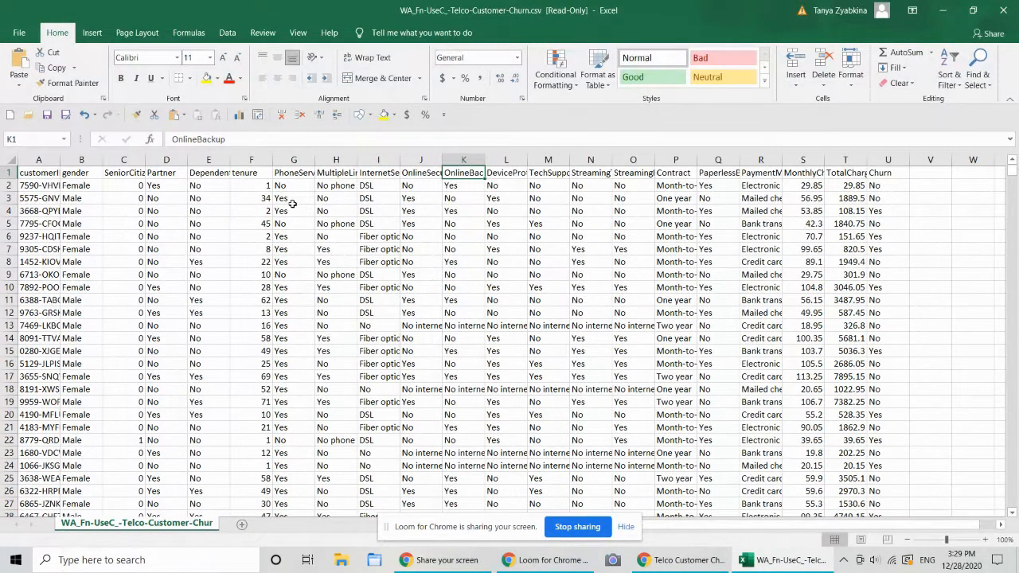
pyautogui.click(548, 173)
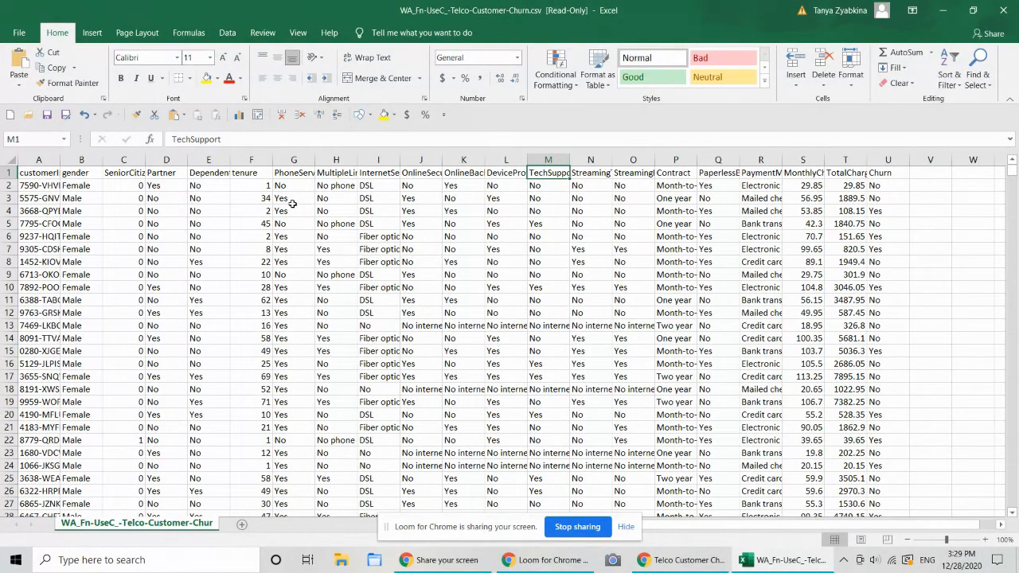
pyautogui.click(633, 173)
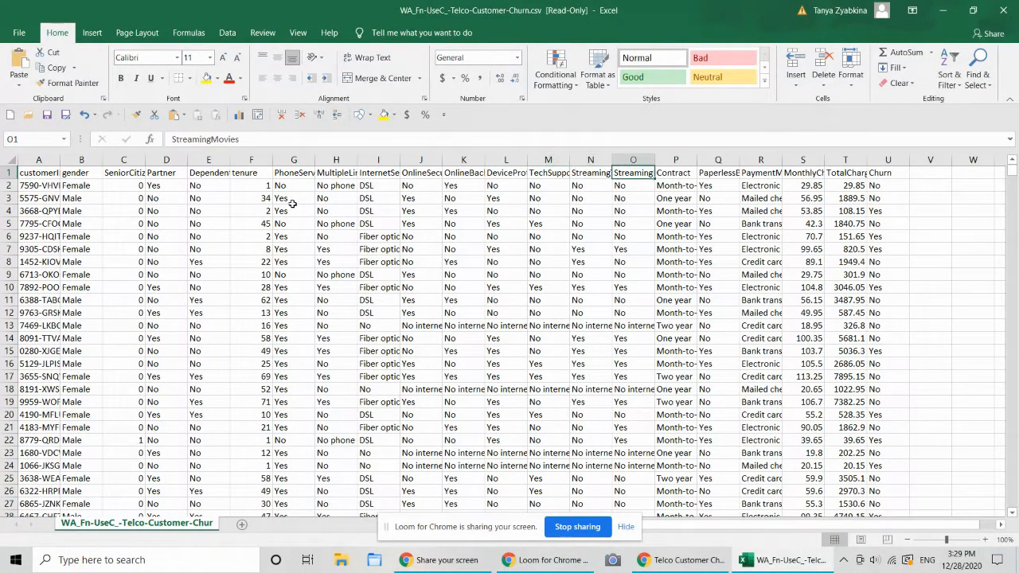
pyautogui.click(761, 173)
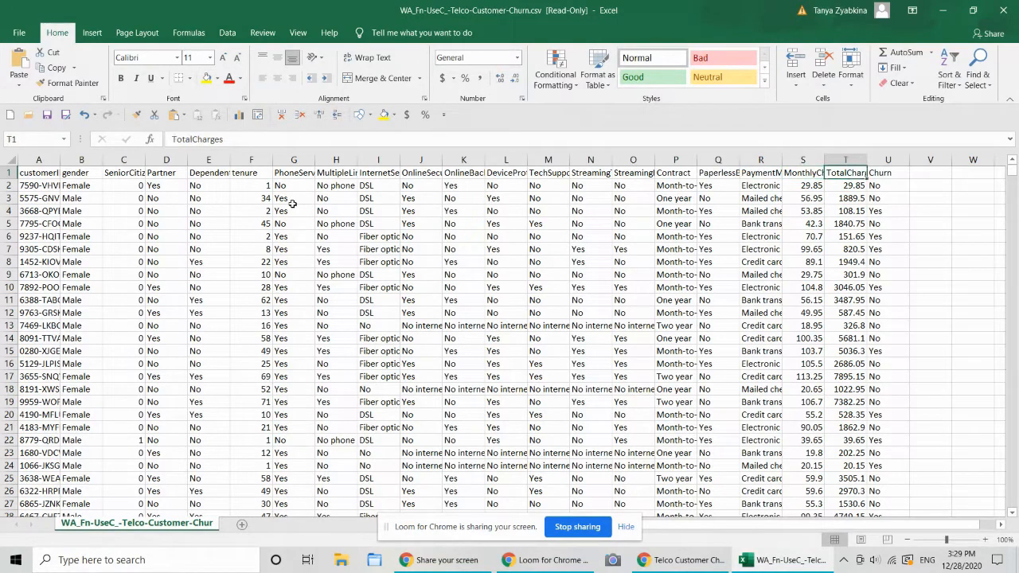
pyautogui.click(888, 173)
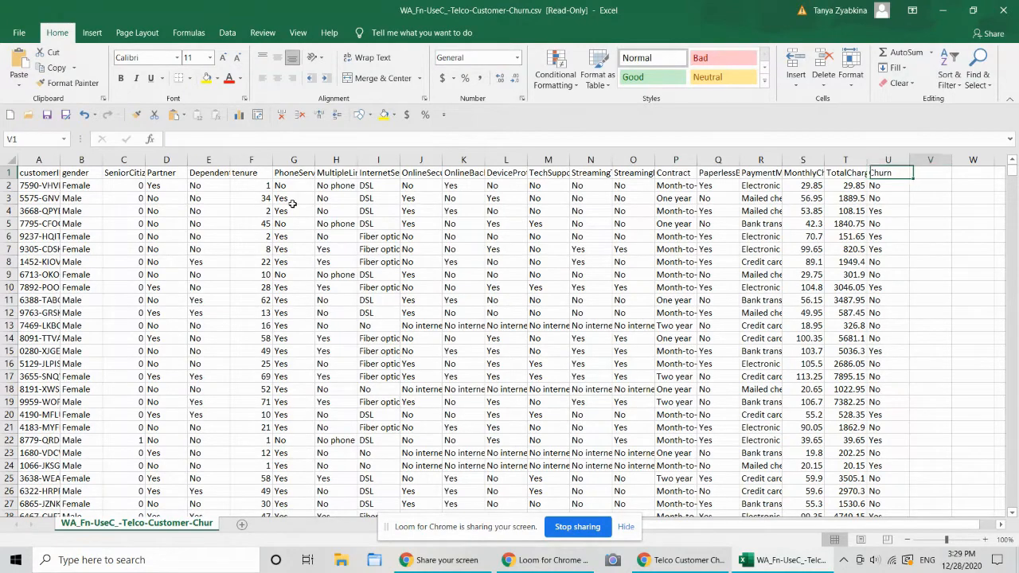
pyautogui.click(930, 173)
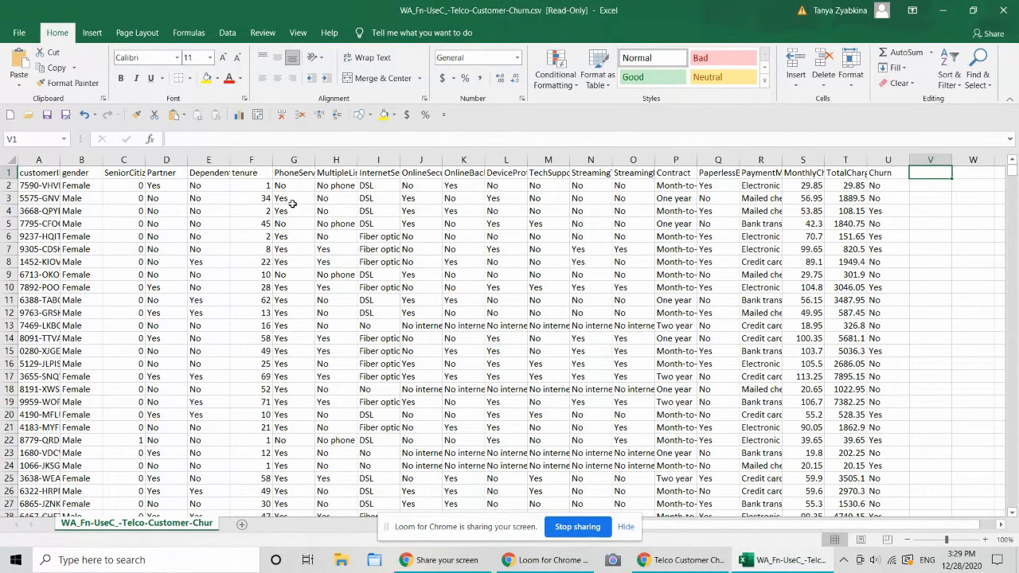
# Add a 'Churn Flag' column with =IF(U2="Yes",1,0) filled down every customer row
pyautogui.write('Churn')
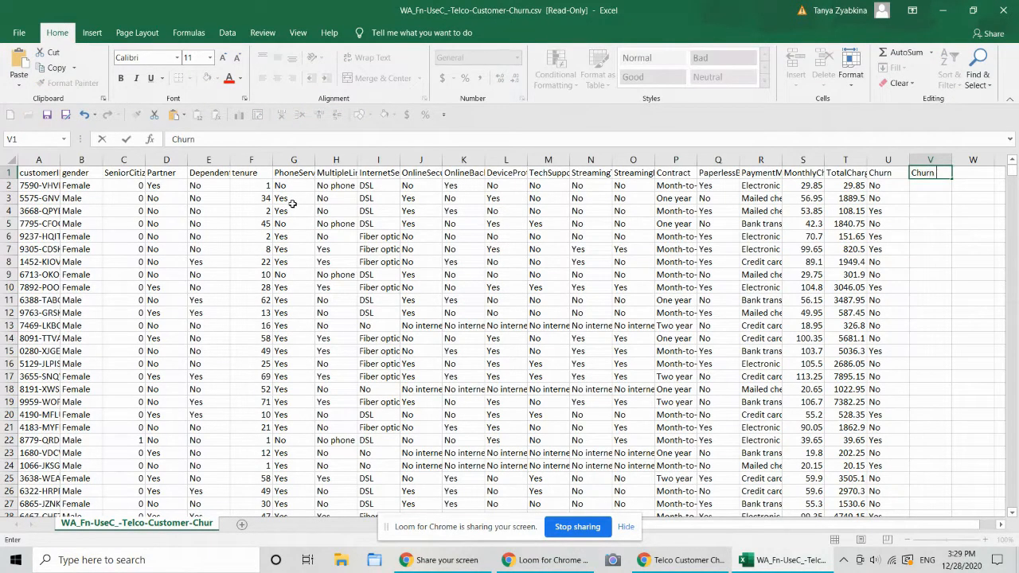
pyautogui.write('Flag')
pyautogui.click(931, 186)
pyautogui.write('+')
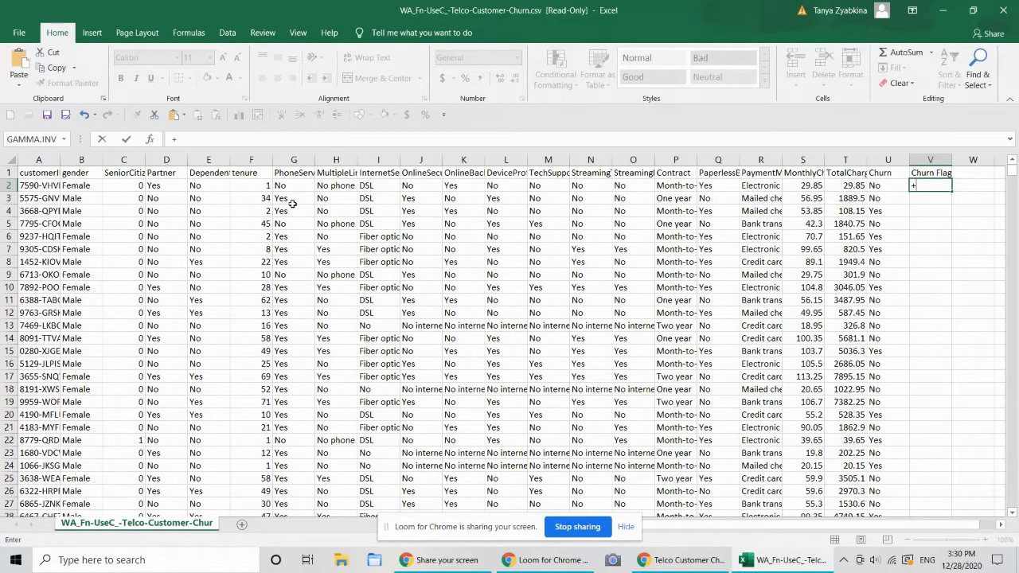
pyautogui.write('=if(U2')
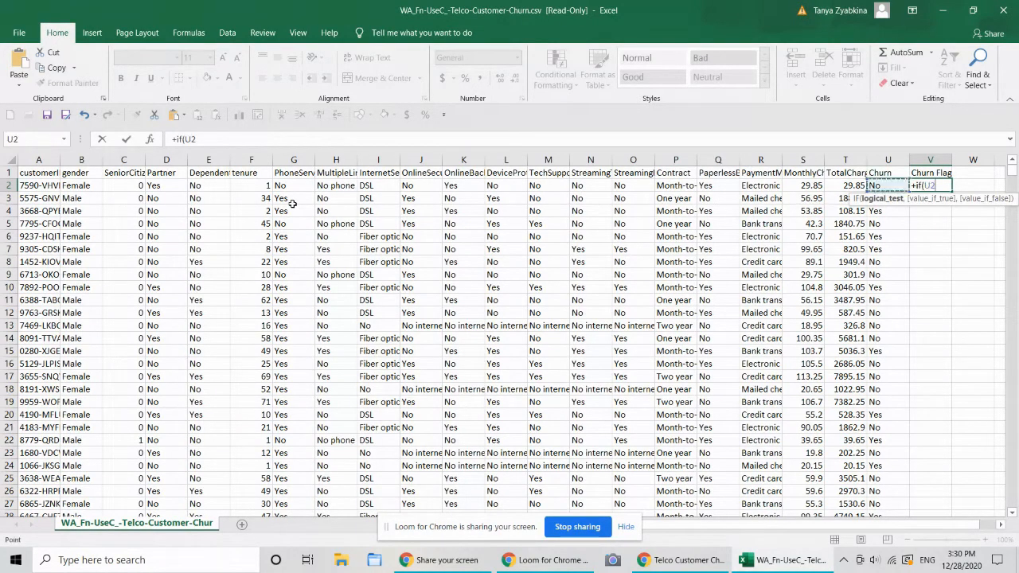
pyautogui.write('="')
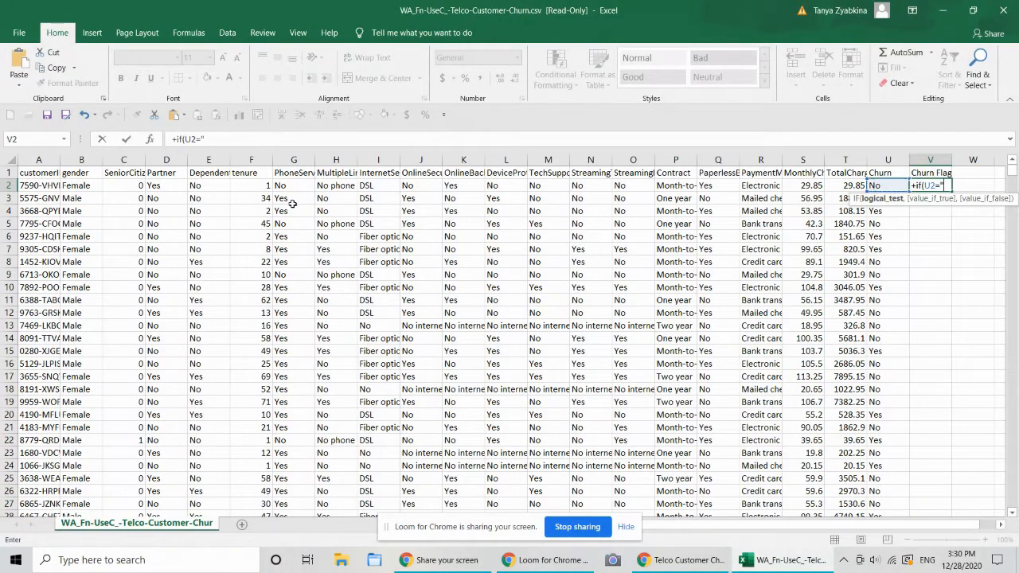
pyautogui.write('Yes"')
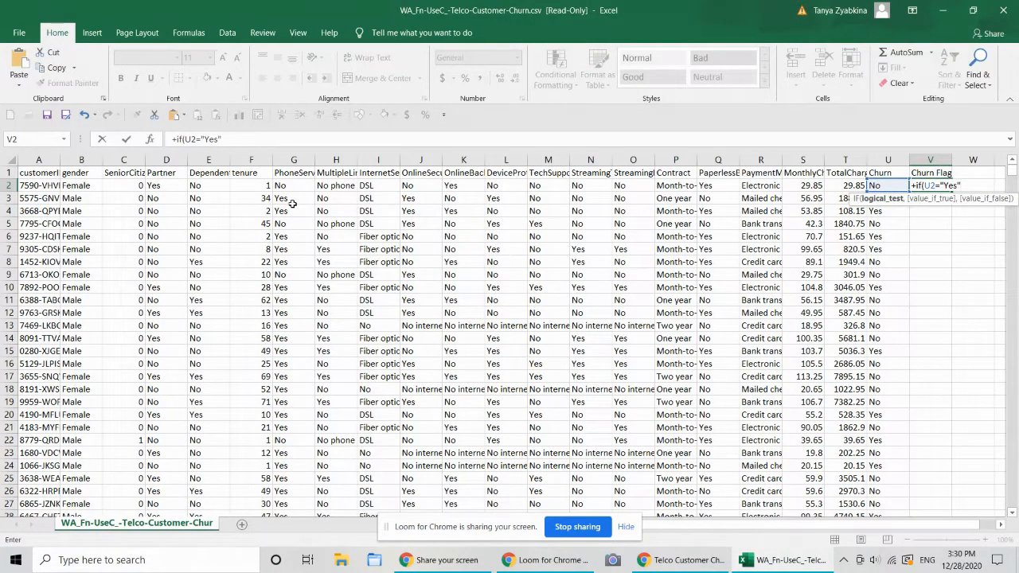
pyautogui.write(', 1')
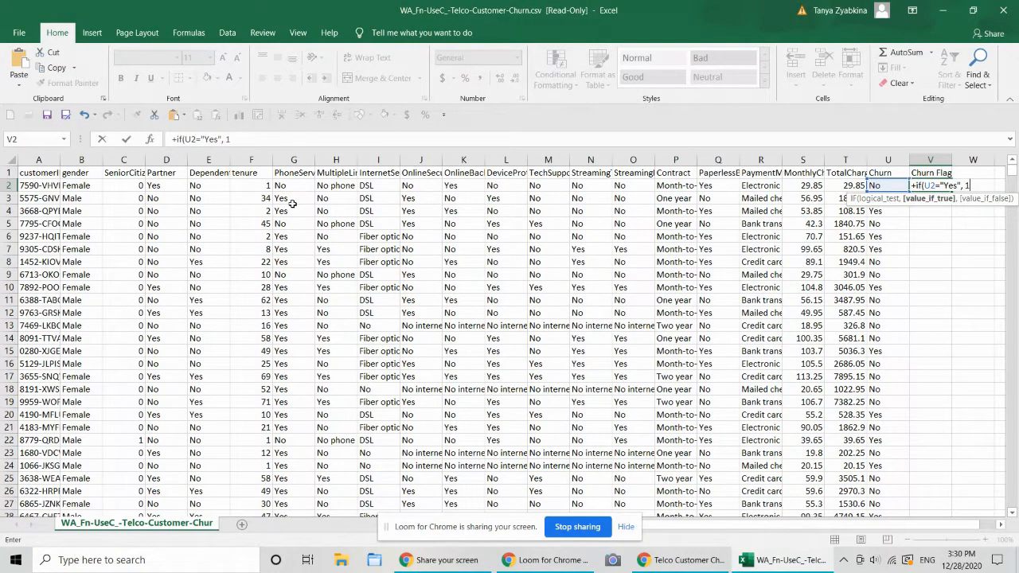
pyautogui.write(',0')
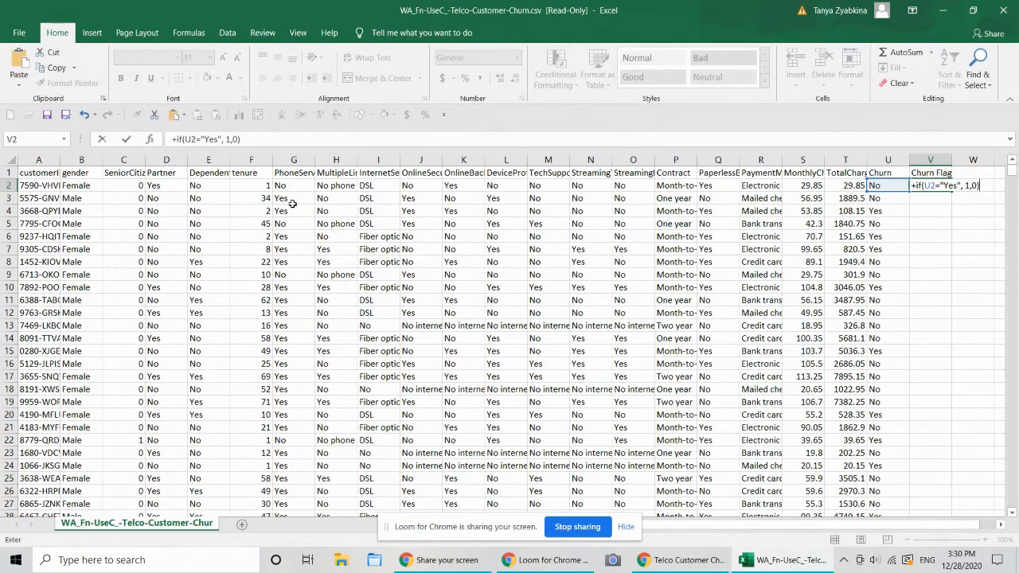
pyautogui.press('Enter')
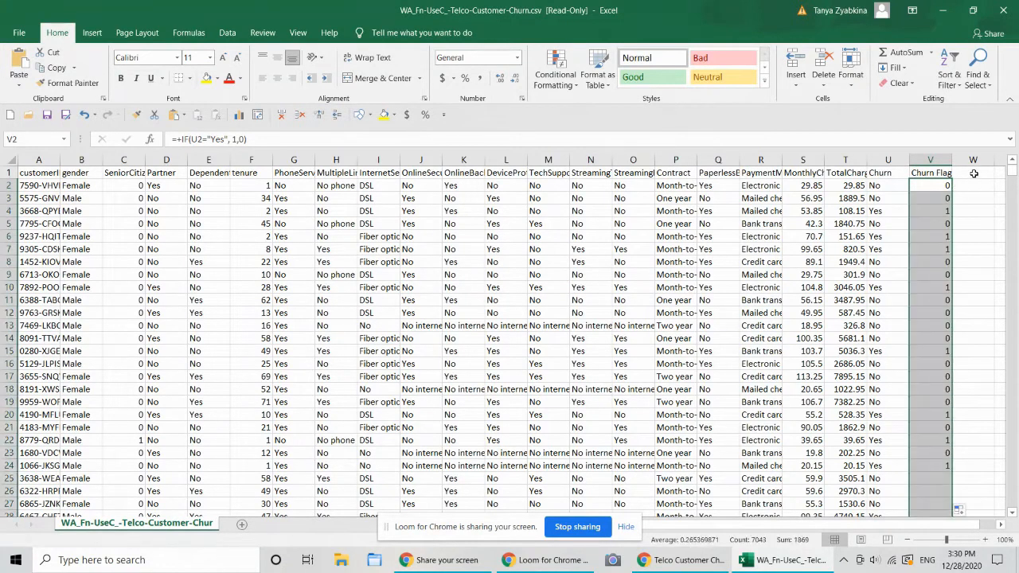
pyautogui.click(980, 174)
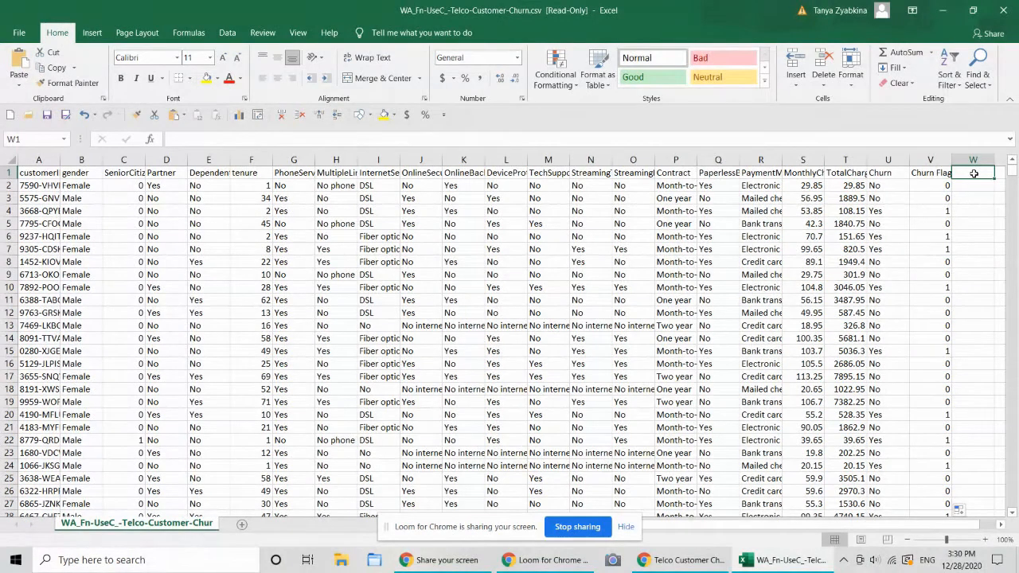
# Add a 'Count' column holding 1, filled down every customer row
pyautogui.write('Count')
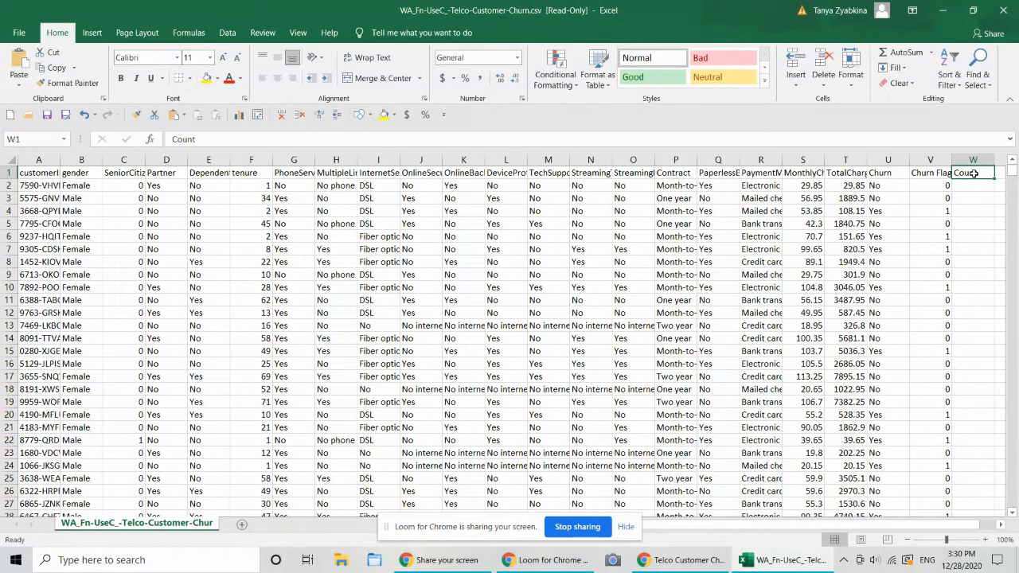
pyautogui.click(982, 199)
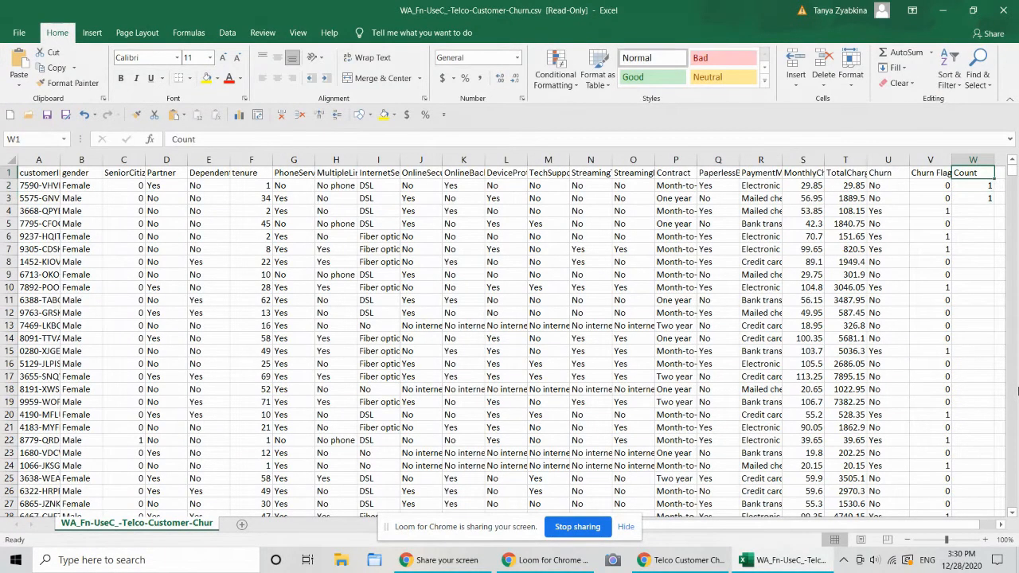
pyautogui.click(973, 185)
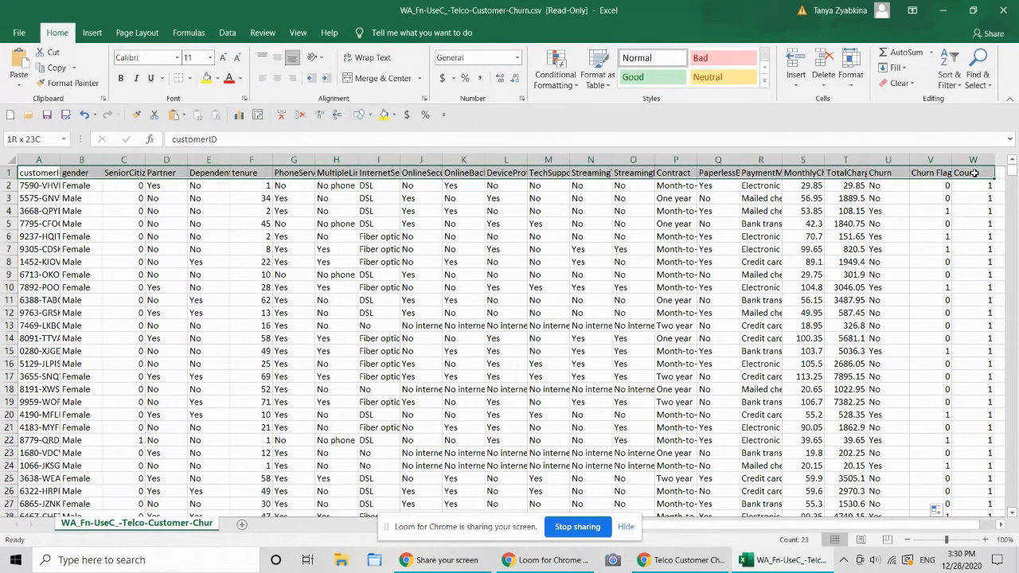
# Insert a PivotTable on a new sheet summing Churn Flag (1869) and Count (7043)
pyautogui.scroll(-3)
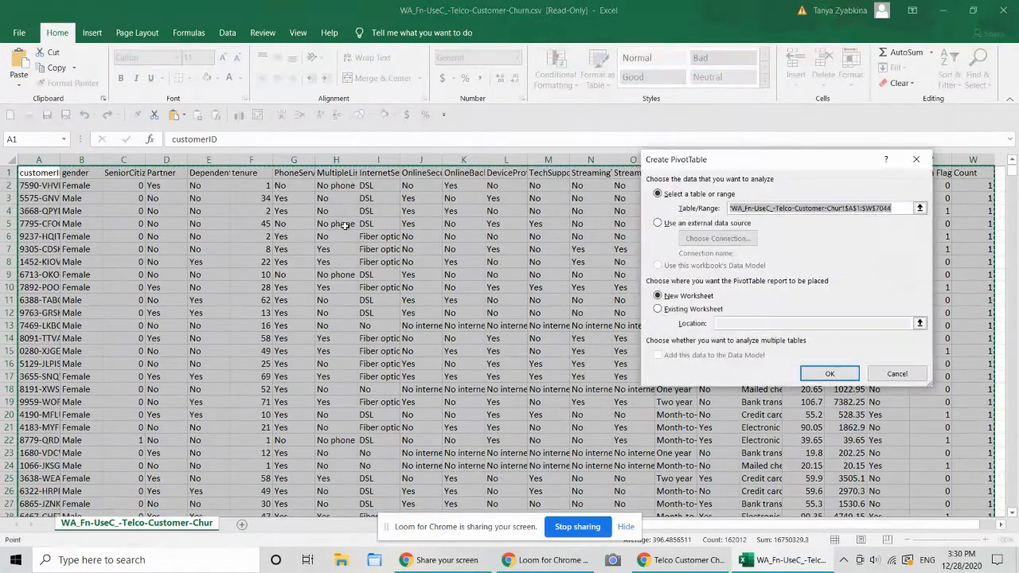
pyautogui.click(829, 373)
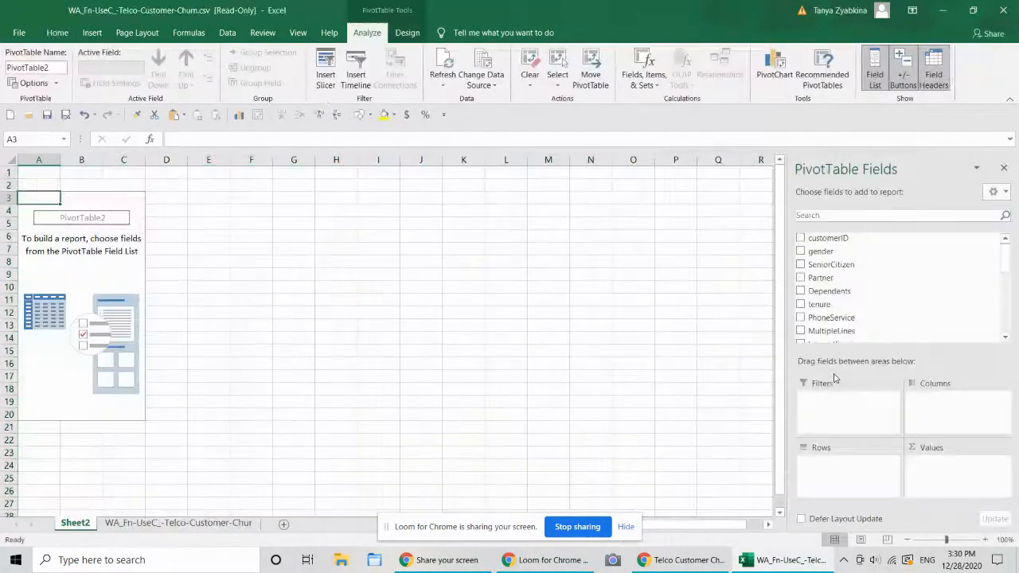
pyautogui.moveTo(883, 265)
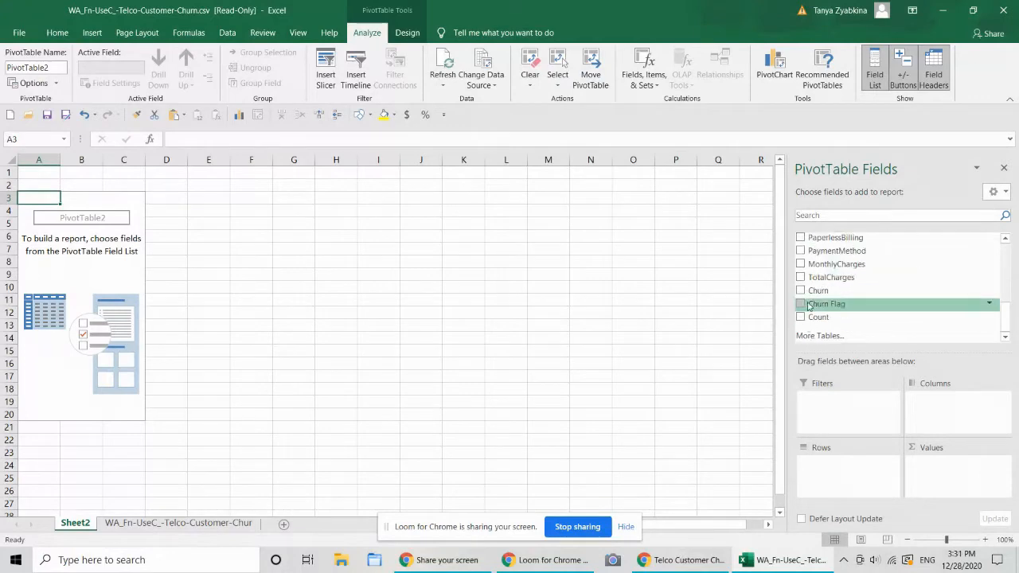
pyautogui.click(802, 304)
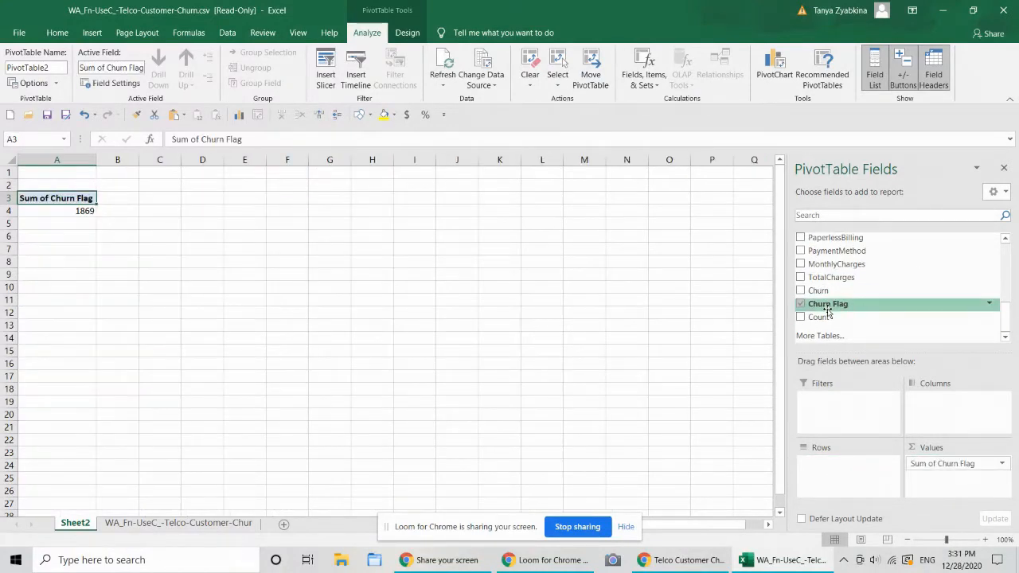
pyautogui.moveTo(839, 317)
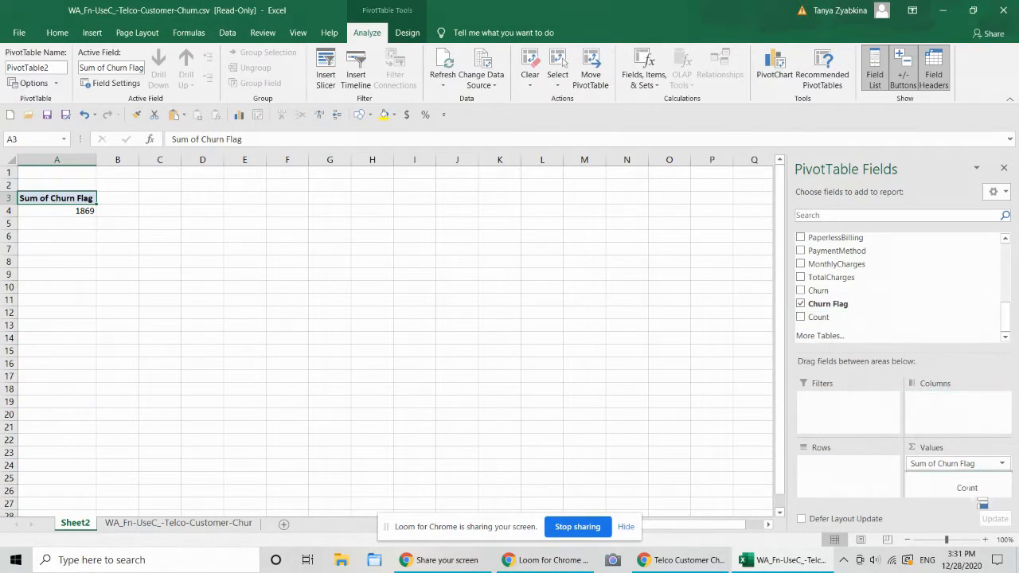
pyautogui.click(801, 316)
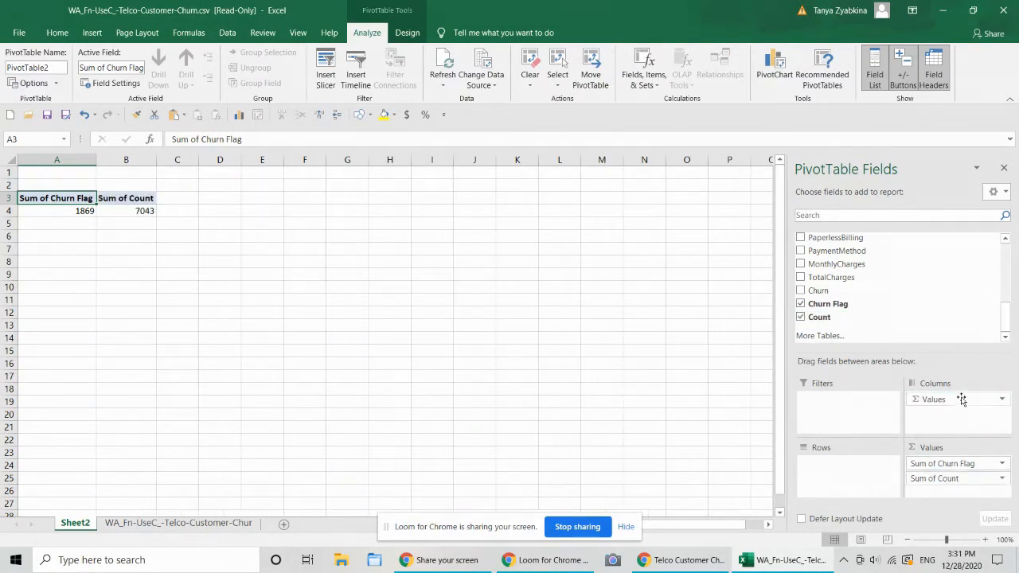
pyautogui.moveTo(938, 436)
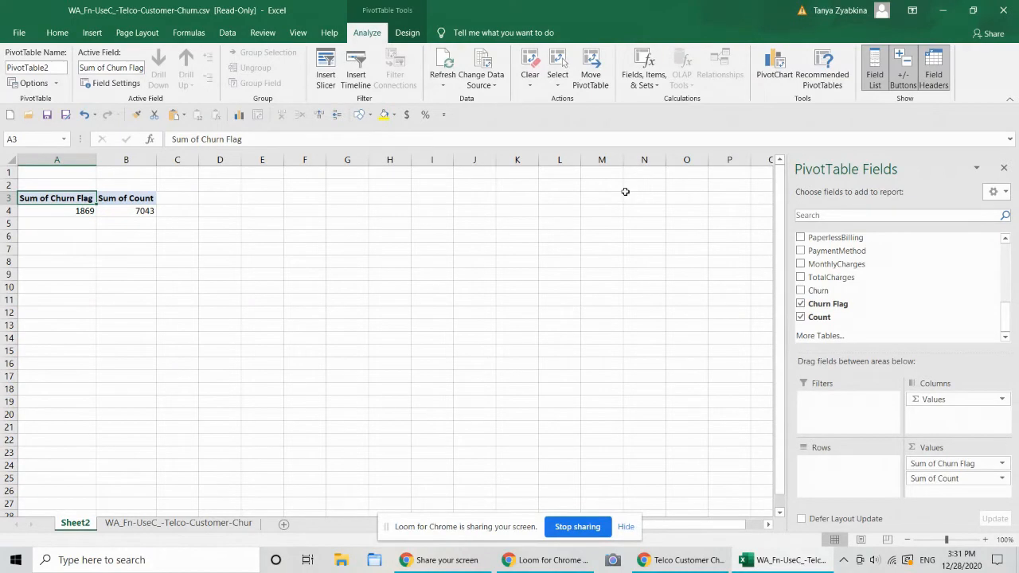
pyautogui.moveTo(644, 69)
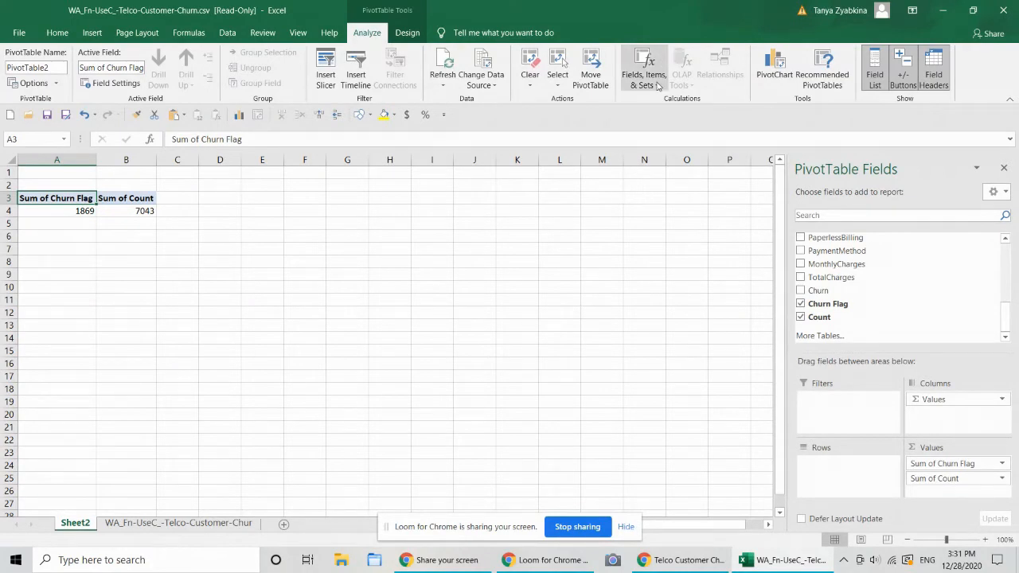
pyautogui.moveTo(645, 68)
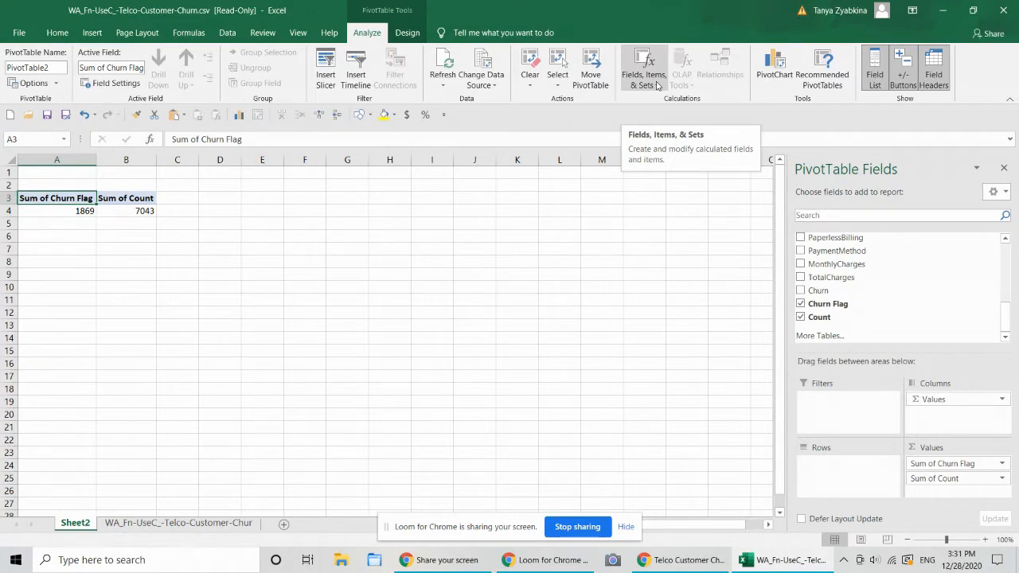
# Add a 'Churn Rate' calculated field ='Churn Flag'/Count, giving 0.2654 in the pivot
pyautogui.click(643, 68)
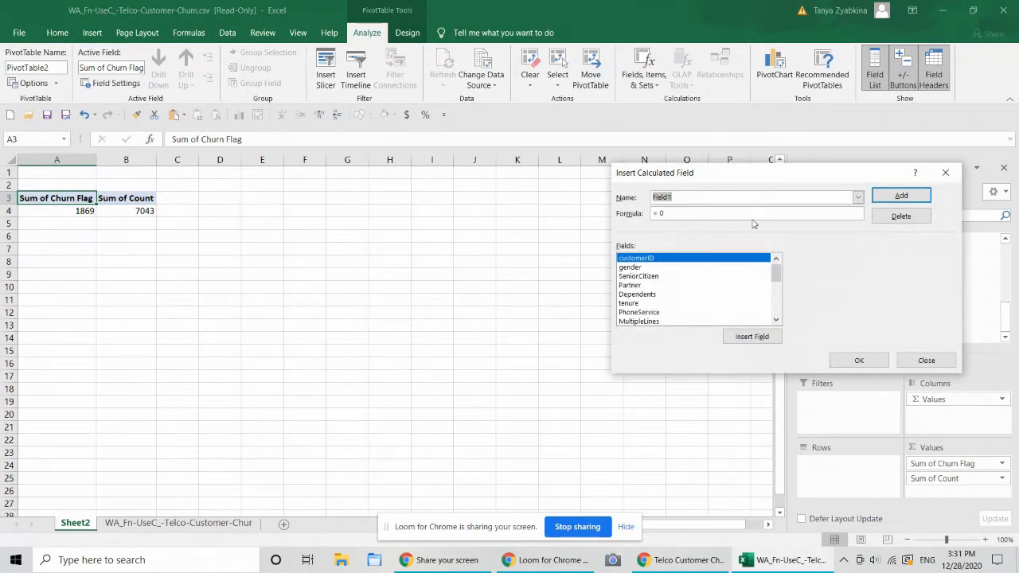
pyautogui.write('Churn Rate')
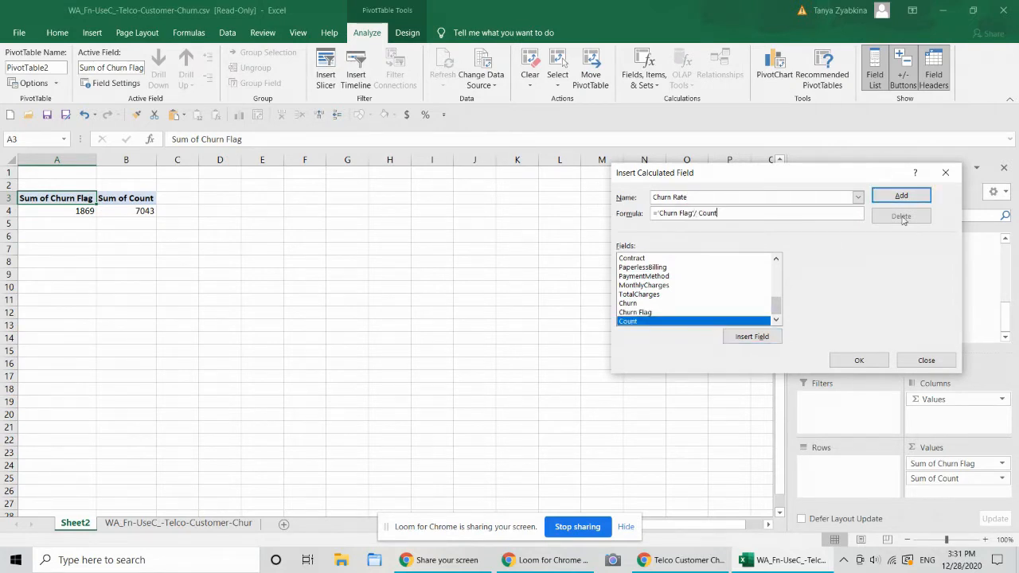
pyautogui.click(901, 194)
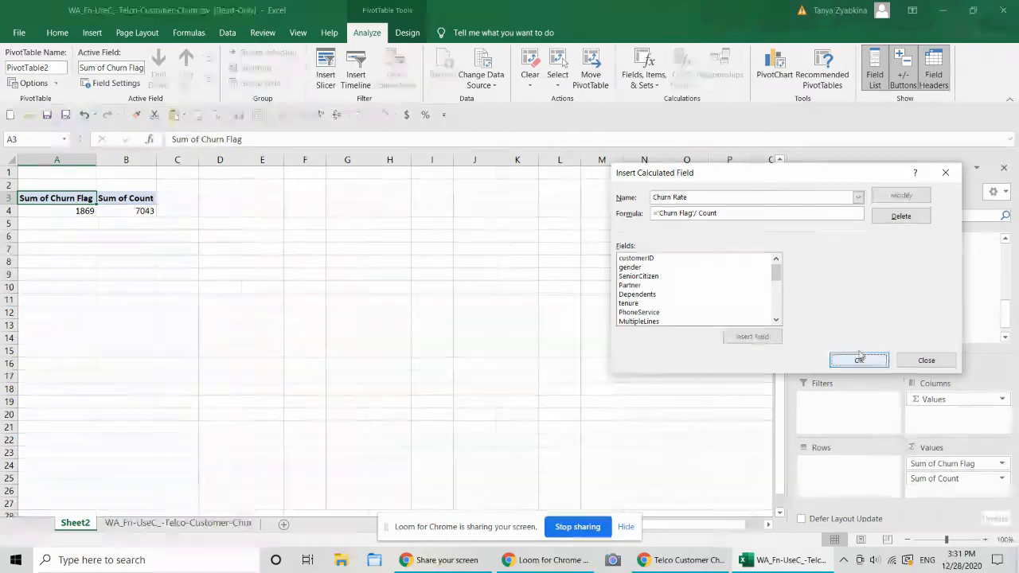
pyautogui.click(859, 360)
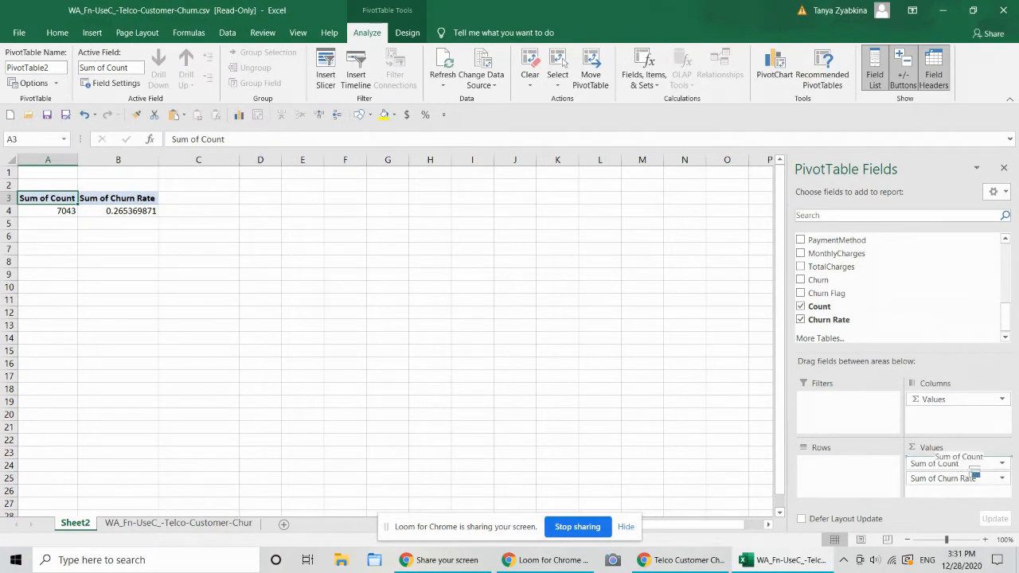
# Drop Sum of Count from Values and break churn rate down by gender (Female, Male)
pyautogui.click(801, 305)
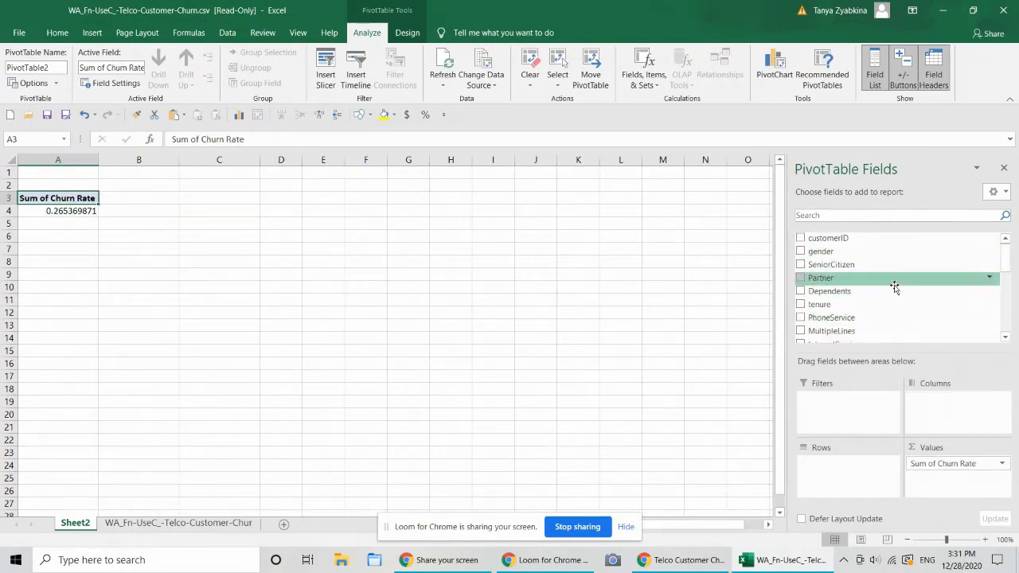
pyautogui.moveTo(948, 470)
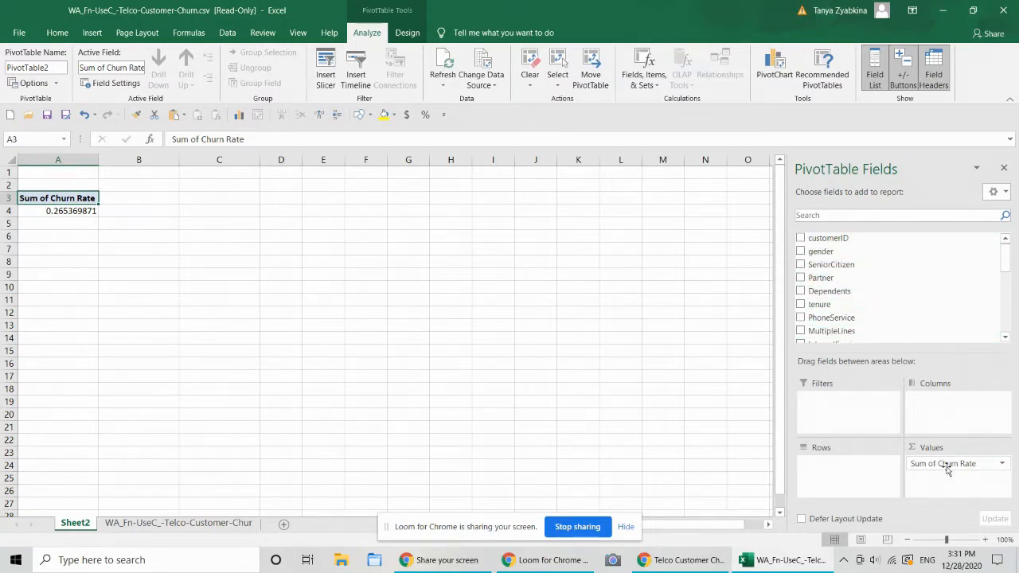
pyautogui.moveTo(853, 264)
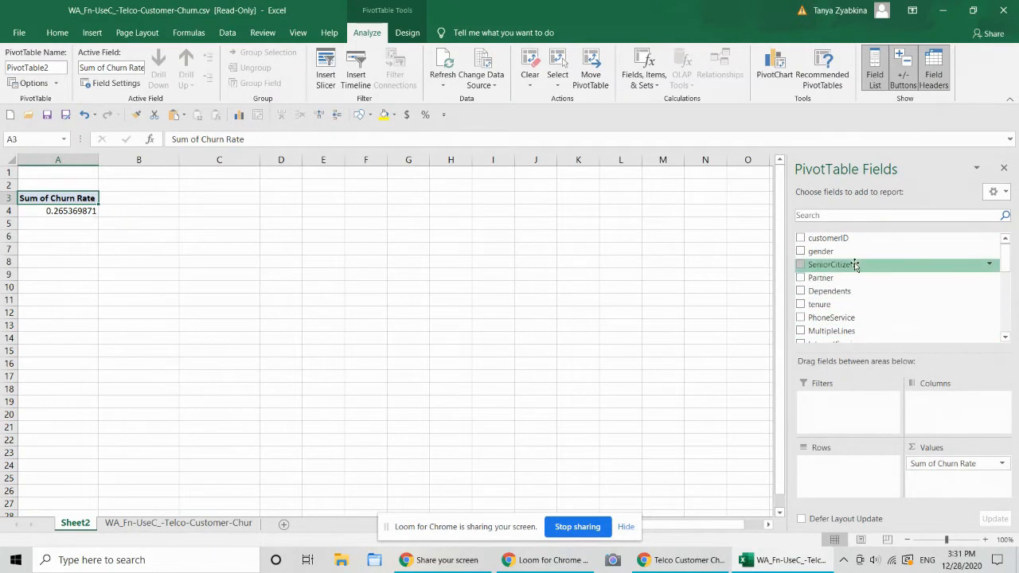
pyautogui.click(801, 251)
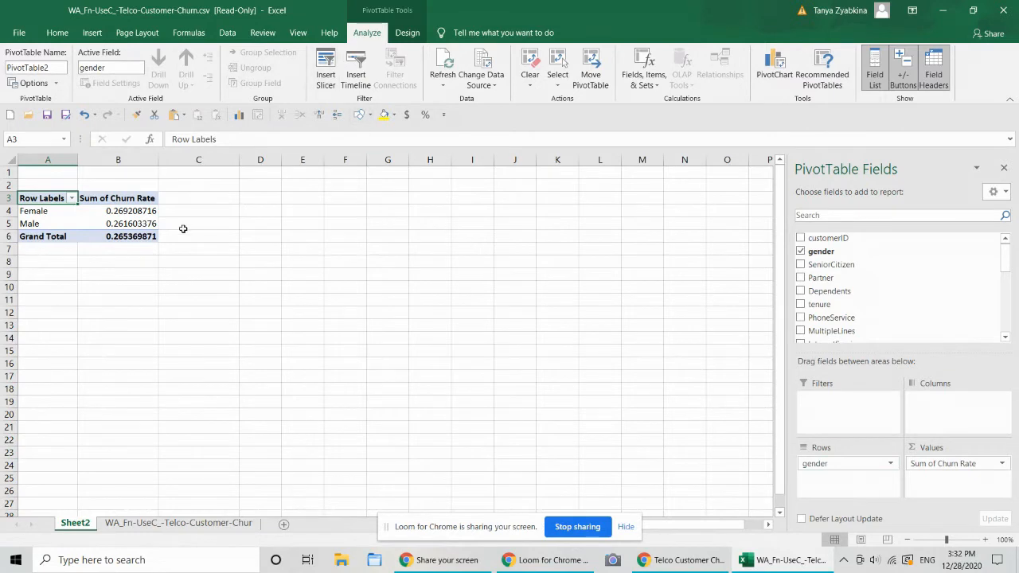
pyautogui.moveTo(407, 265)
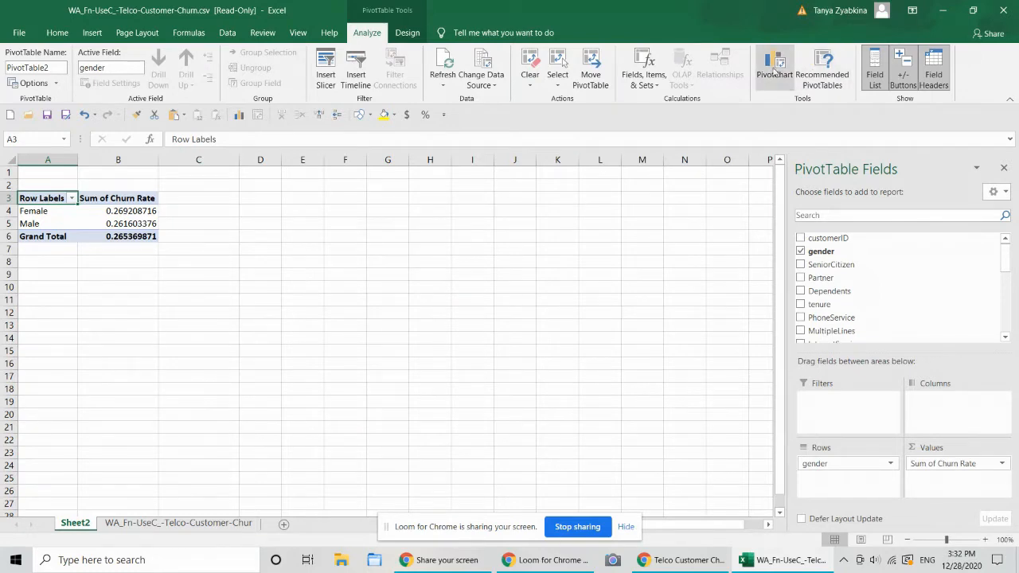
# Insert a clustered column PivotChart of churn rate beside the pivot table
pyautogui.click(764, 68)
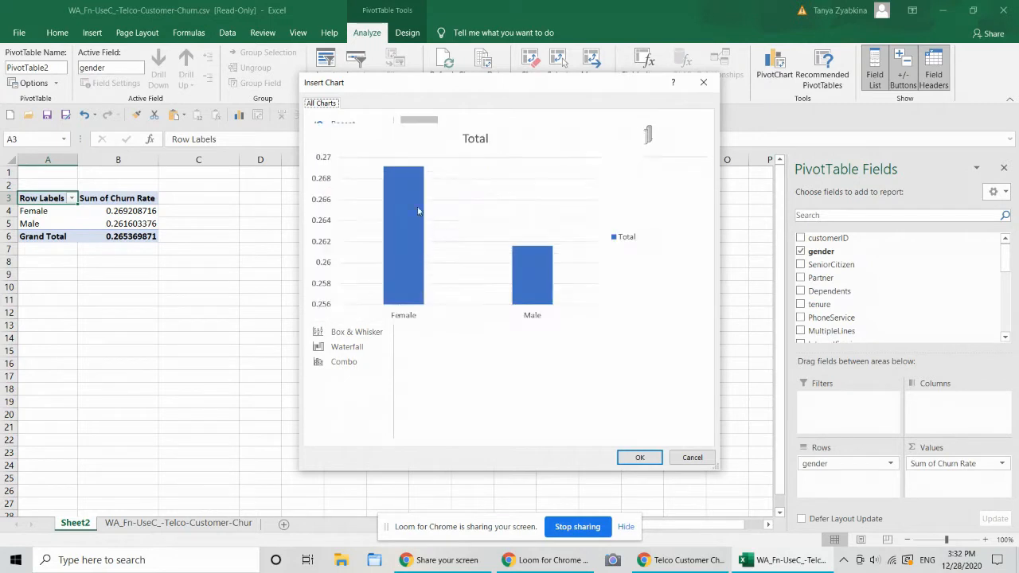
pyautogui.moveTo(410, 267)
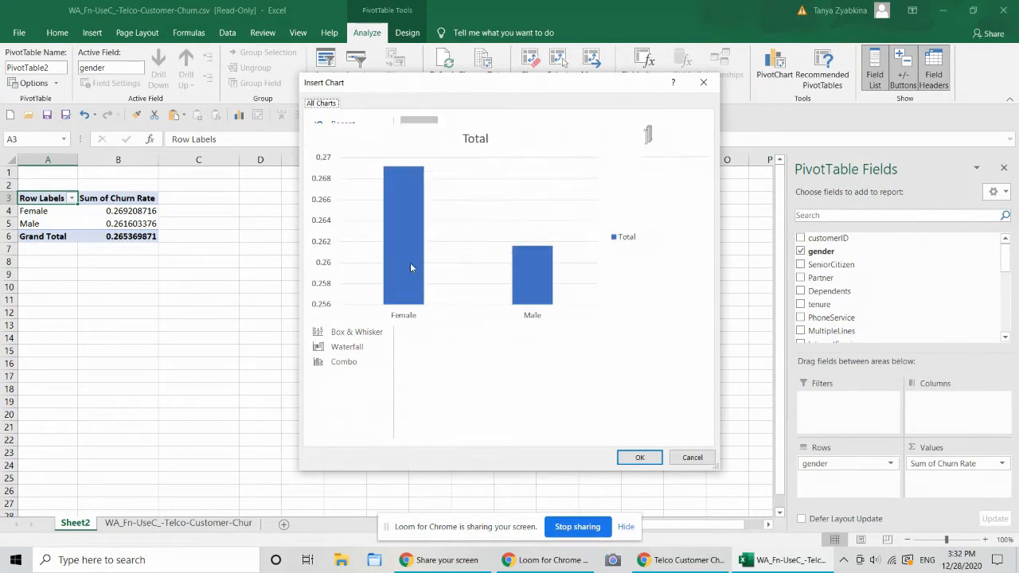
pyautogui.click(342, 153)
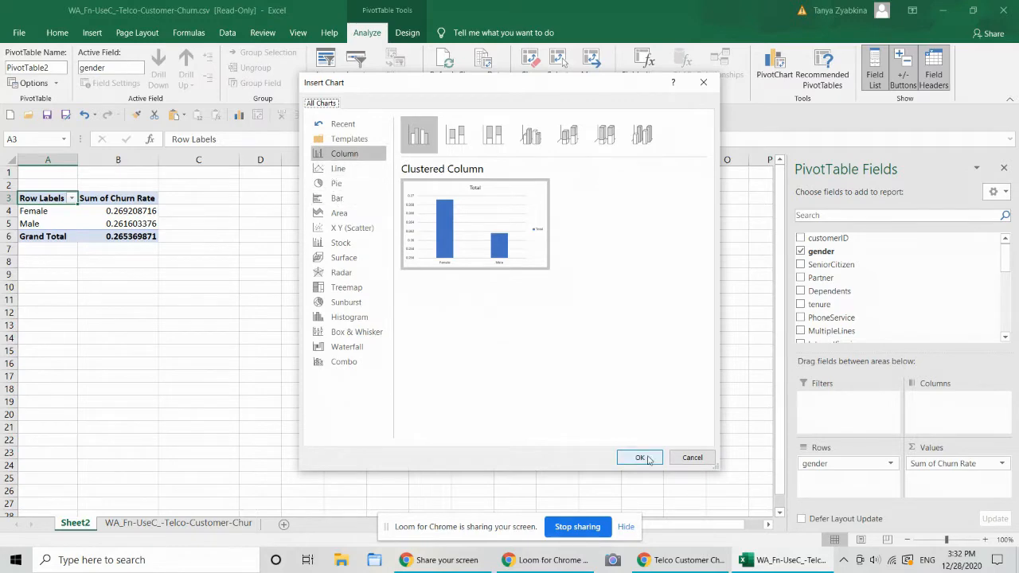
pyautogui.click(639, 457)
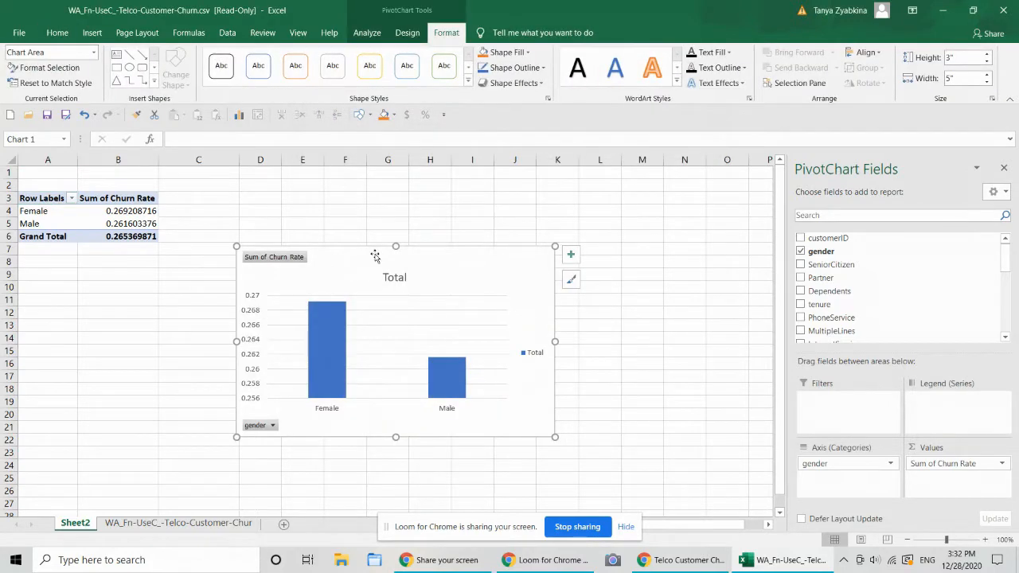
pyautogui.click(118, 224)
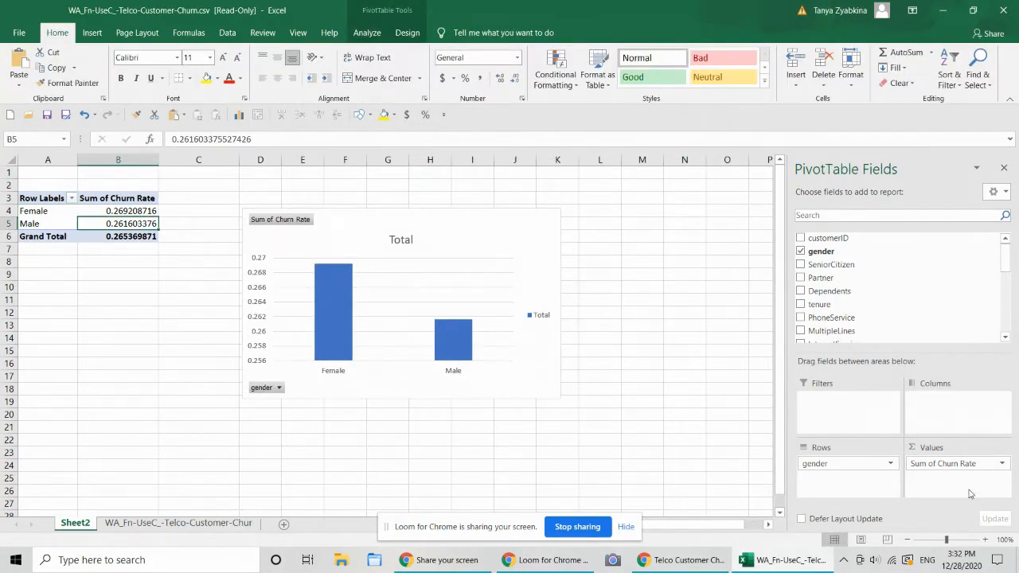
# Swap the breakdown from gender to SeniorCitizen (0.2361 vs 0.4168)
pyautogui.click(801, 251)
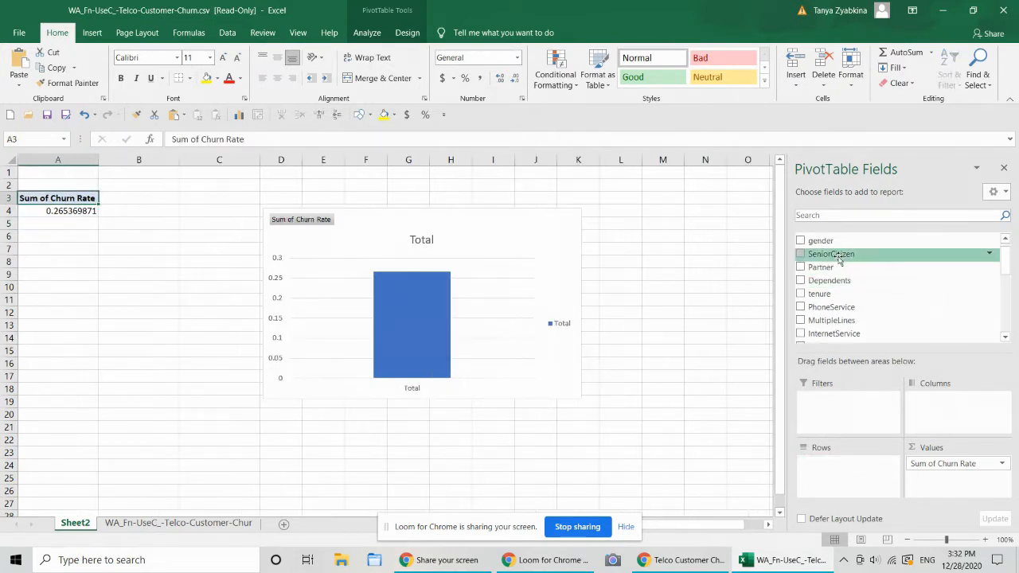
pyautogui.click(802, 253)
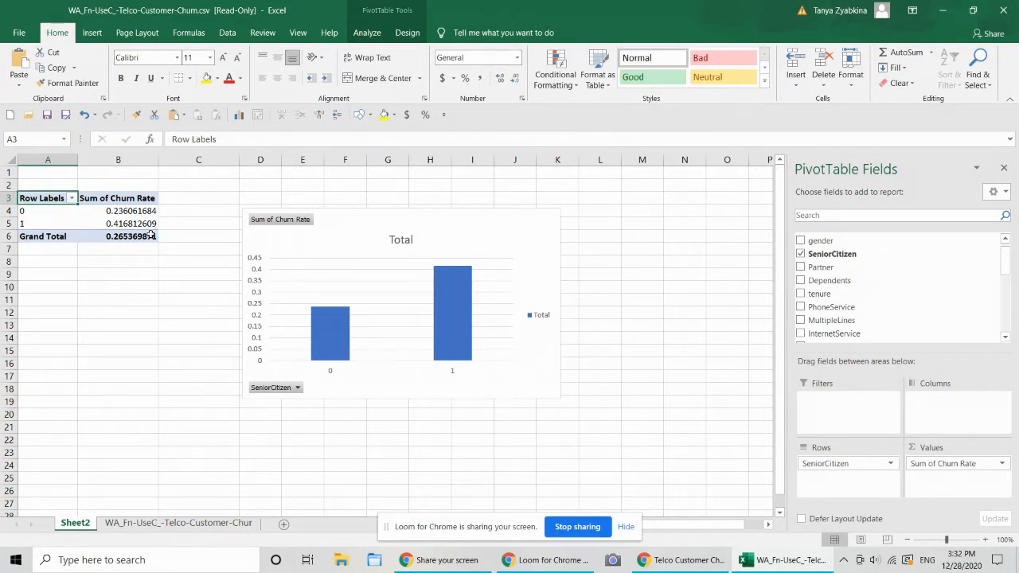
pyautogui.moveTo(695, 410)
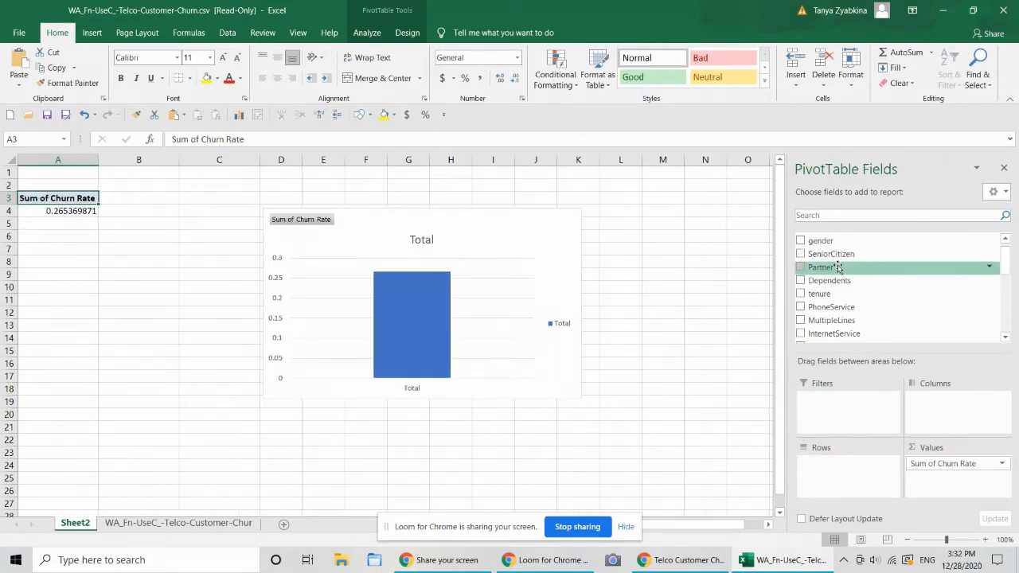
# Try Partner, Dependents and tenure as churn-rate breakdowns in the pivot rows
pyautogui.click(801, 267)
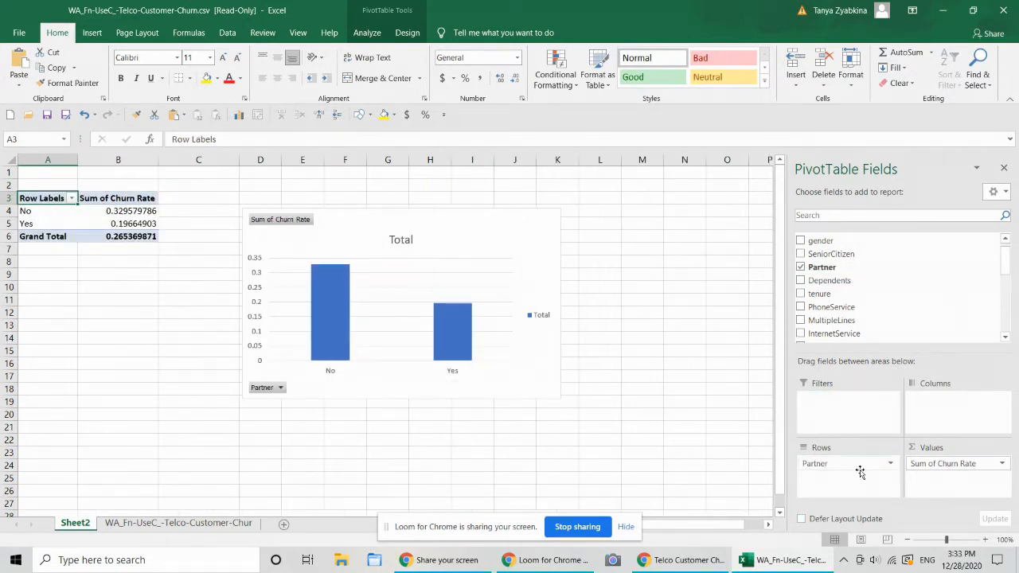
pyautogui.moveTo(869, 465)
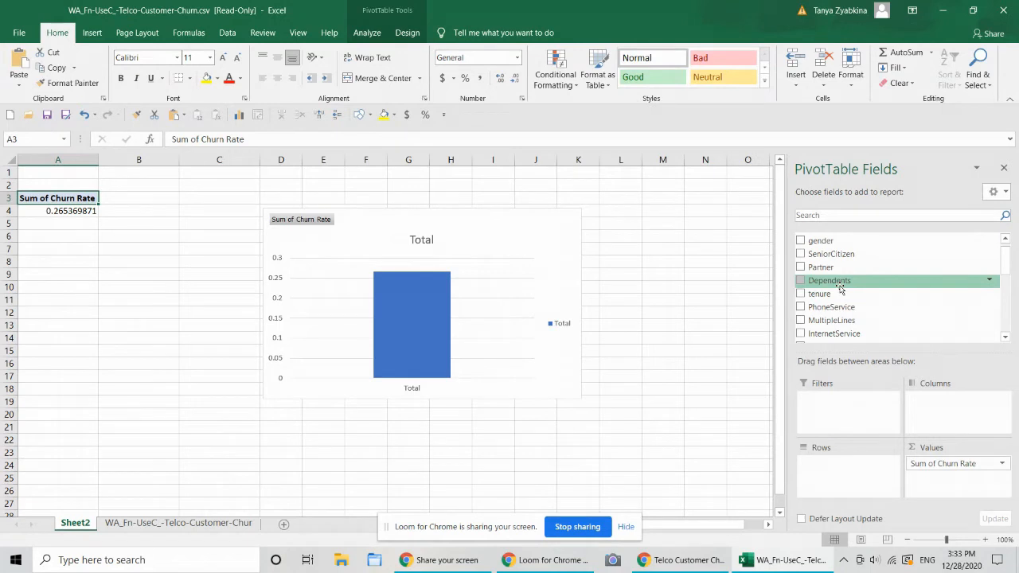
pyautogui.moveTo(846, 293)
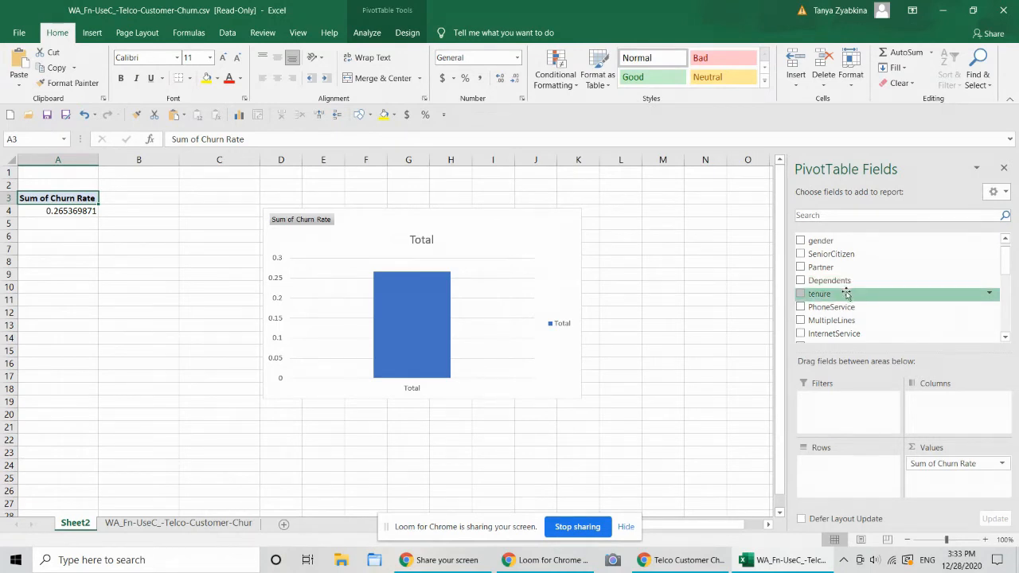
pyautogui.moveTo(842, 280)
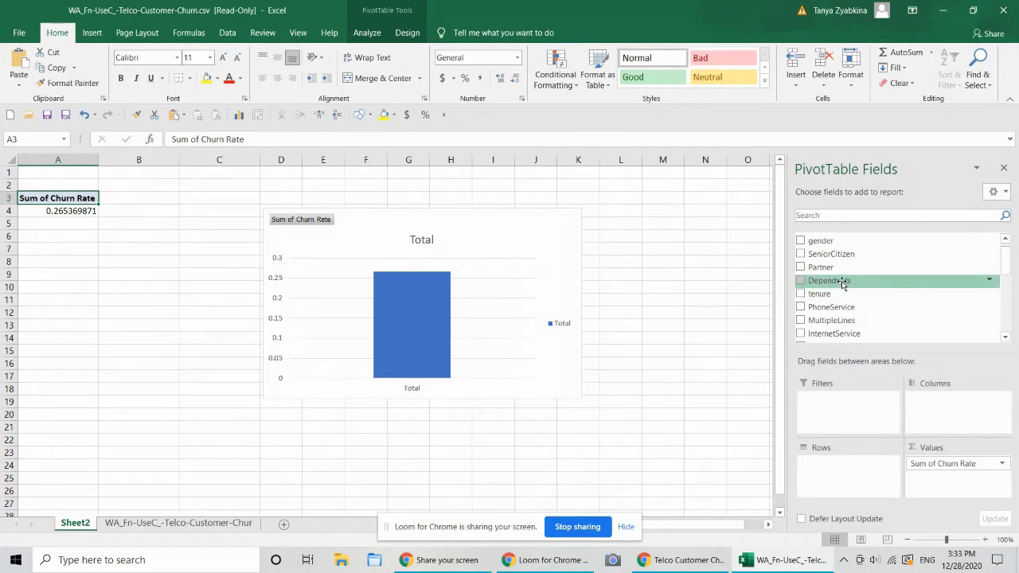
pyautogui.click(801, 280)
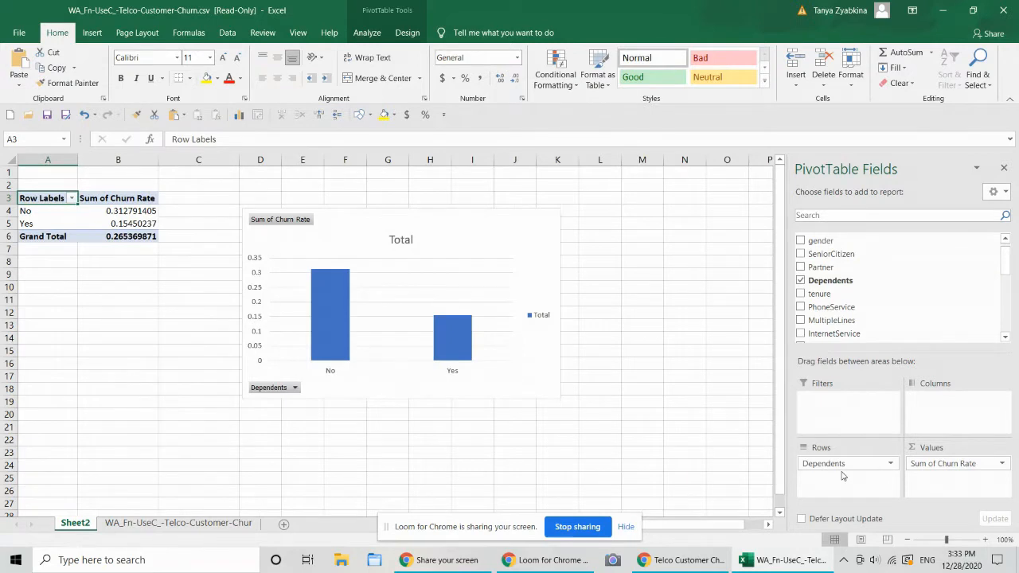
pyautogui.click(801, 281)
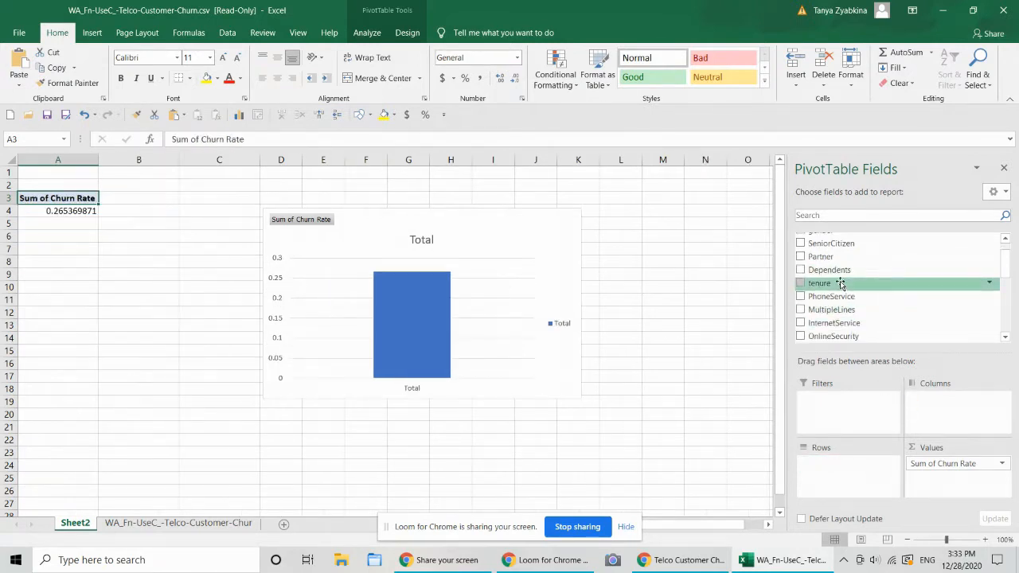
pyautogui.click(802, 283)
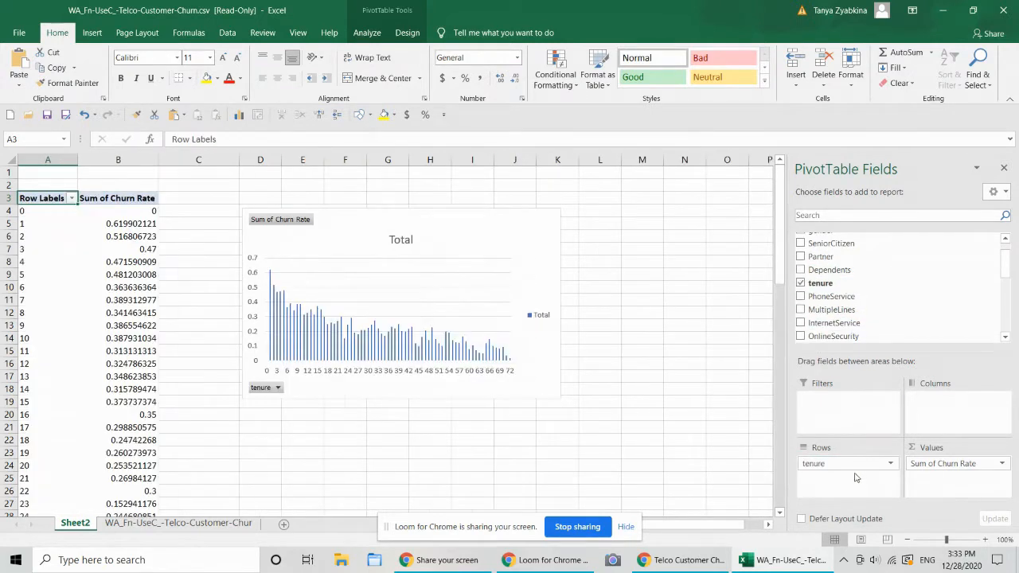
pyautogui.moveTo(630, 443)
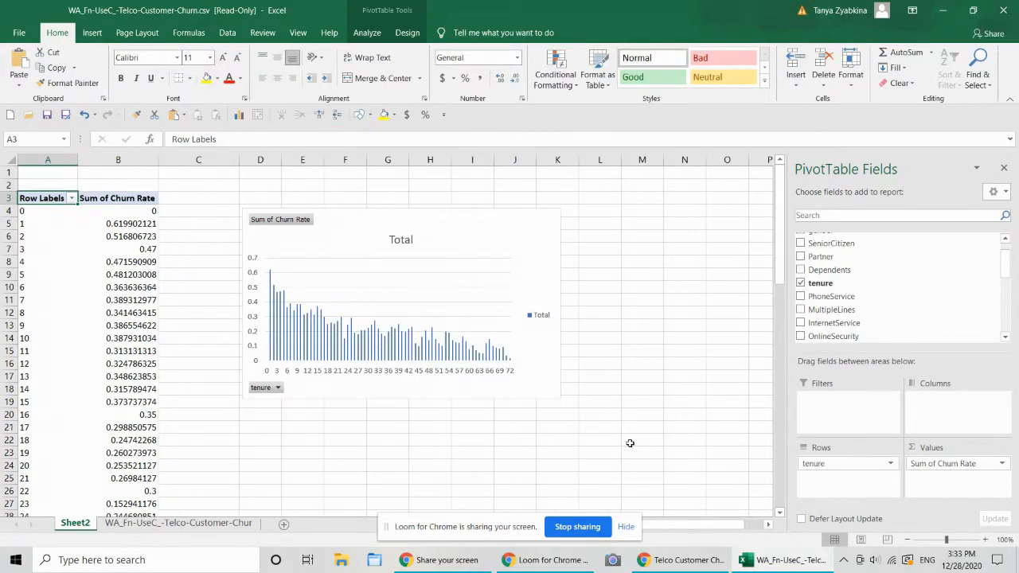
pyautogui.moveTo(475, 324)
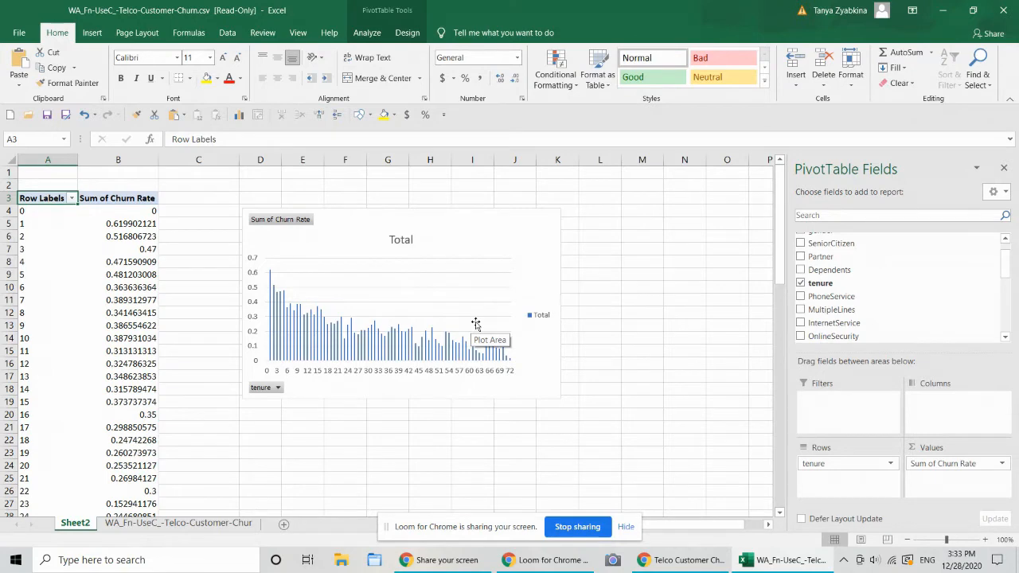
pyautogui.moveTo(478, 436)
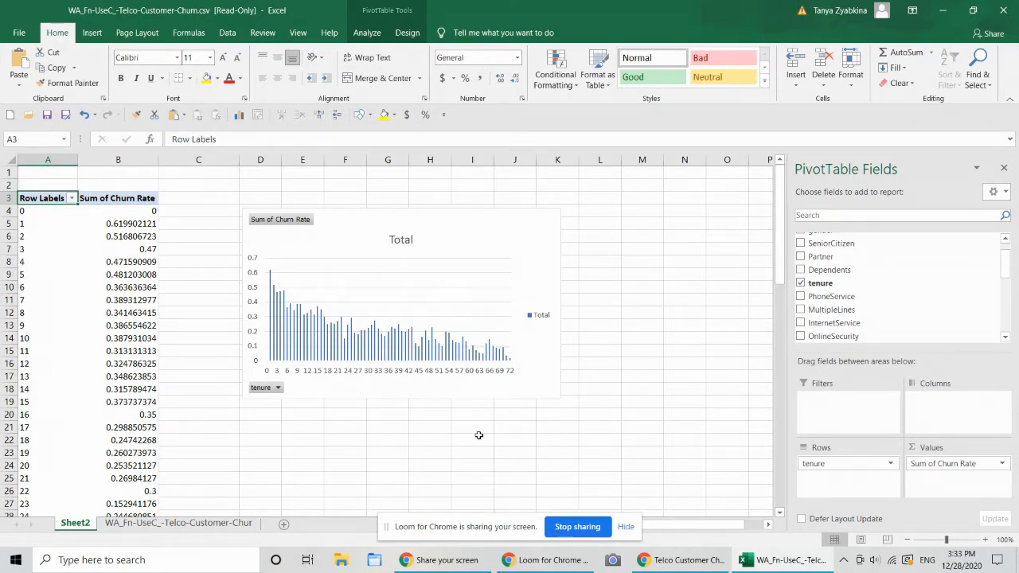
pyautogui.scroll(-3)
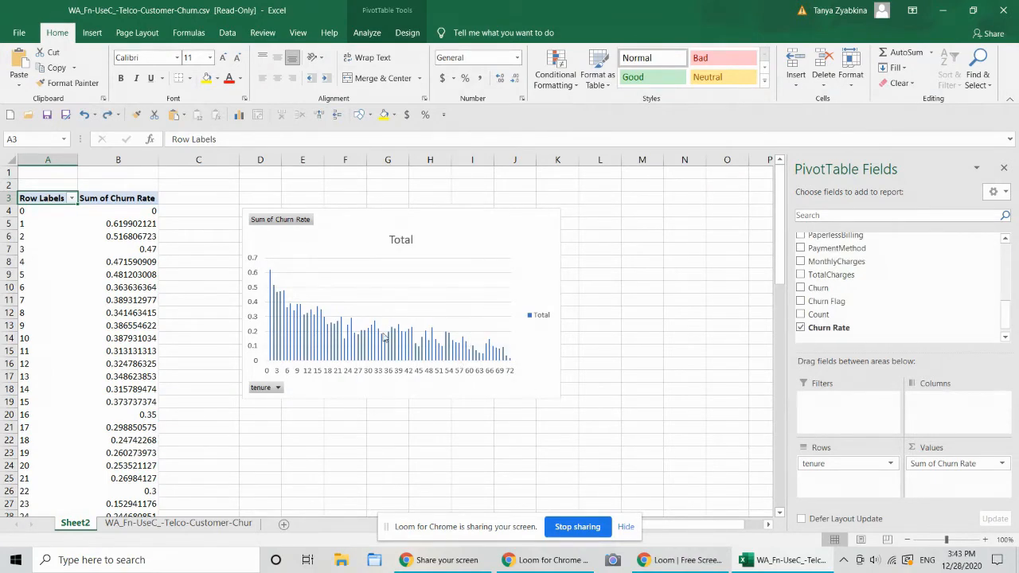
pyautogui.moveTo(537, 374)
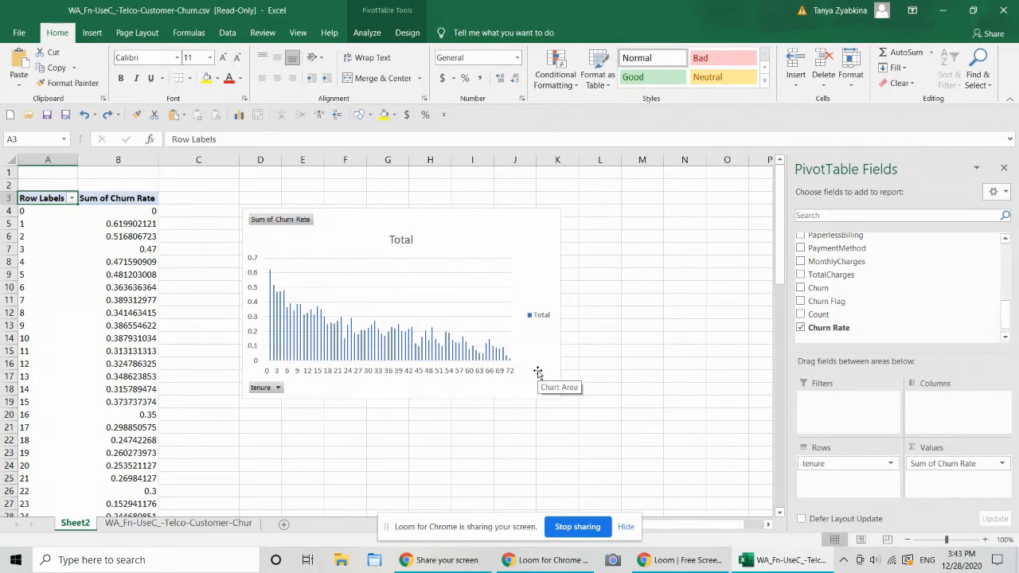
pyautogui.moveTo(864, 399)
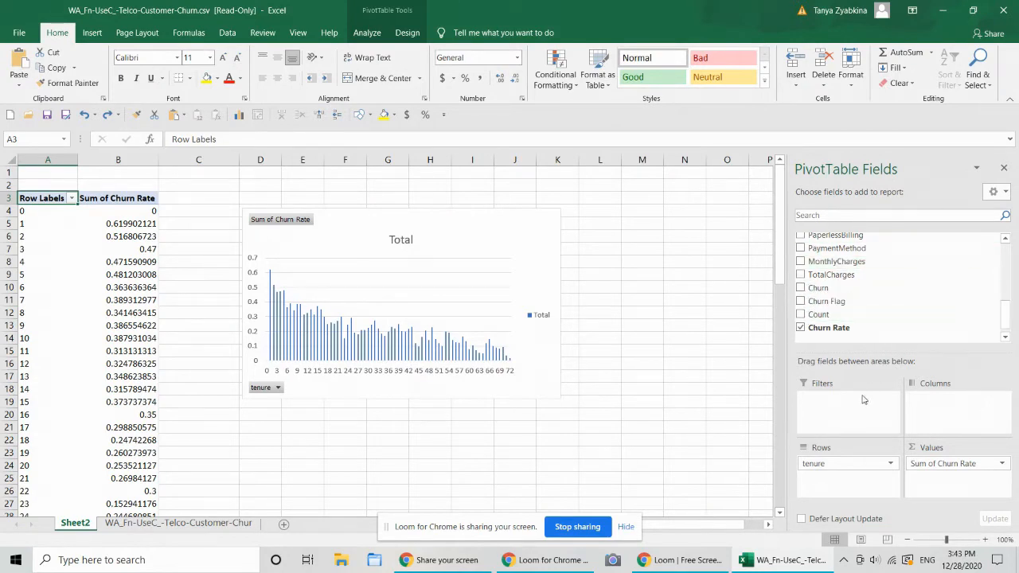
pyautogui.moveTo(862, 466)
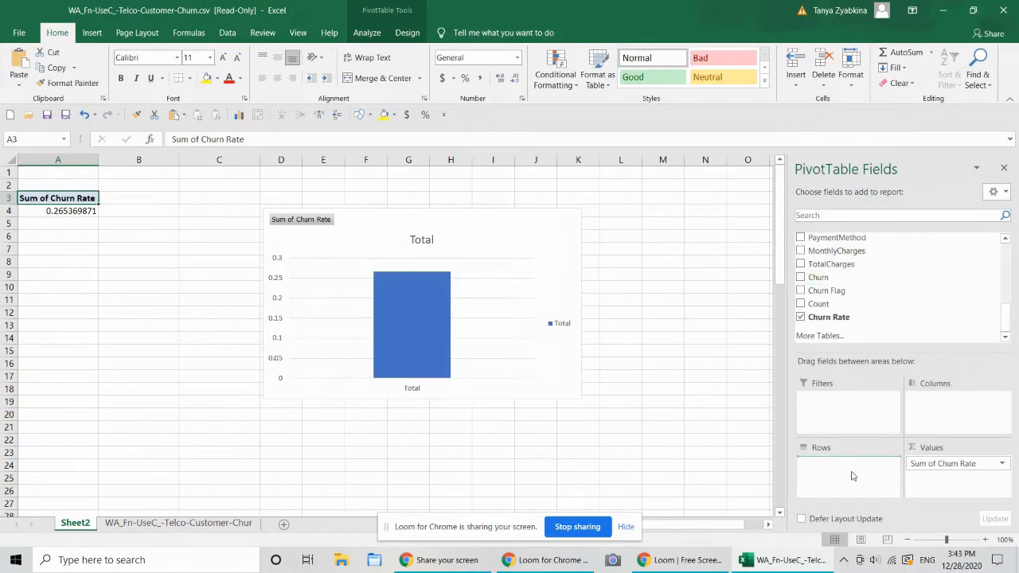
# Show customer Count by MonthlyCharges, split into churned Yes and No
pyautogui.click(801, 250)
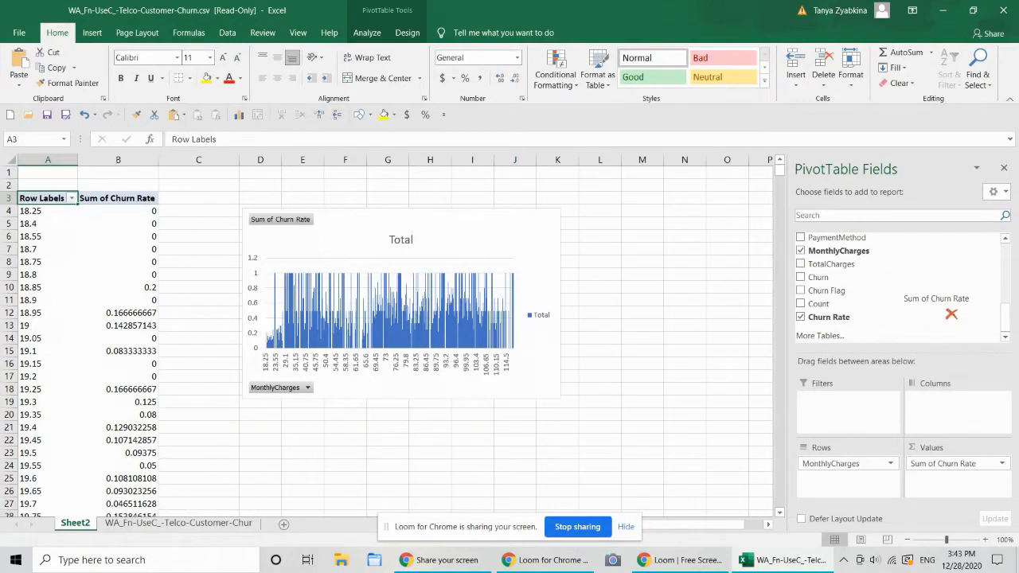
pyautogui.click(801, 317)
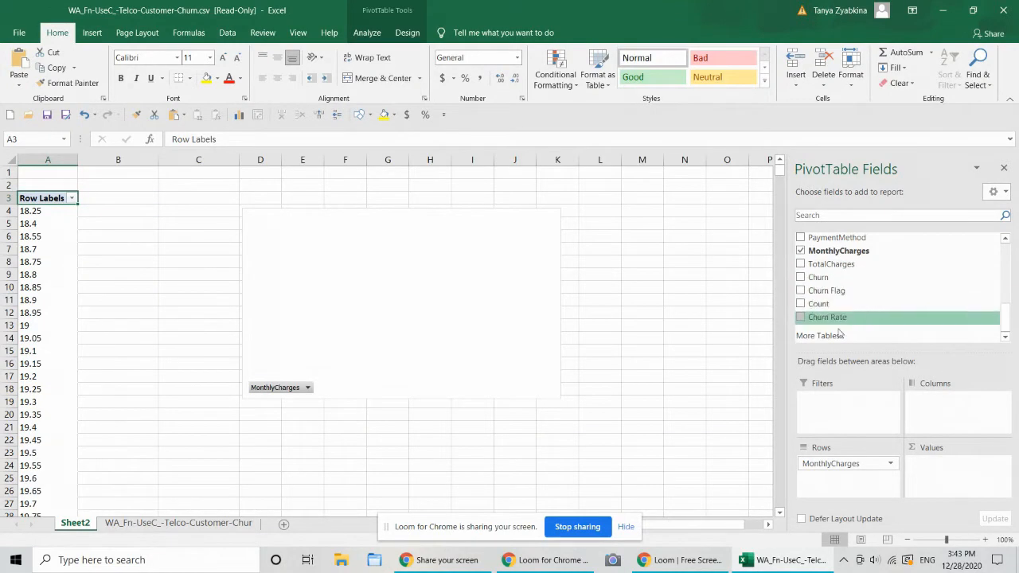
pyautogui.moveTo(838, 304)
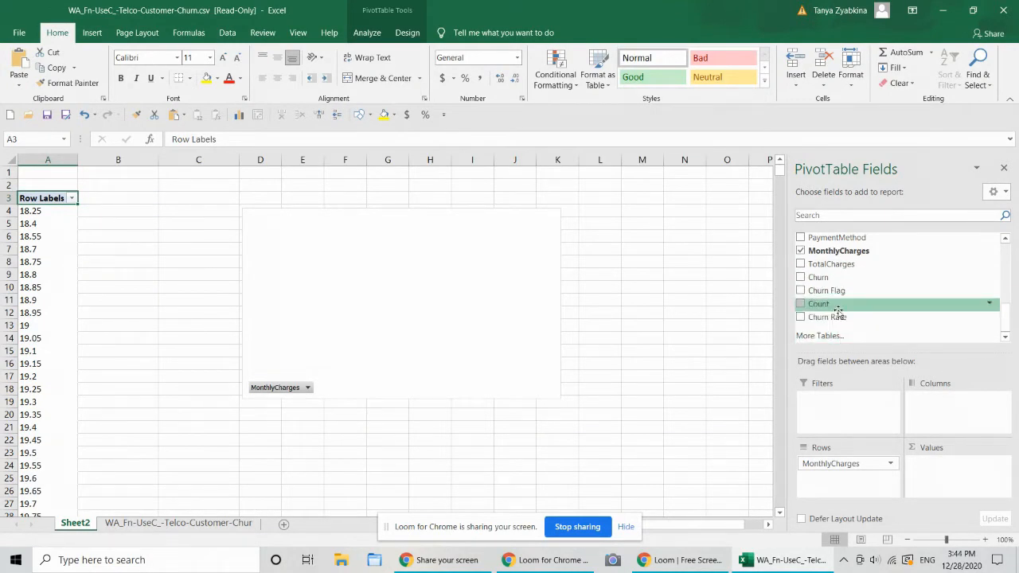
pyautogui.click(801, 304)
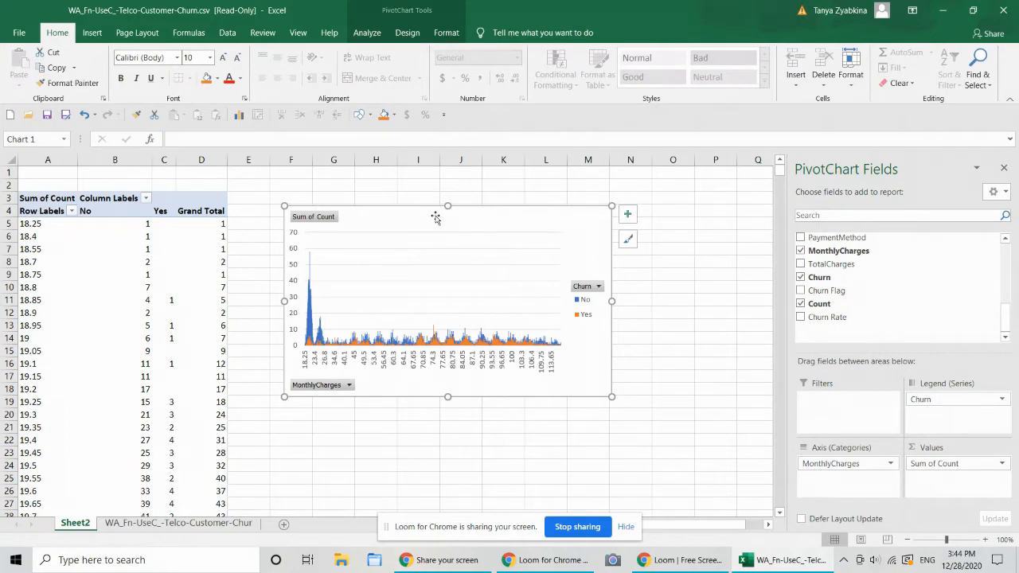
# Change the churn count PivotChart to a line chart
pyautogui.rightClick(436, 218)
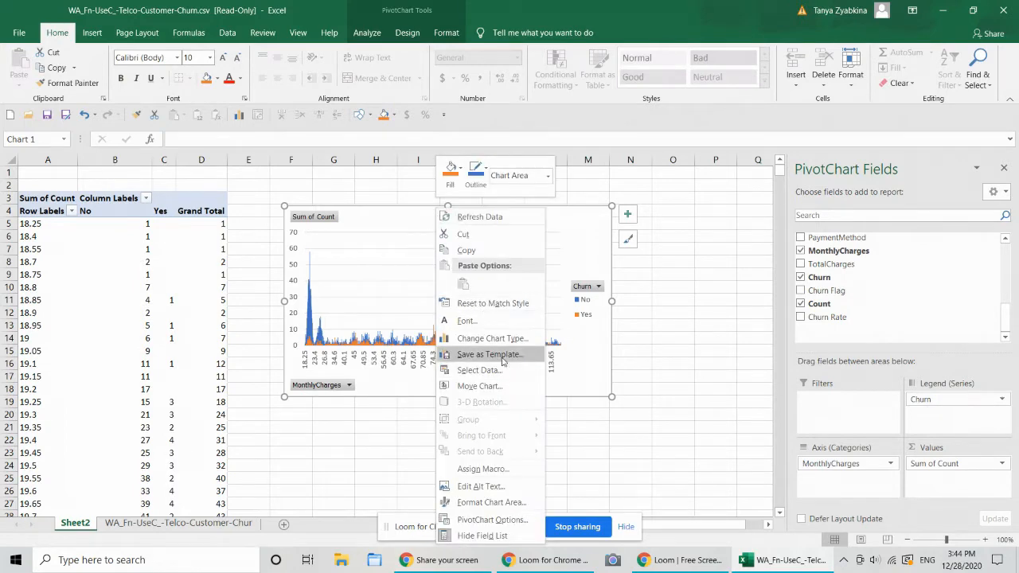
pyautogui.click(492, 339)
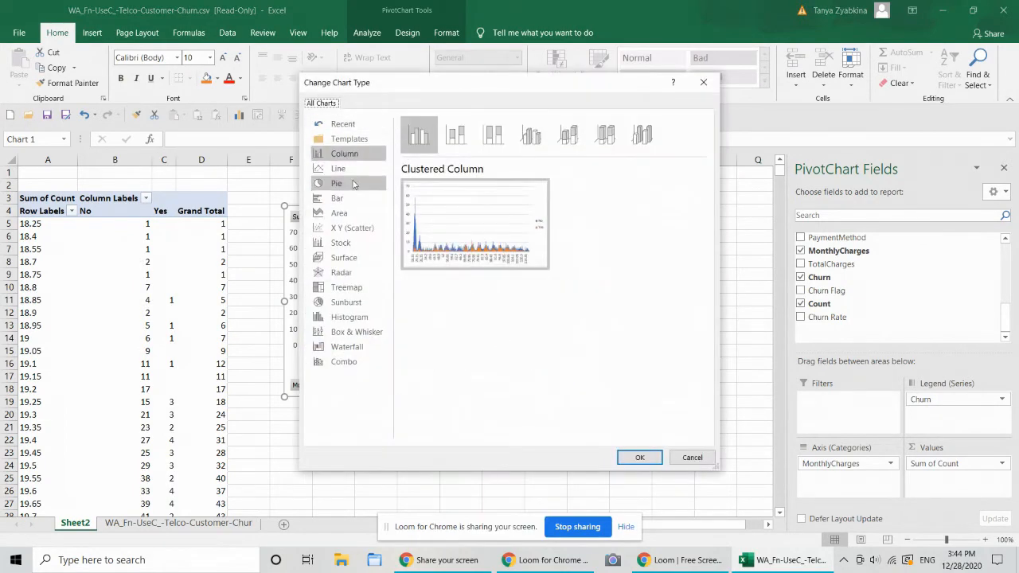
pyautogui.click(338, 168)
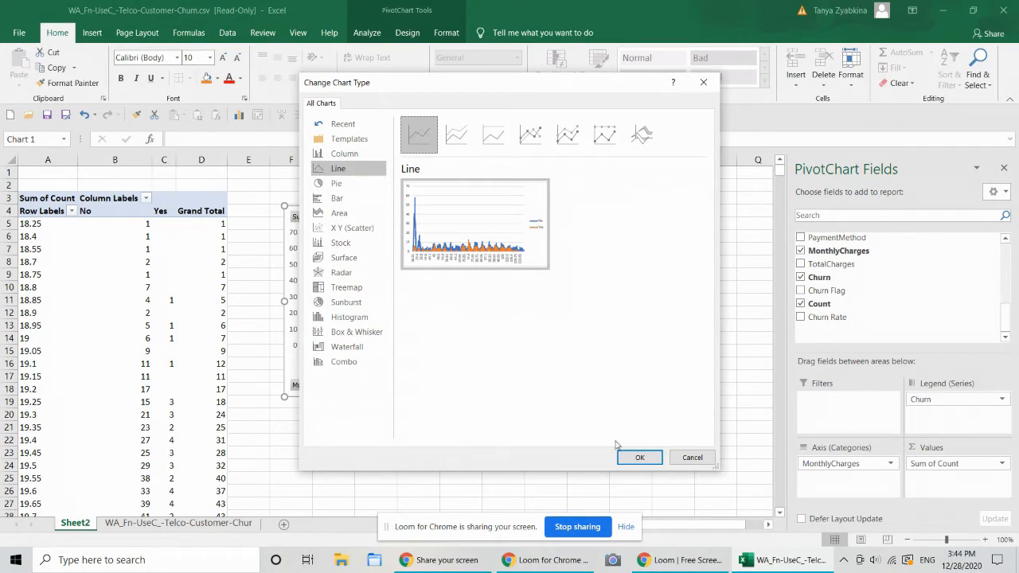
pyautogui.click(640, 457)
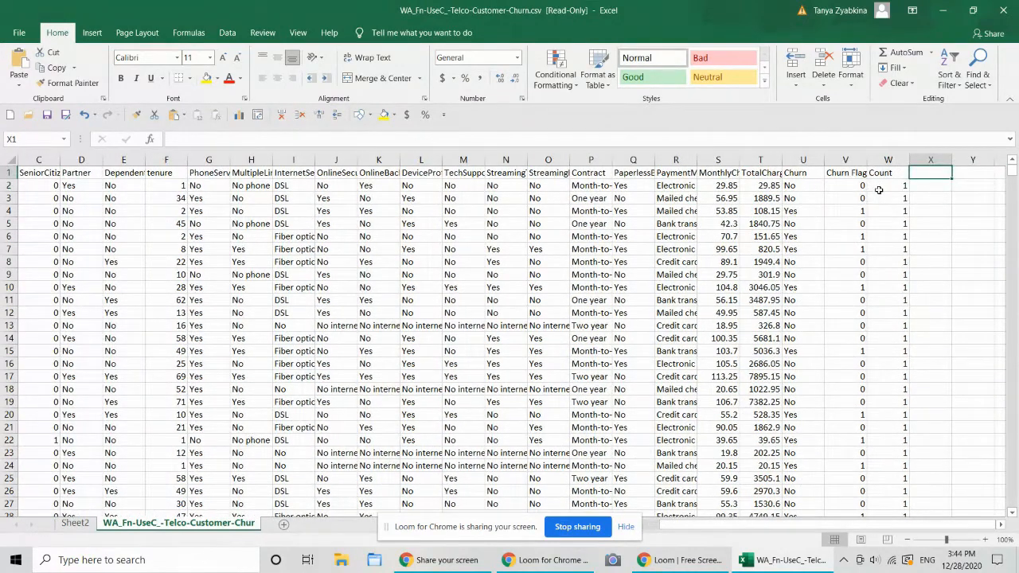
# Create the MRR Rounded column with =ROUND(S2,0) filled down, then return to Sheet2
pyautogui.write('MRR Rounded')
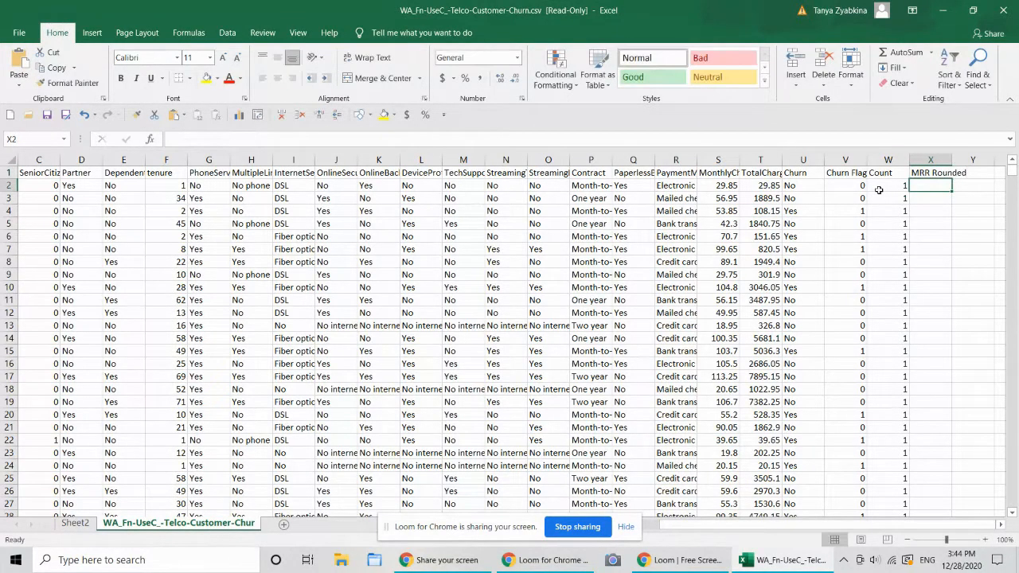
pyautogui.write('=c')
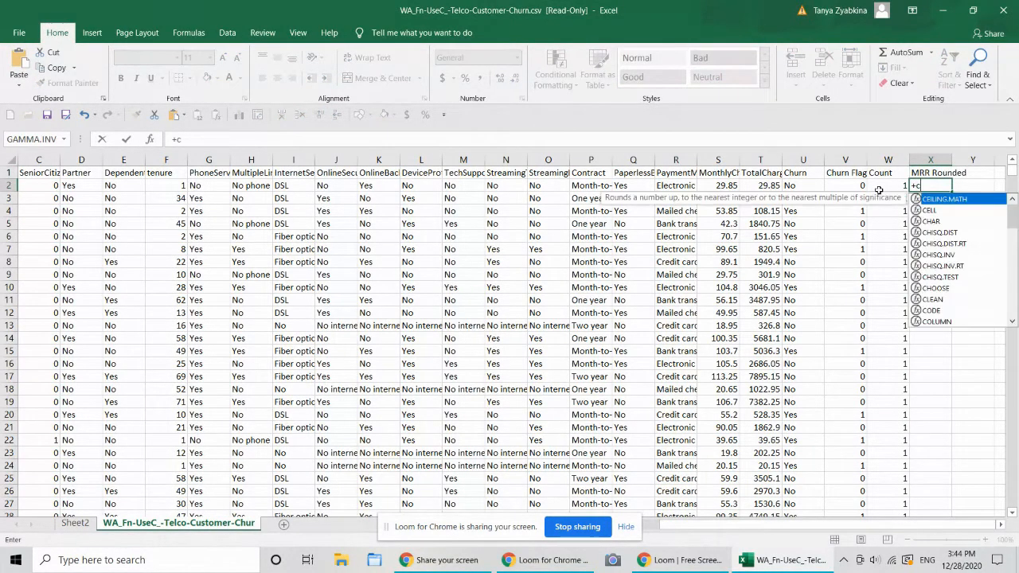
pyautogui.write('r')
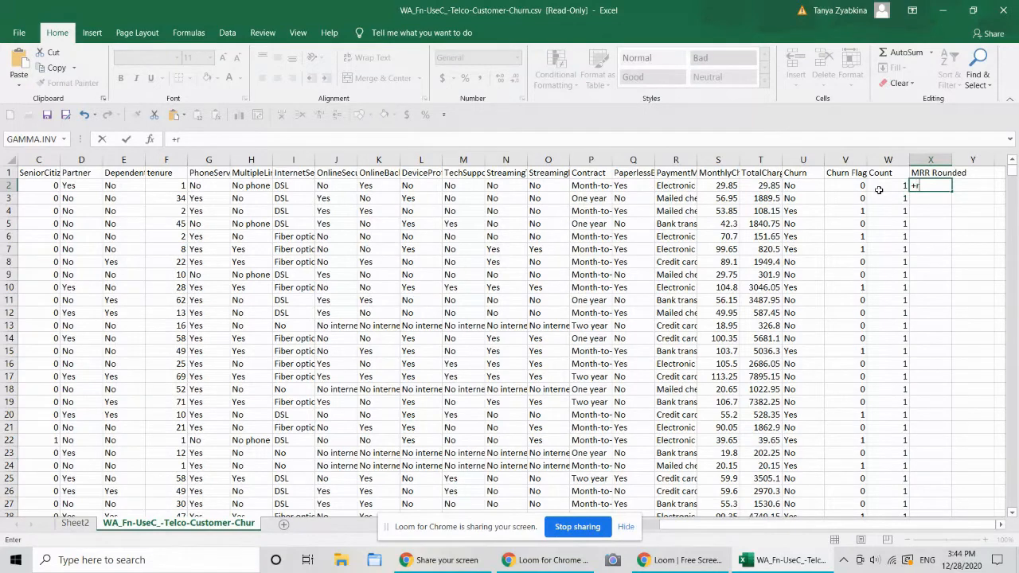
pyautogui.click(803, 186)
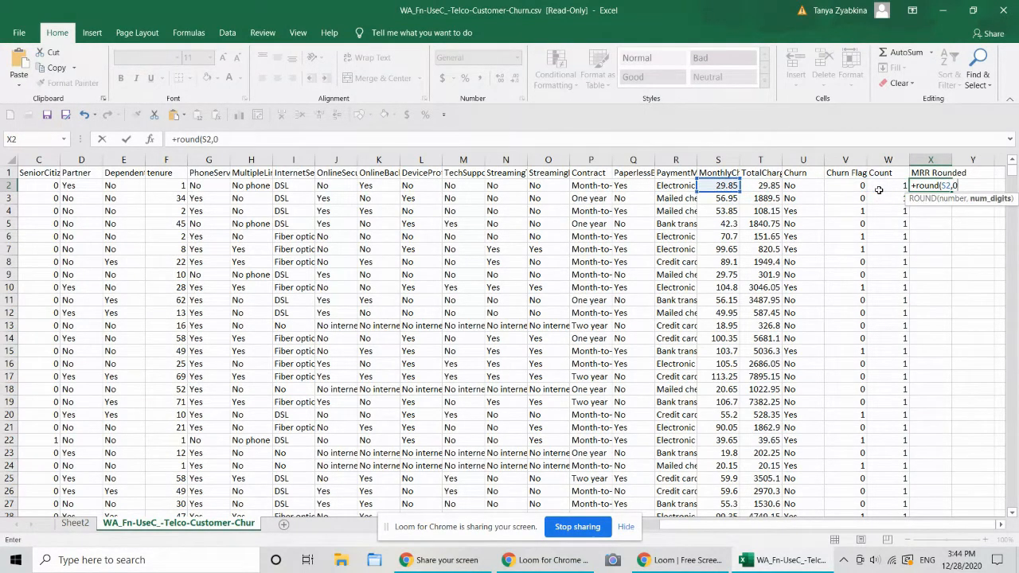
pyautogui.press('Enter')
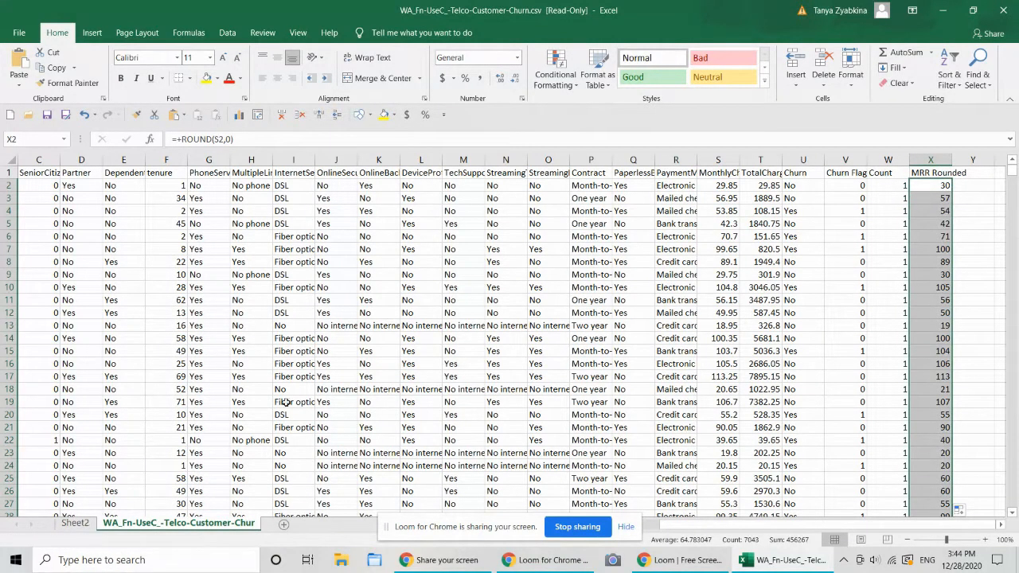
pyautogui.click(77, 523)
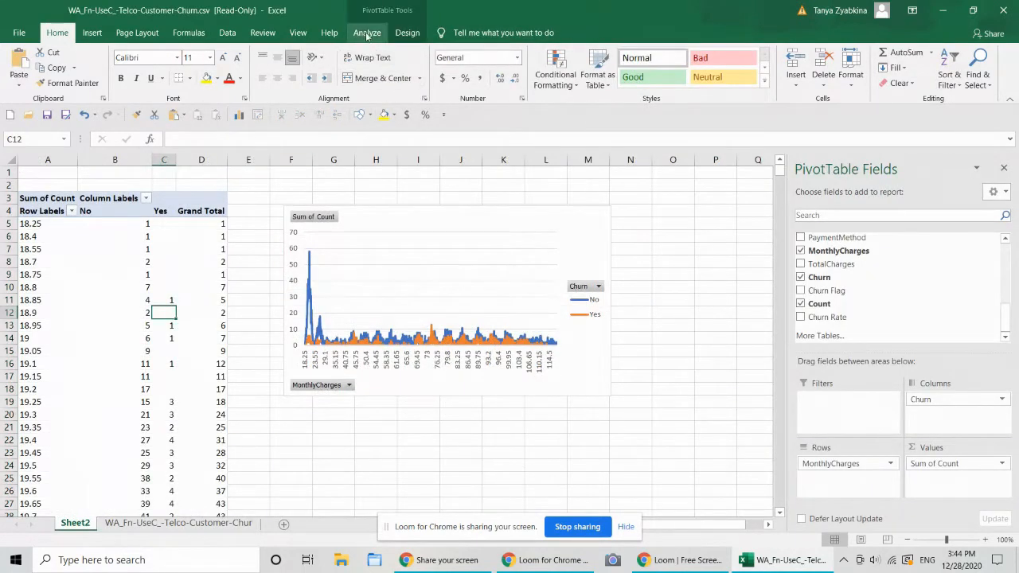
# Change the pivot data source to A1:X7044 and add MRR Rounded as chart categories
pyautogui.click(367, 32)
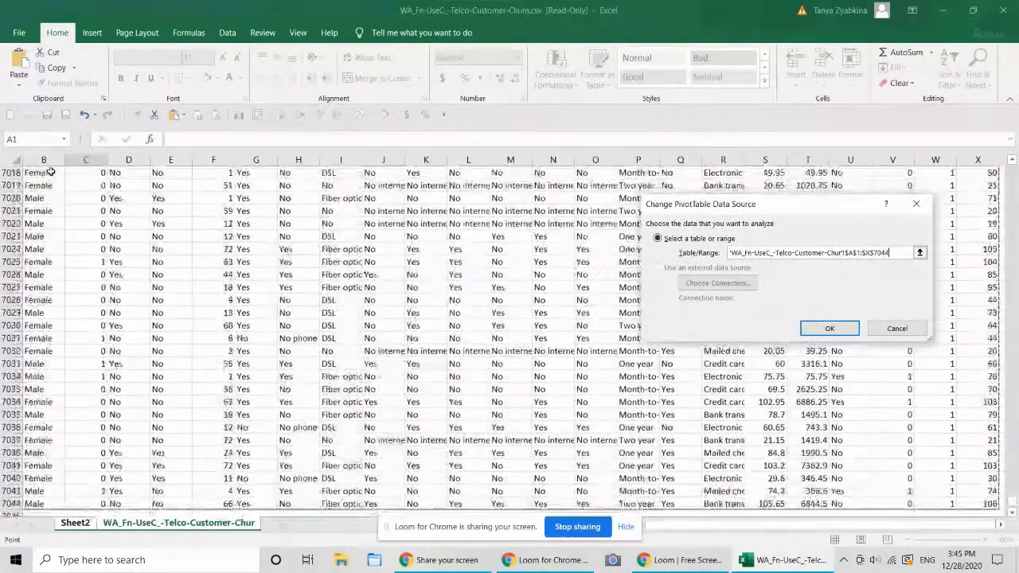
pyautogui.click(829, 328)
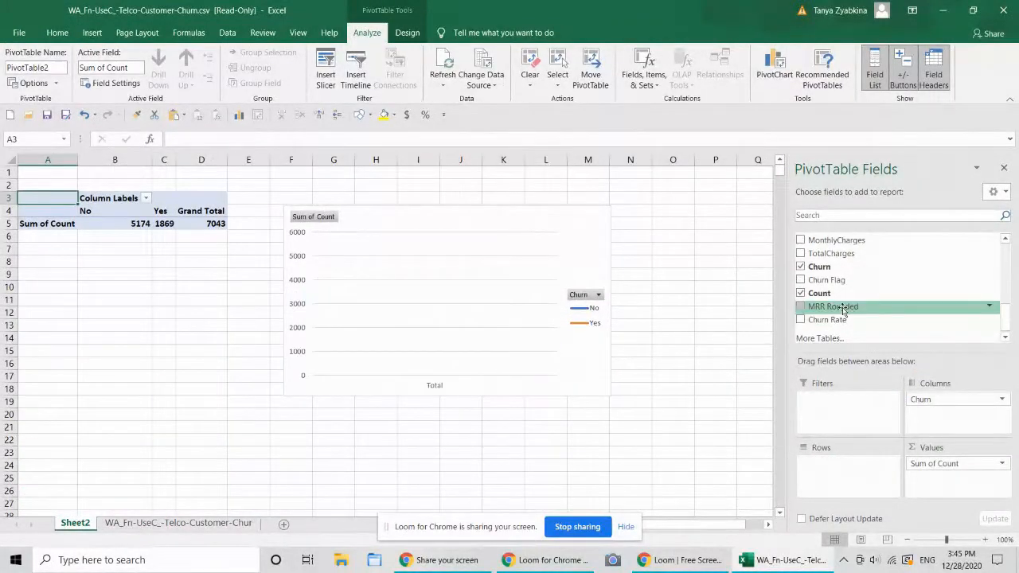
pyautogui.click(801, 305)
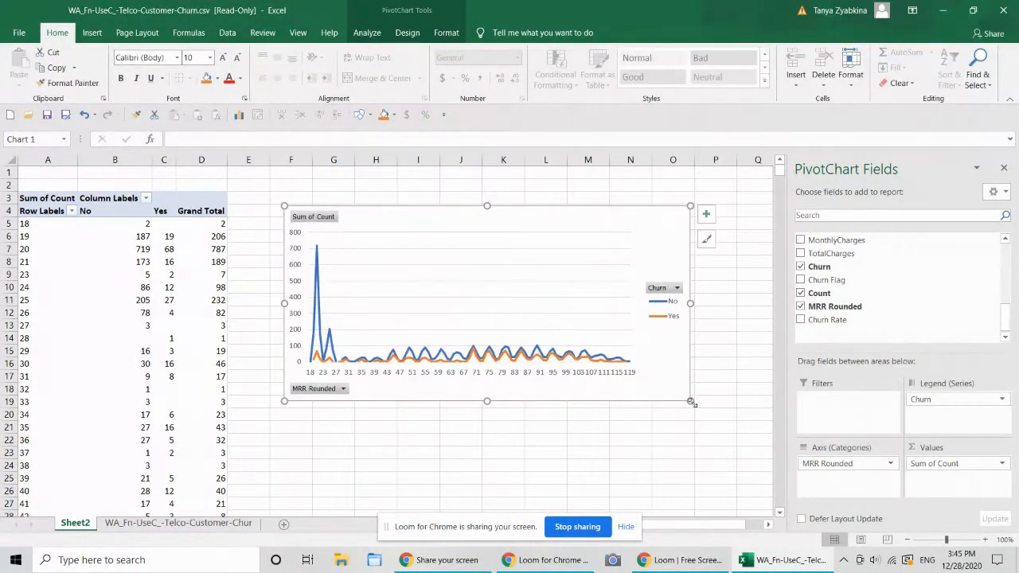
# Enlarge the churn line chart so more rounded charge values are labelled
pyautogui.moveTo(690, 402); pyautogui.dragTo(705, 424)
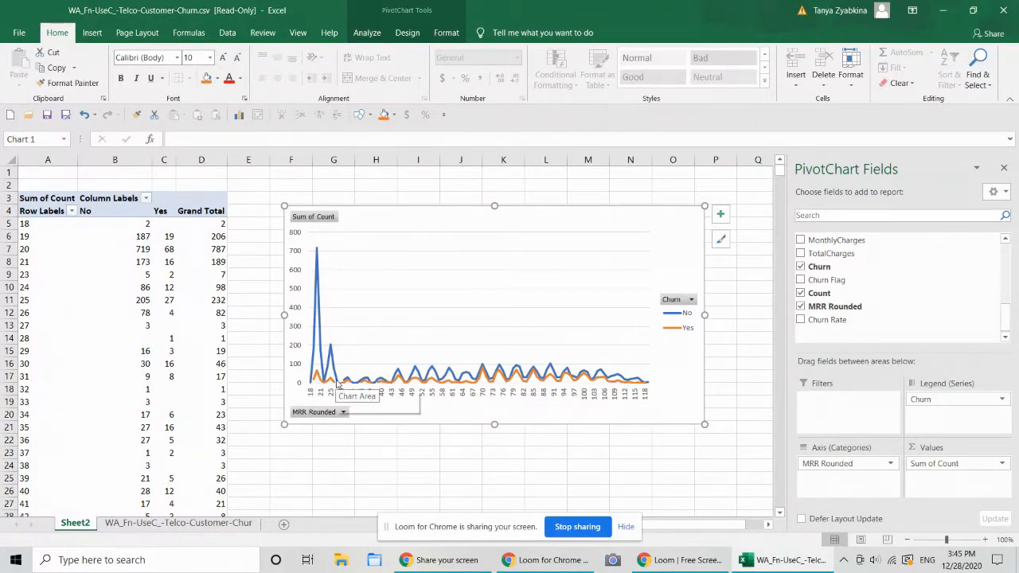
pyautogui.moveTo(437, 290)
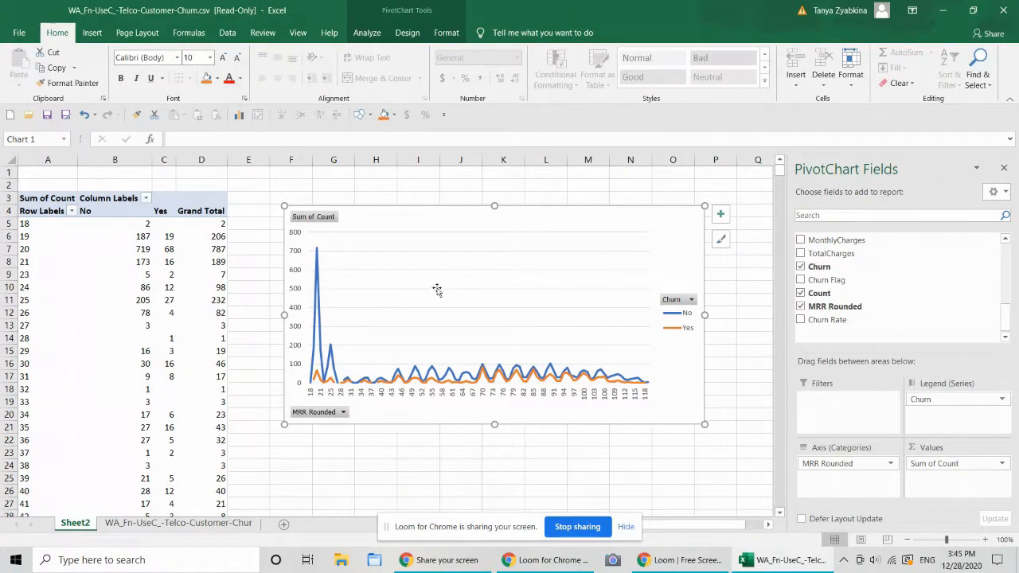
pyautogui.moveTo(491, 351)
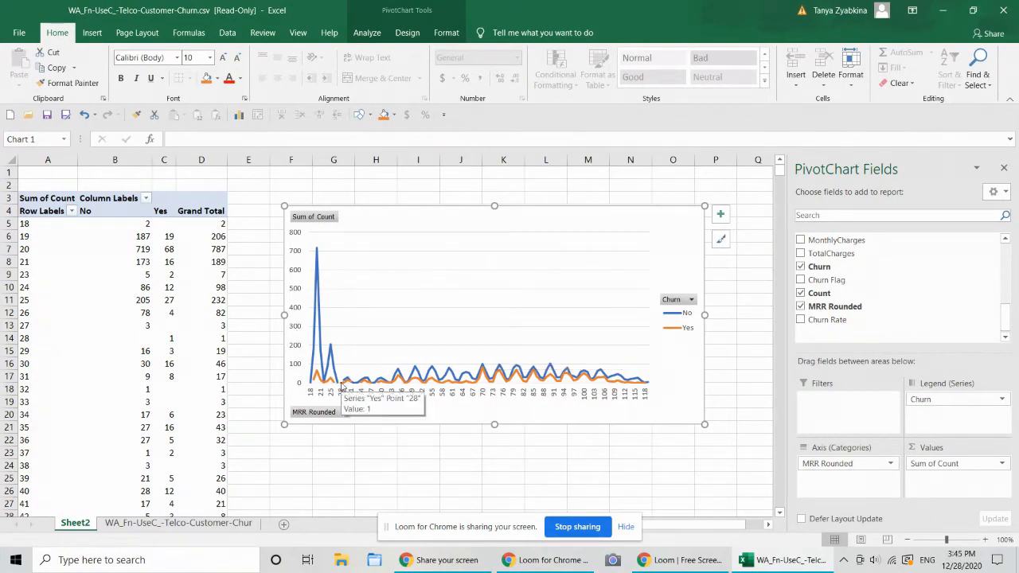
pyautogui.moveTo(342, 387)
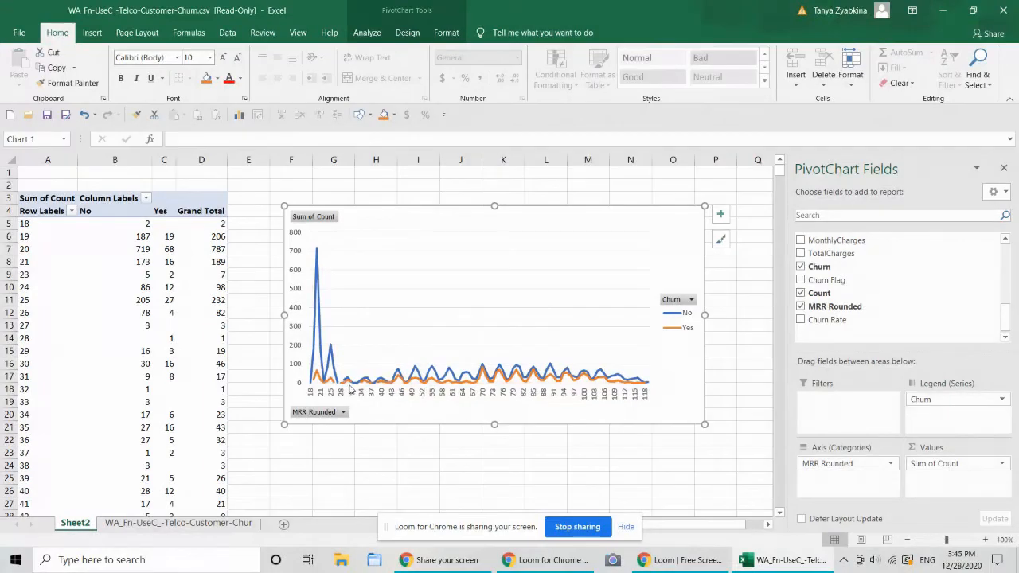
pyautogui.moveTo(396, 379)
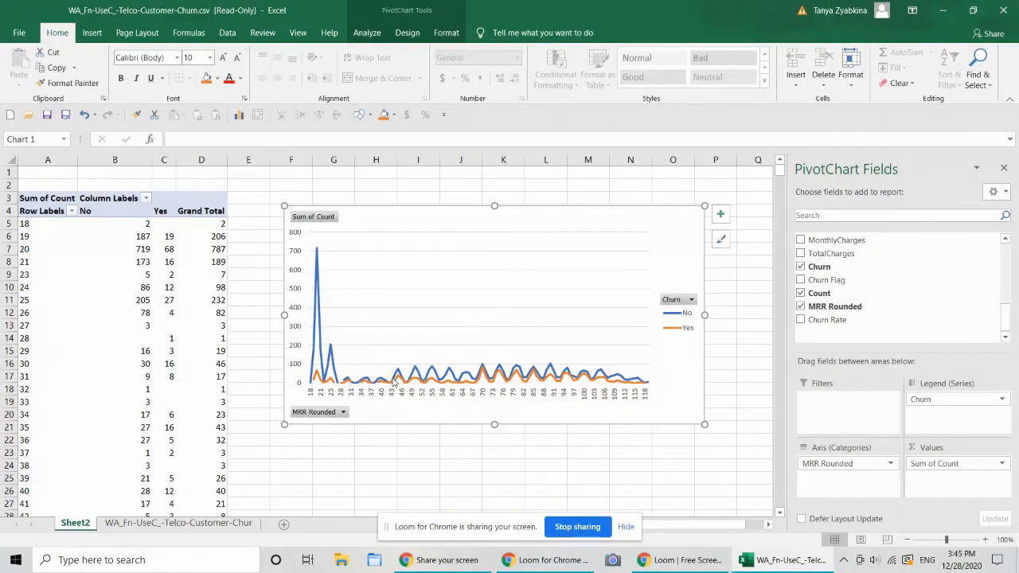
pyautogui.moveTo(401, 382)
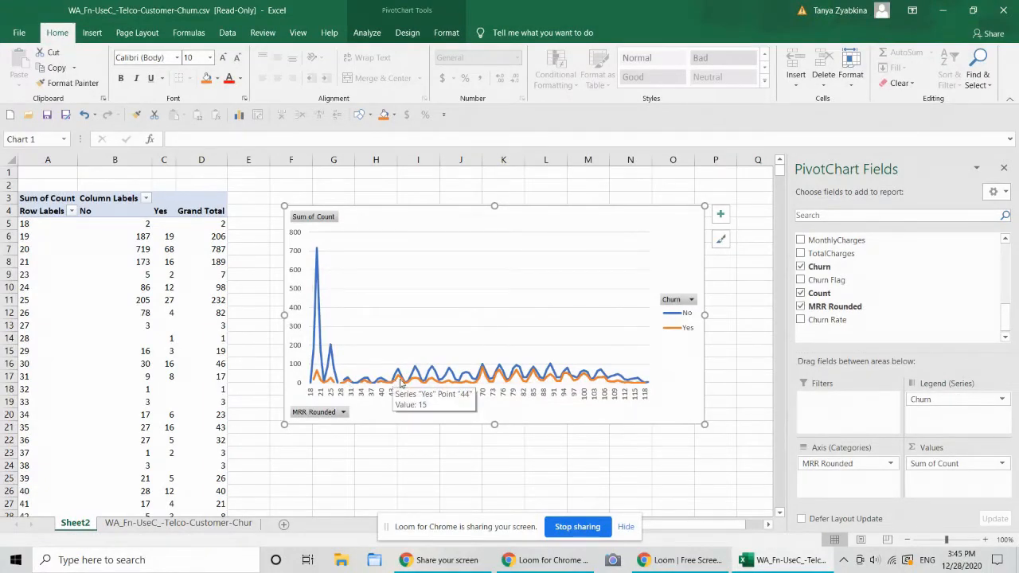
pyautogui.moveTo(478, 383)
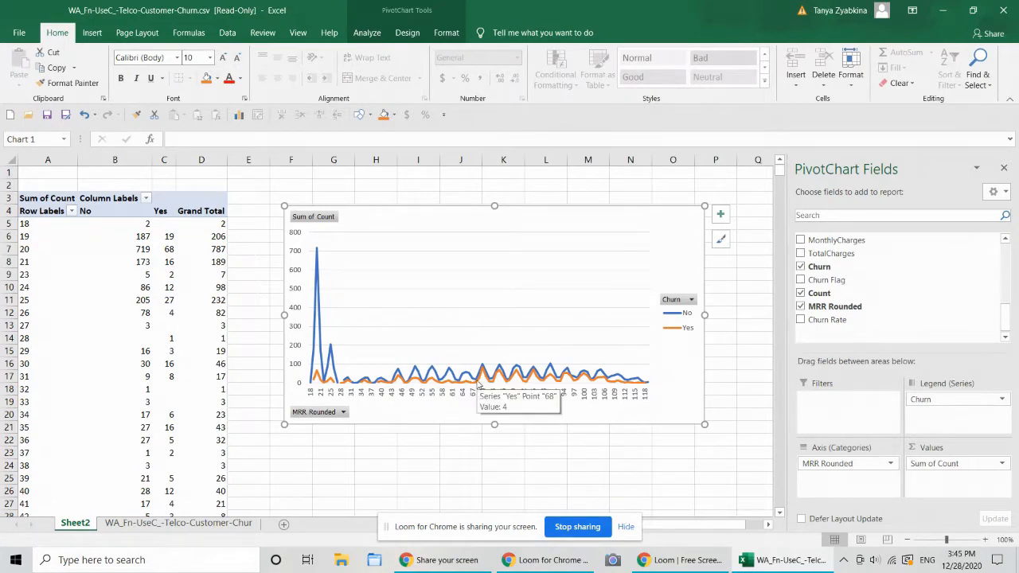
pyautogui.moveTo(588, 362)
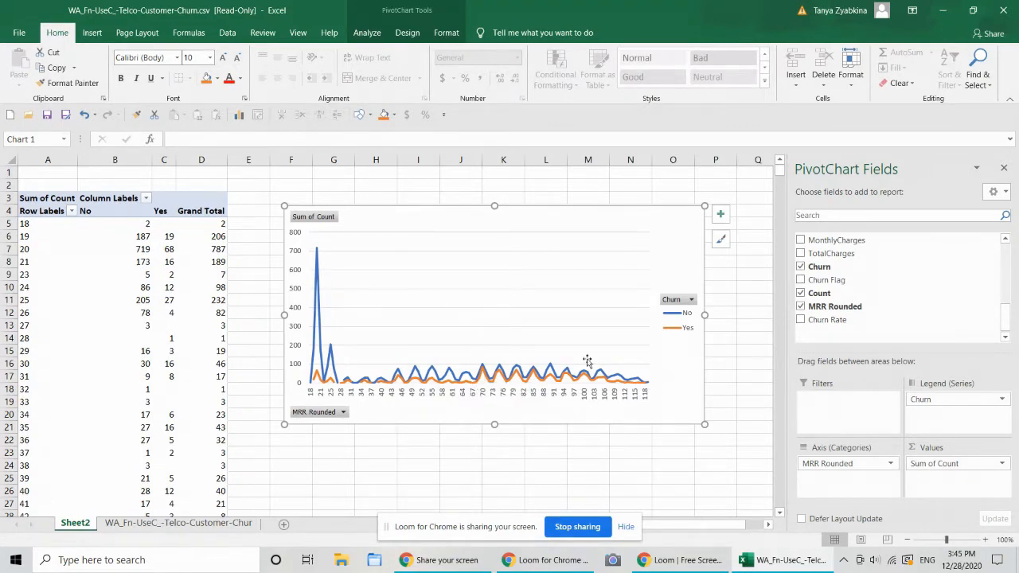
pyautogui.moveTo(530, 425)
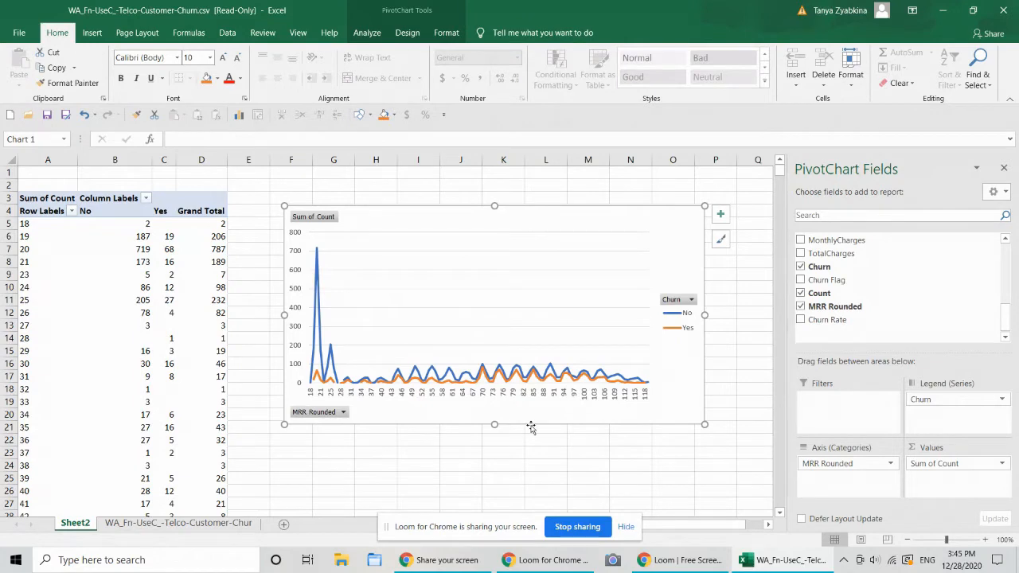
pyautogui.moveTo(538, 412)
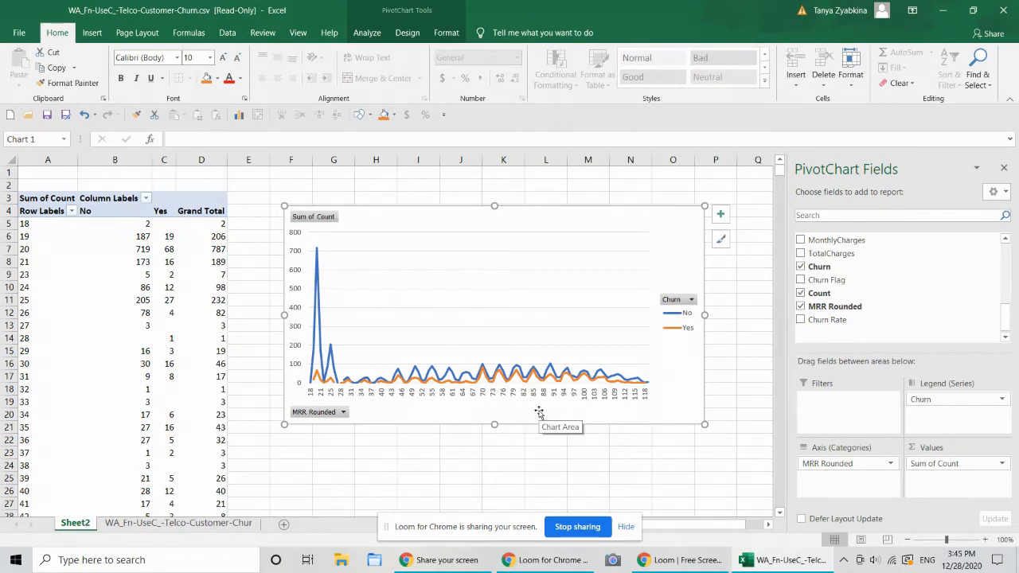
pyautogui.moveTo(414, 404)
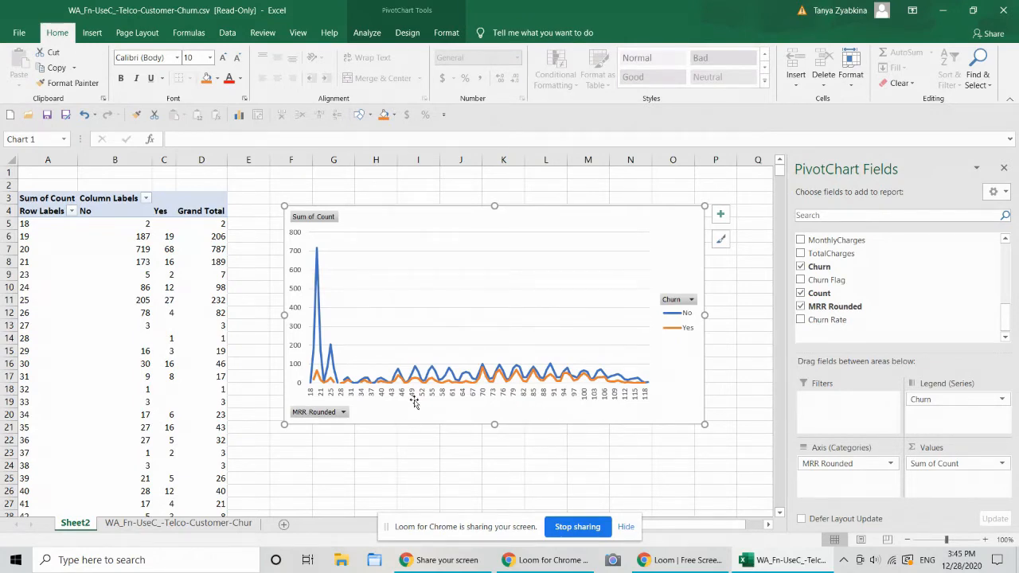
pyautogui.moveTo(364, 478)
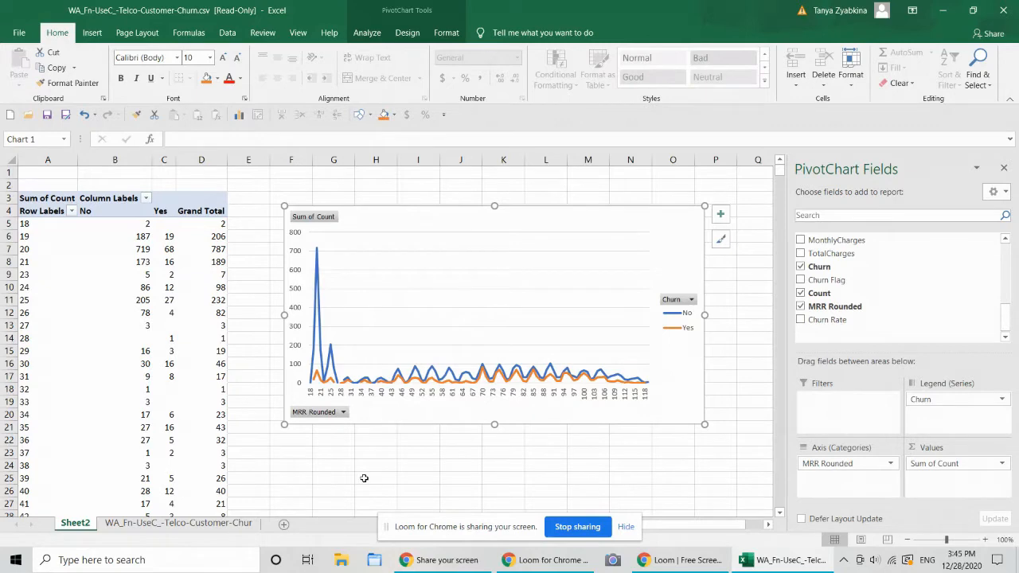
pyautogui.moveTo(345, 511)
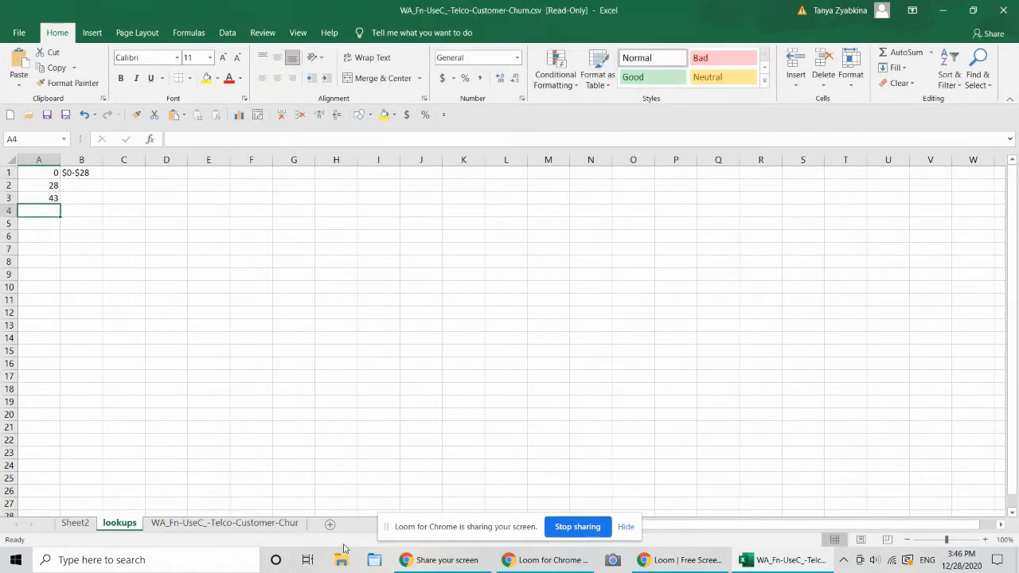
# Enter the $43-$68 band label and check the 28 / $28-$43 threshold row
pyautogui.write('$43-$68')
pyautogui.click(81, 210)
pyautogui.write('$68+')
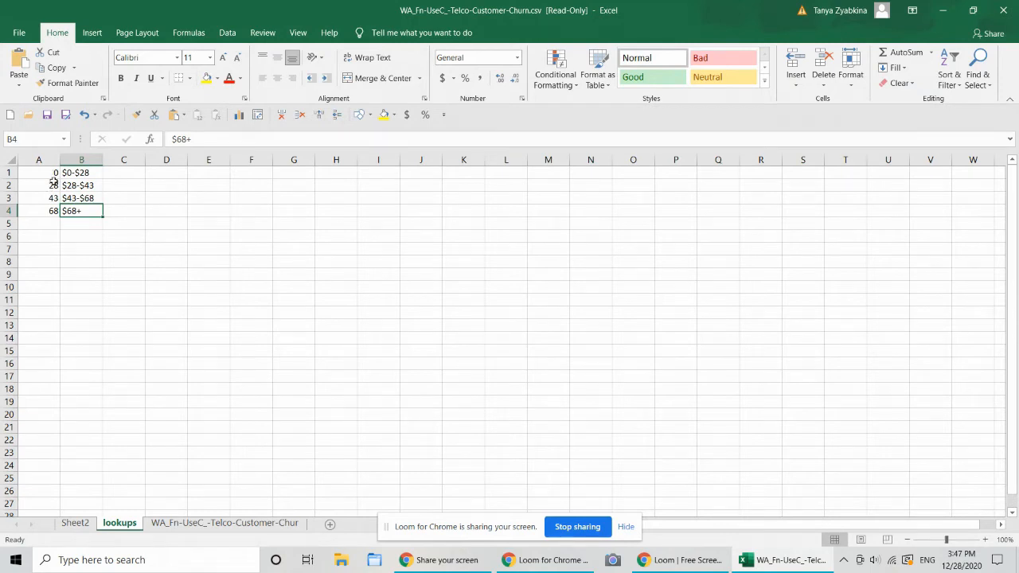
pyautogui.click(38, 185)
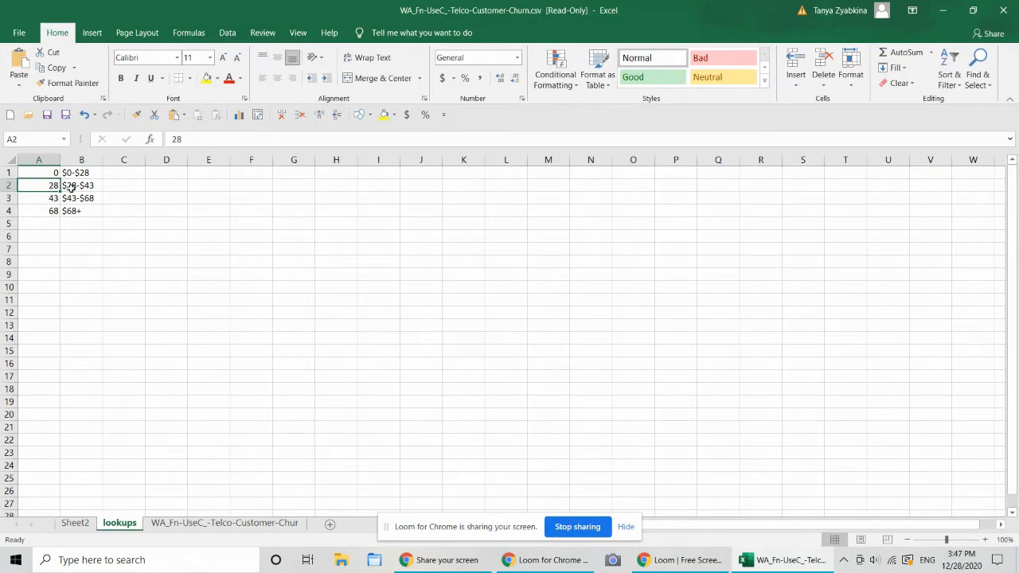
pyautogui.click(80, 185)
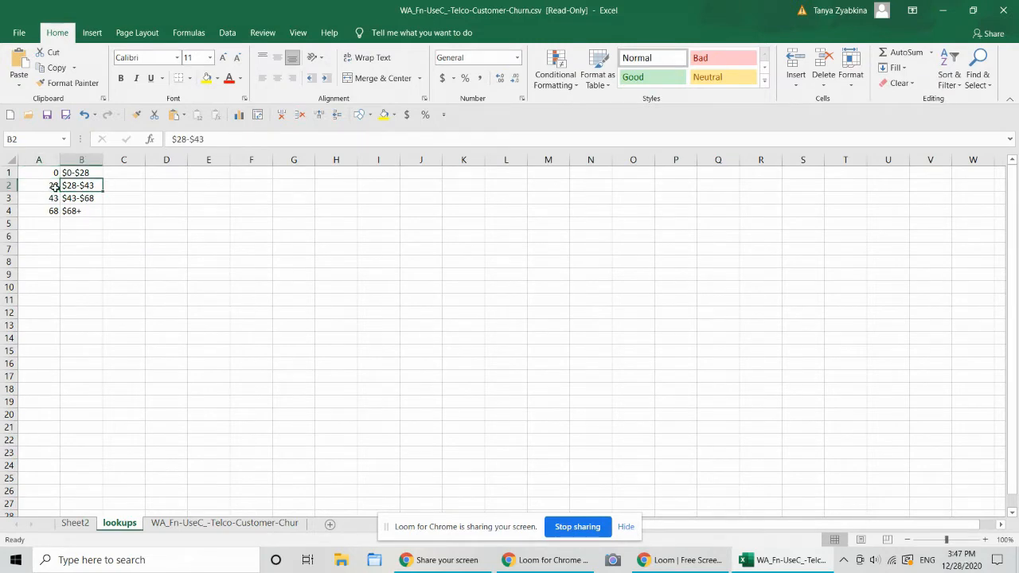
pyautogui.click(226, 523)
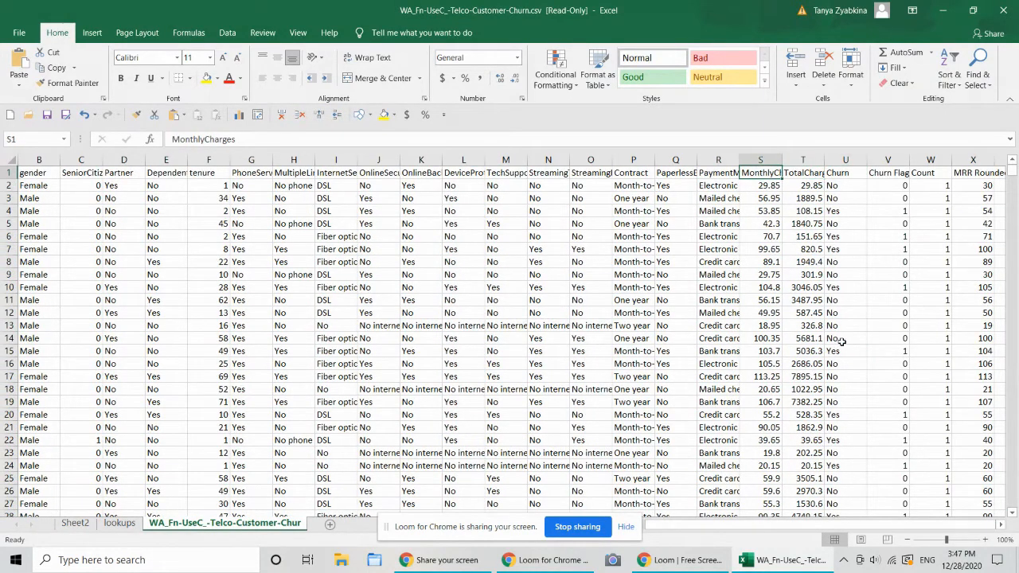
# Insert a blank column beside MonthlyCharges and head it MRR Category
pyautogui.click(802, 172)
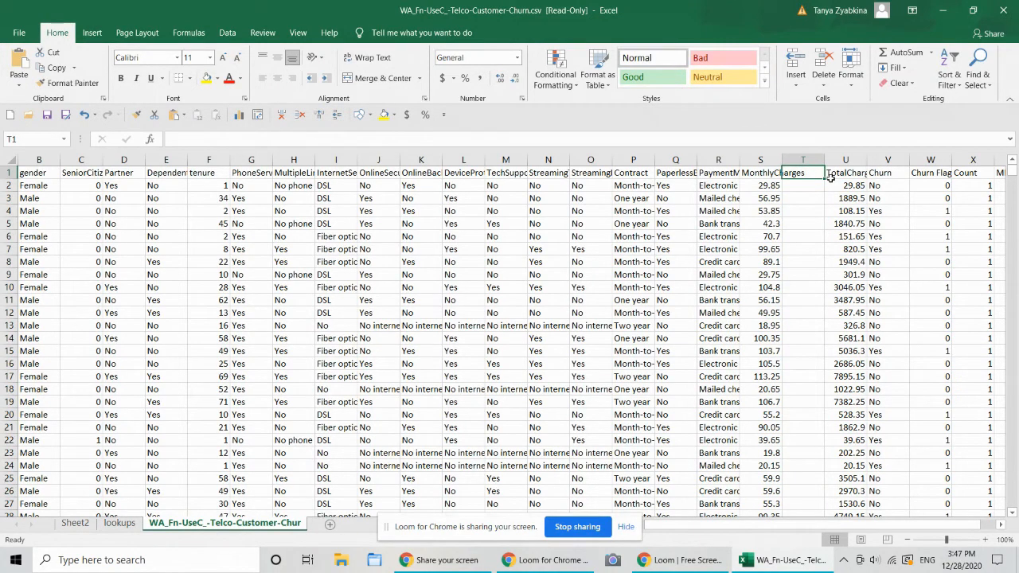
pyautogui.write('MRR Ca')
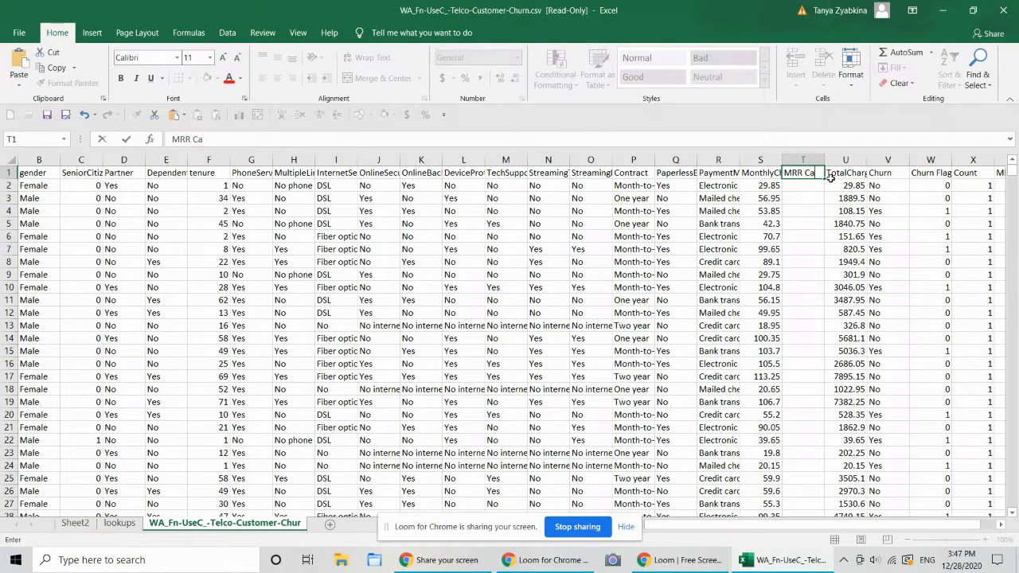
pyautogui.click(803, 185)
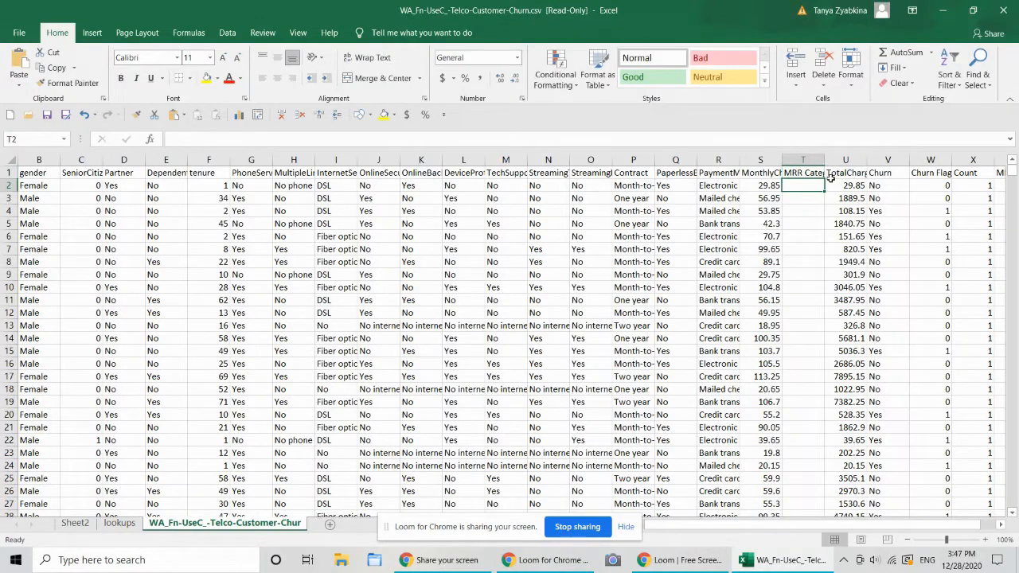
# Build =VLOOKUP(S2,lookups!$A$1:$B$4,2,TRUE) in T2 with the table range locked
pyautogui.write('=v')
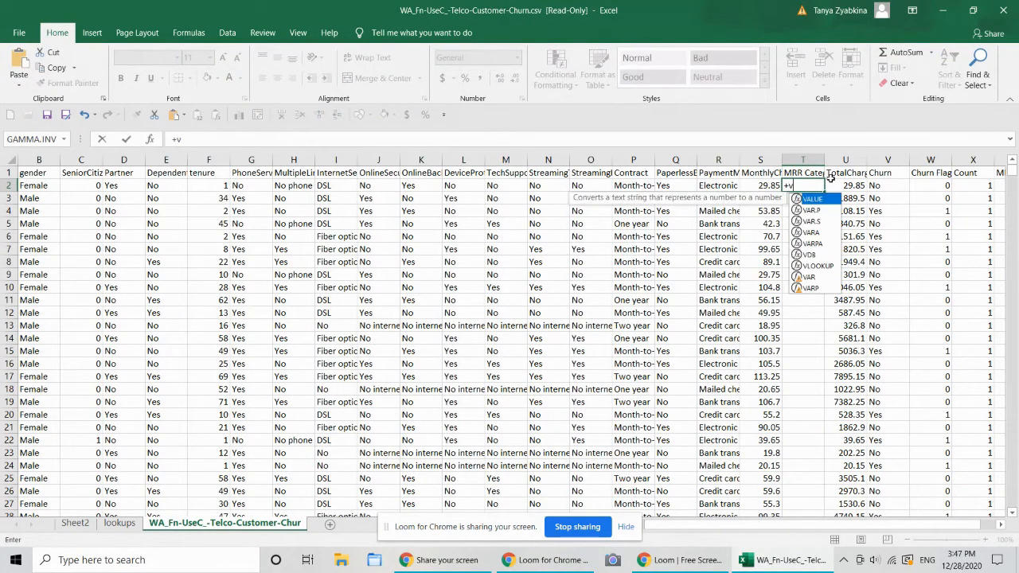
pyautogui.write('vlookup(')
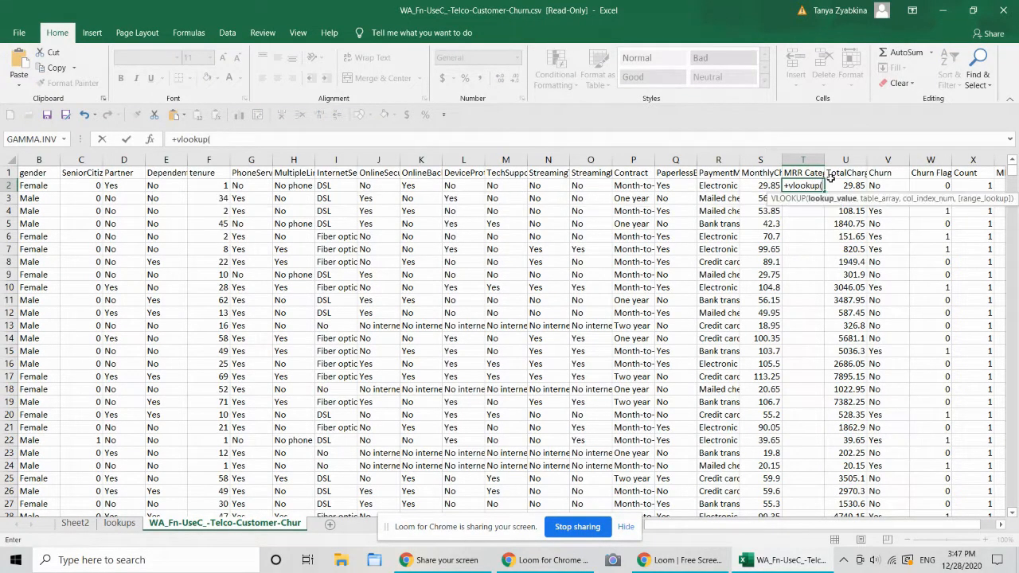
pyautogui.click(761, 185)
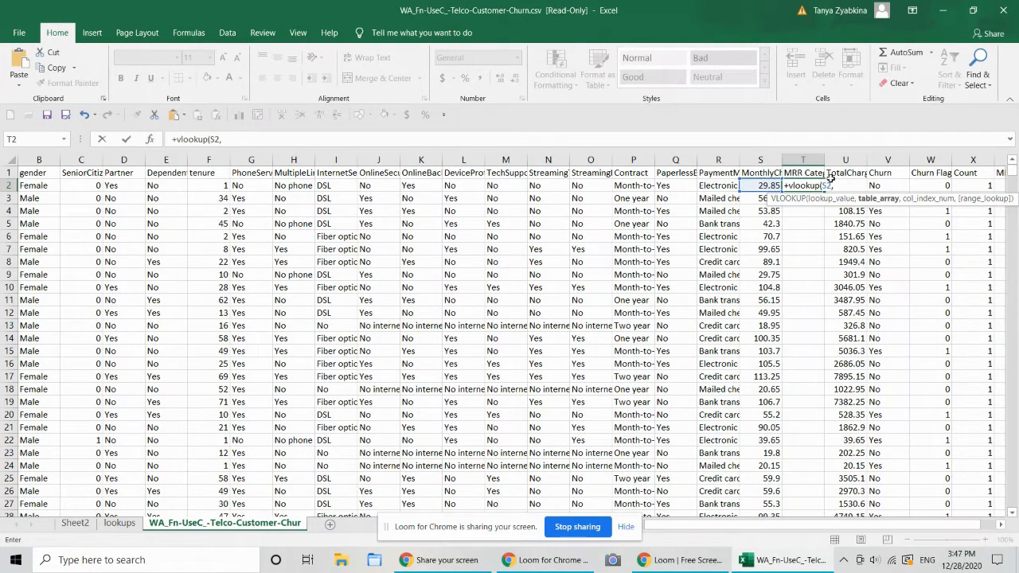
pyautogui.click(118, 523)
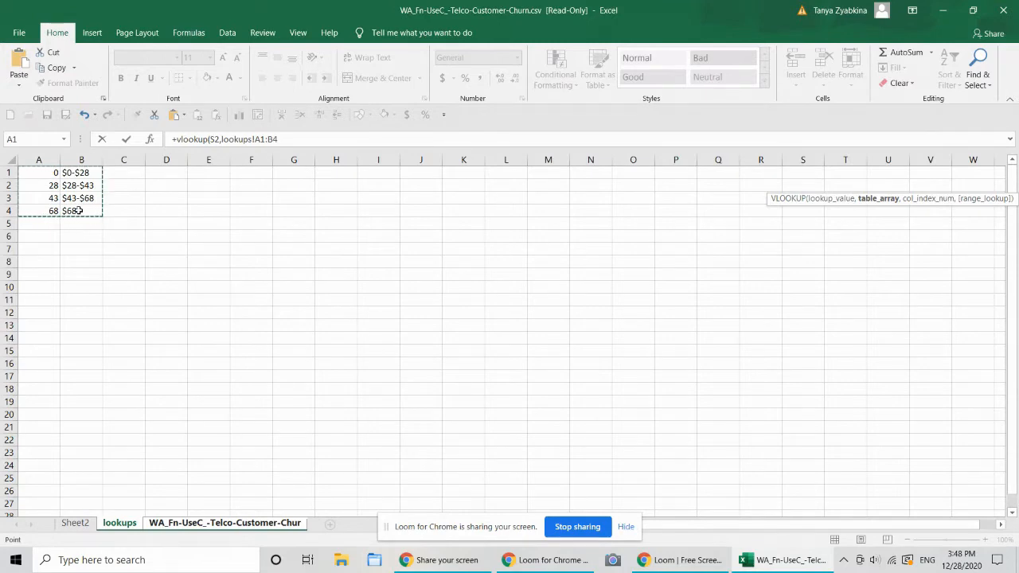
pyautogui.press('F4')
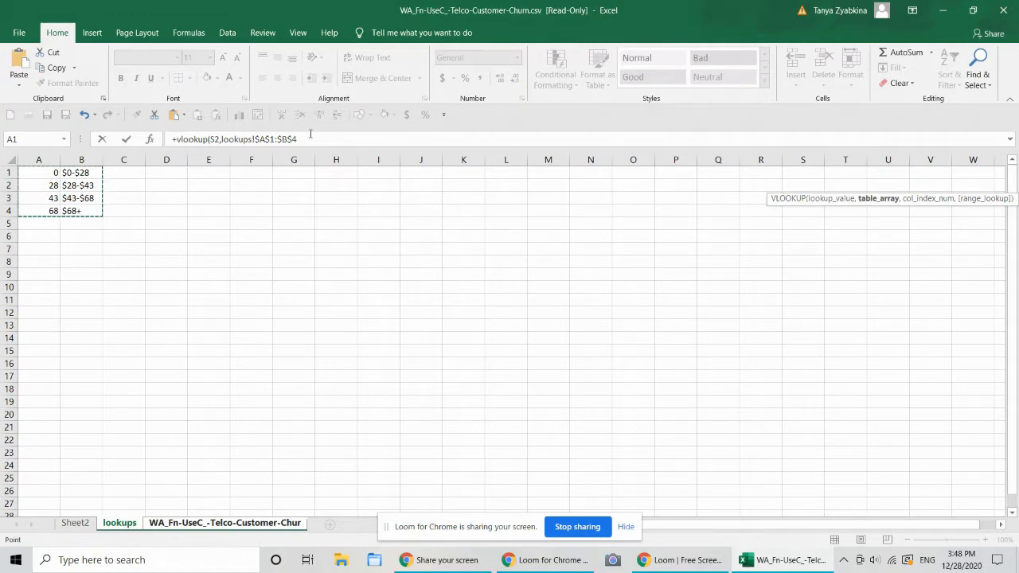
pyautogui.write(',')
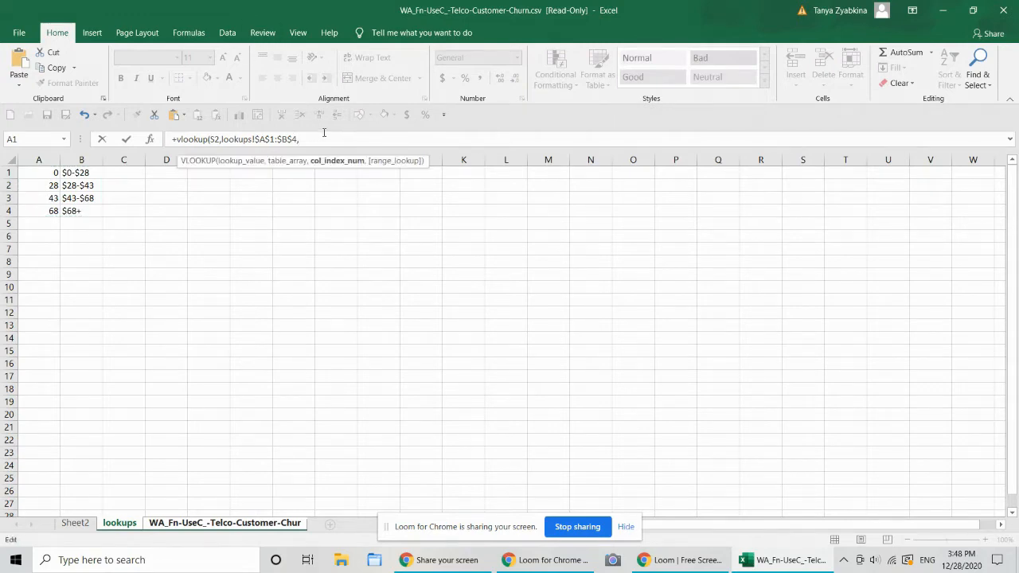
pyautogui.write('2')
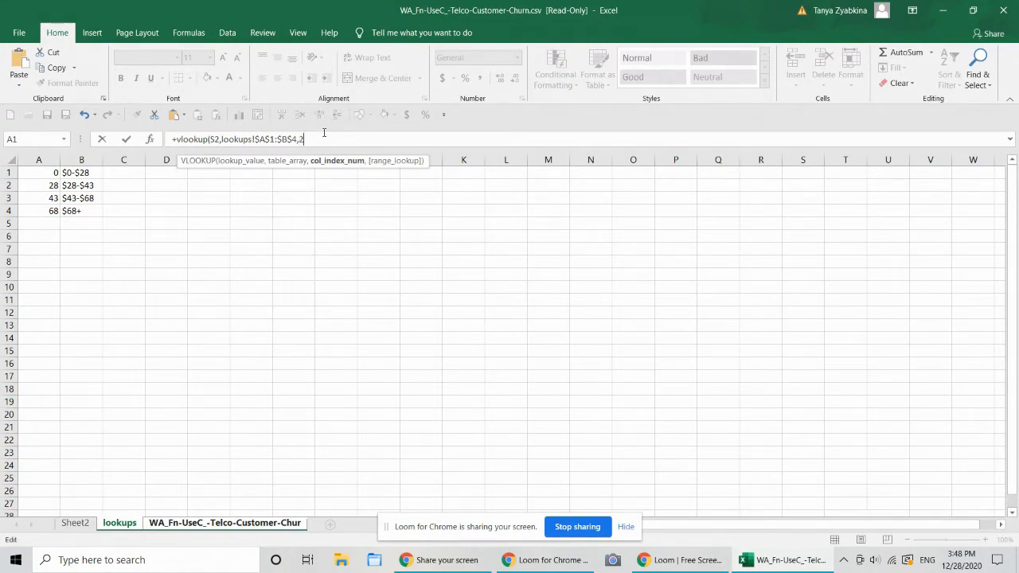
pyautogui.write(',')
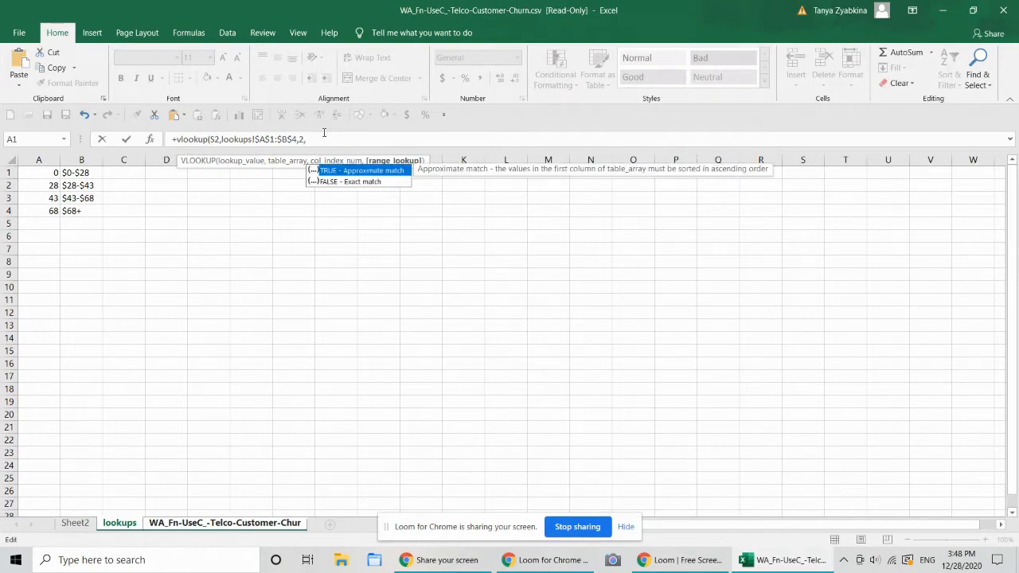
pyautogui.moveTo(362, 181)
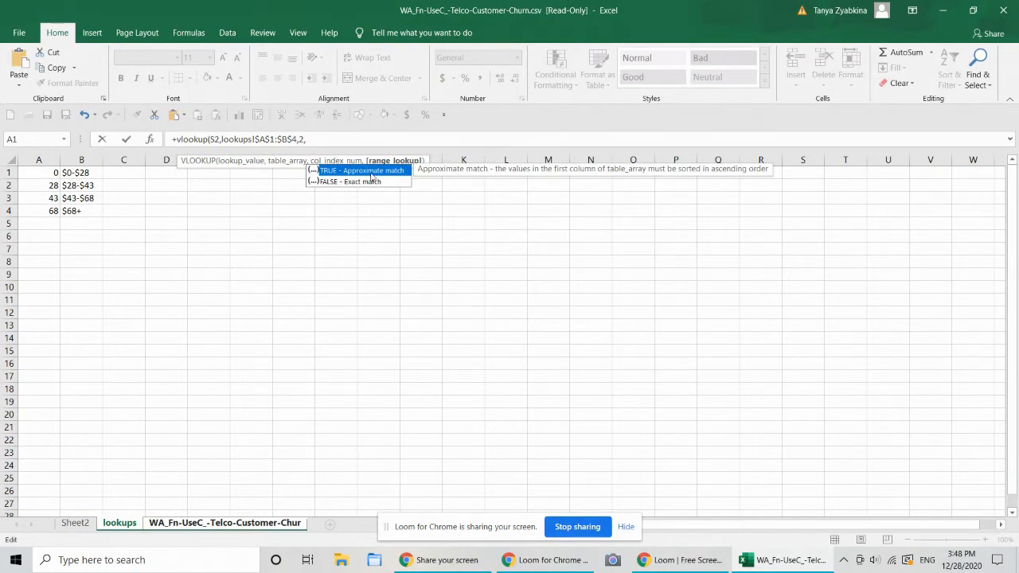
pyautogui.write('TRUE')
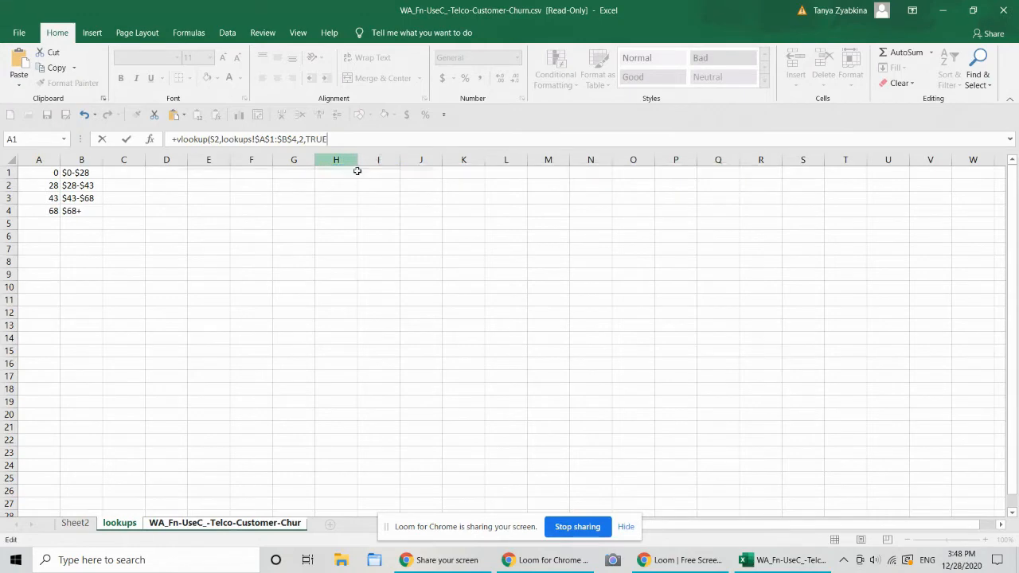
# Confirm the lookup formula and fill it down the MRR Category column
pyautogui.click(366, 139)
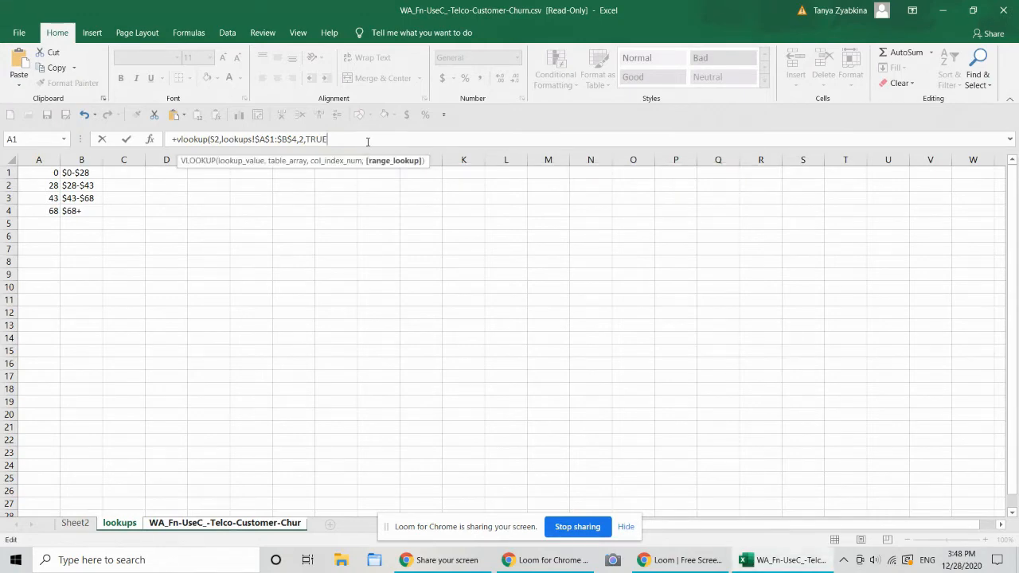
pyautogui.click(225, 523)
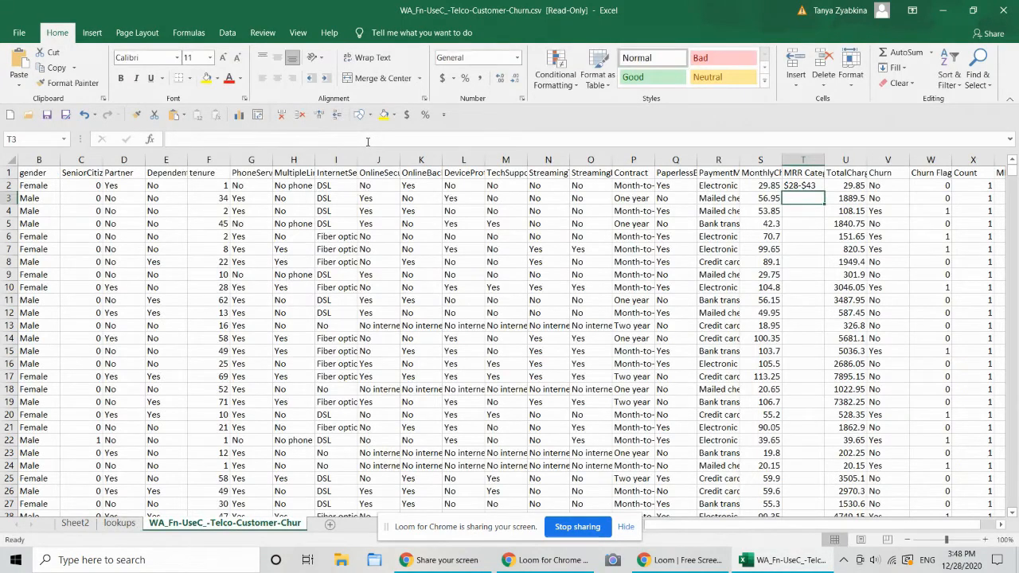
pyautogui.click(803, 185)
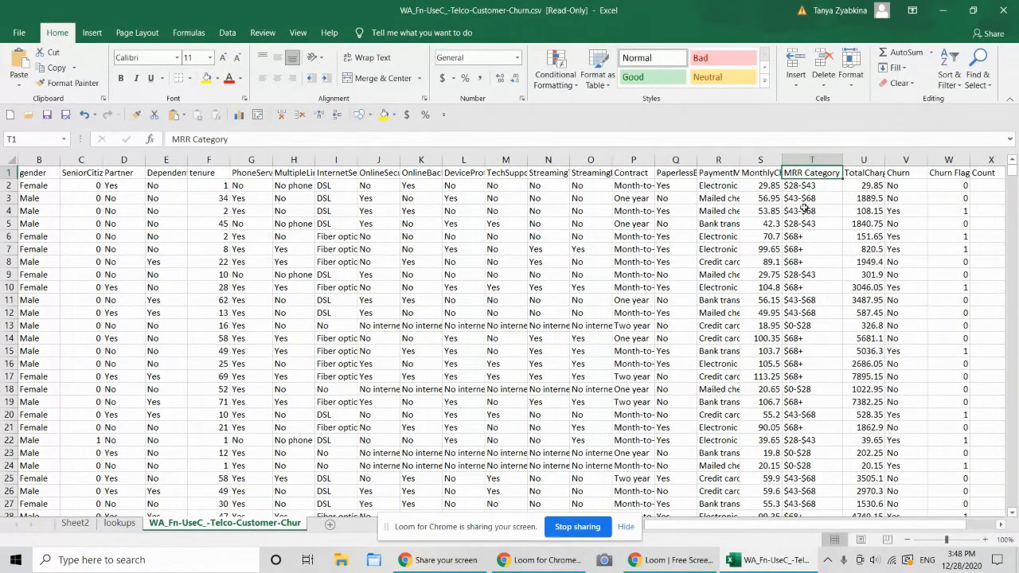
pyautogui.scroll(-3)
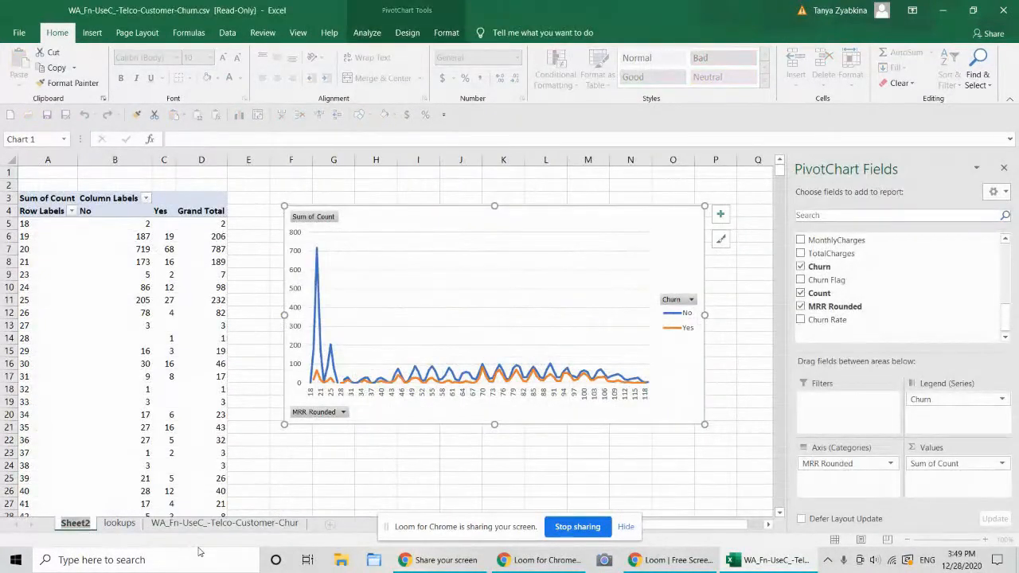
# Rename Sheet2 to pivot and refresh the pivot table to pick up MRR Category
pyautogui.doubleClick(78, 523)
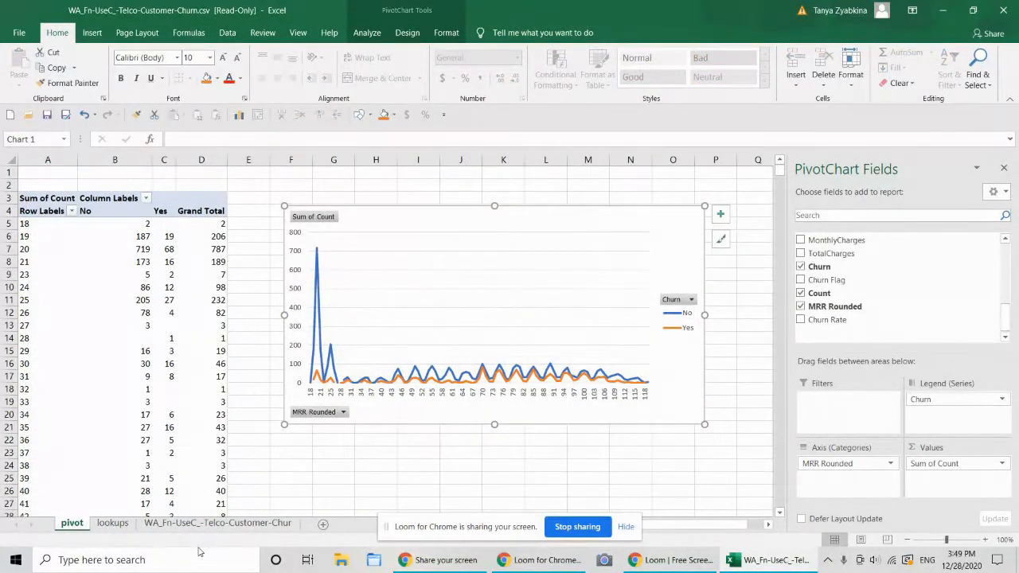
pyautogui.moveTo(481, 493)
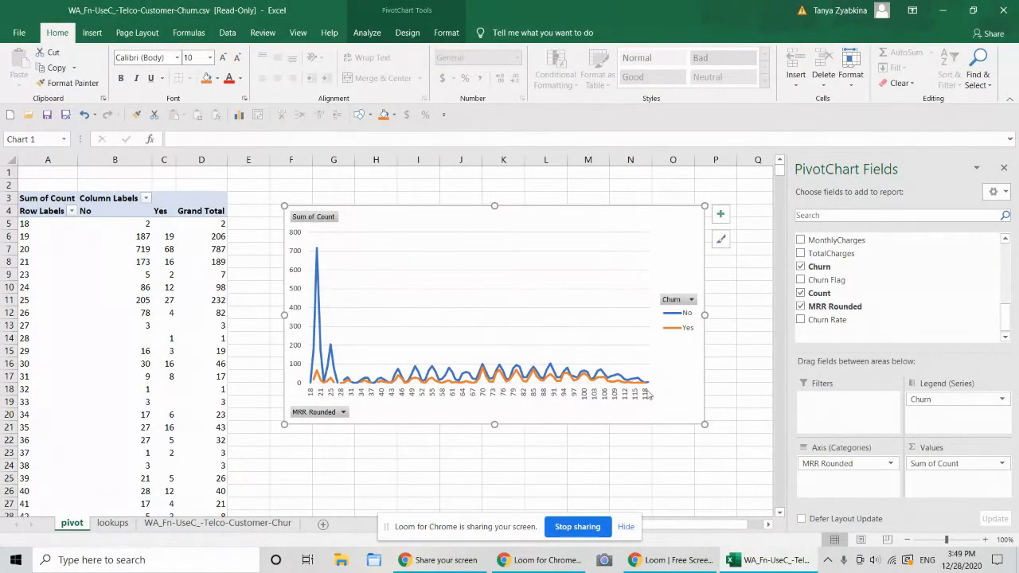
pyautogui.click(115, 261)
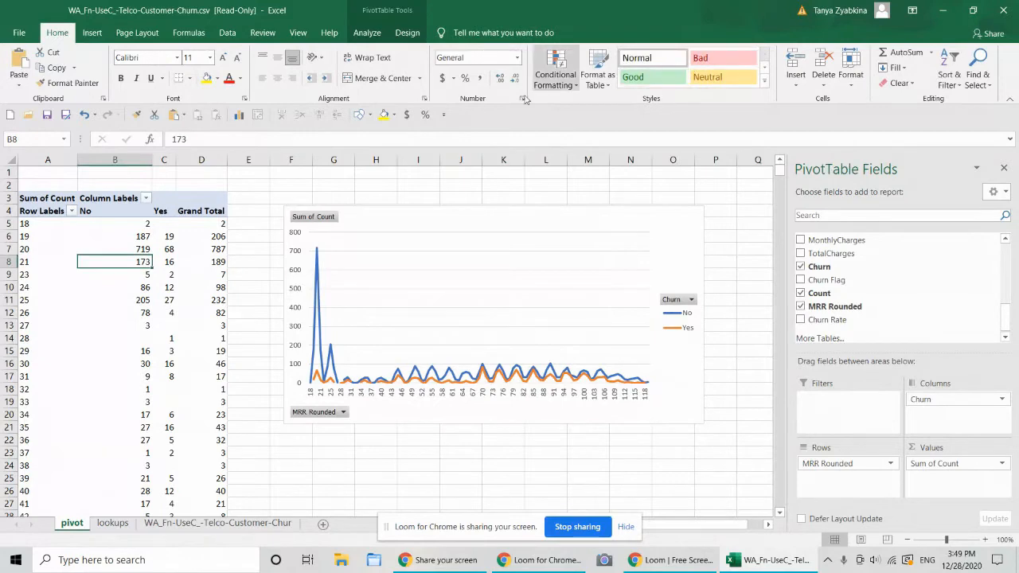
pyautogui.rightClick(114, 262)
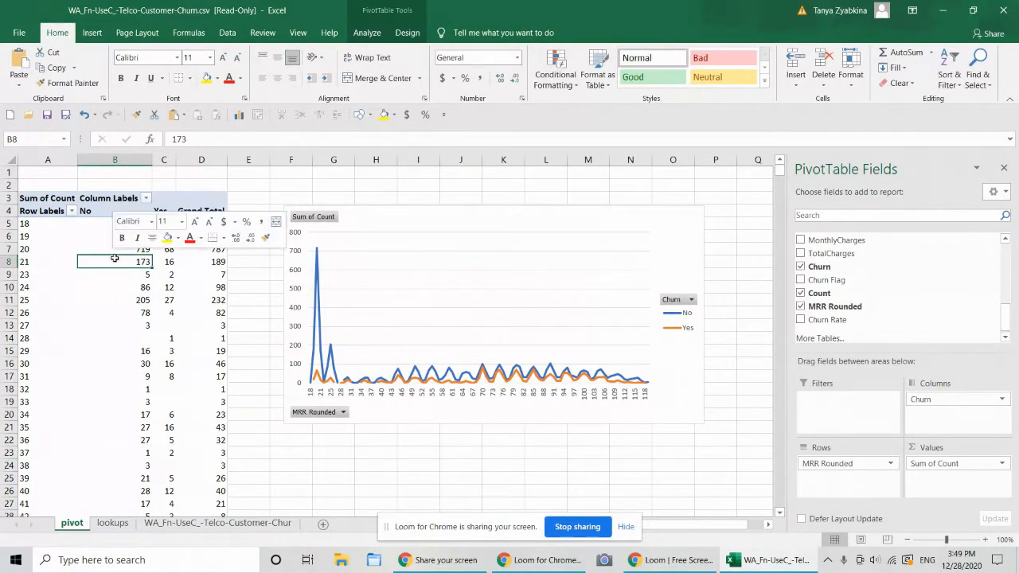
pyautogui.rightClick(114, 261)
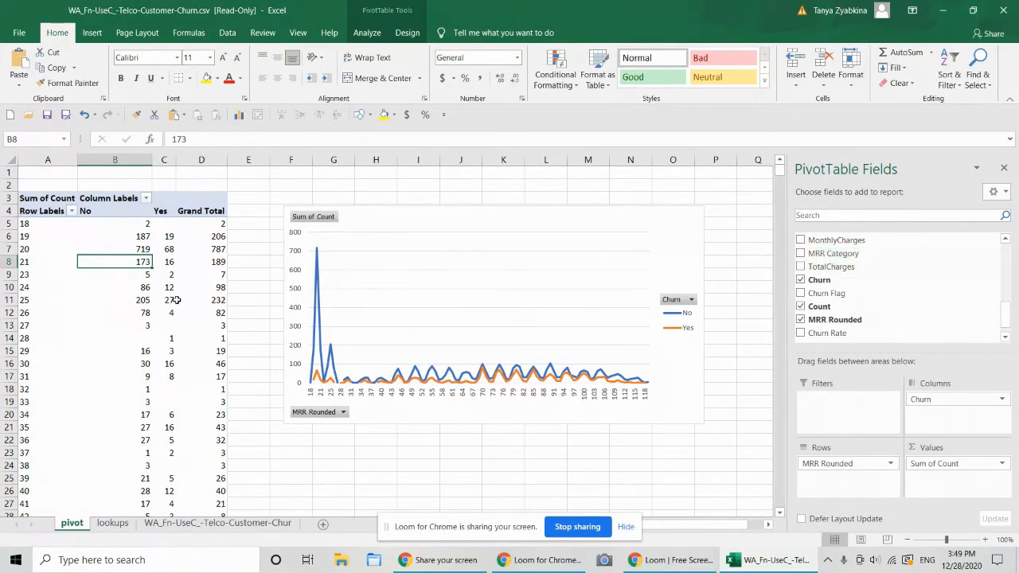
pyautogui.moveTo(175, 299)
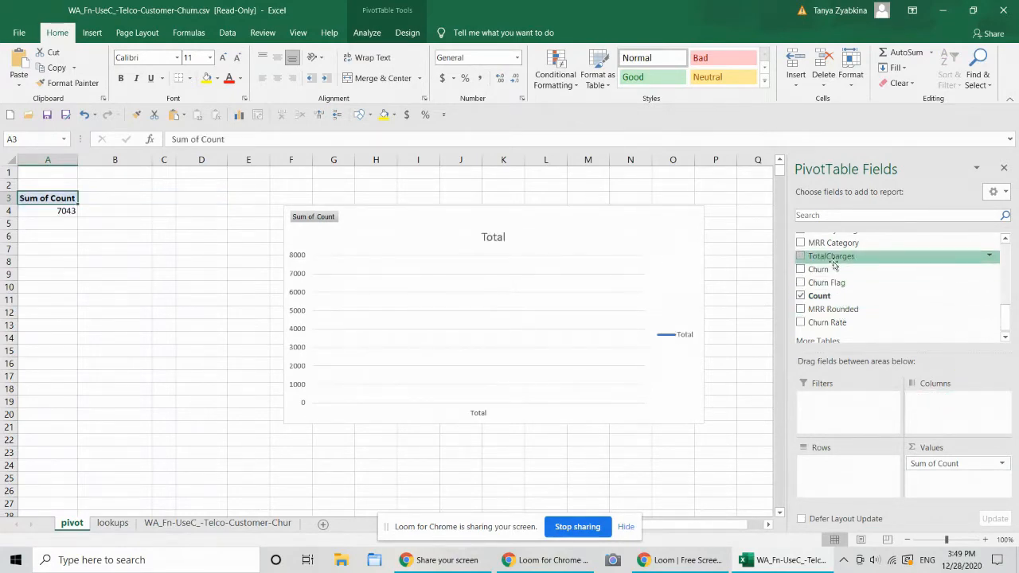
# Set the pivot to Sum of Churn Rate by MRR Category, replacing Count
pyautogui.click(801, 242)
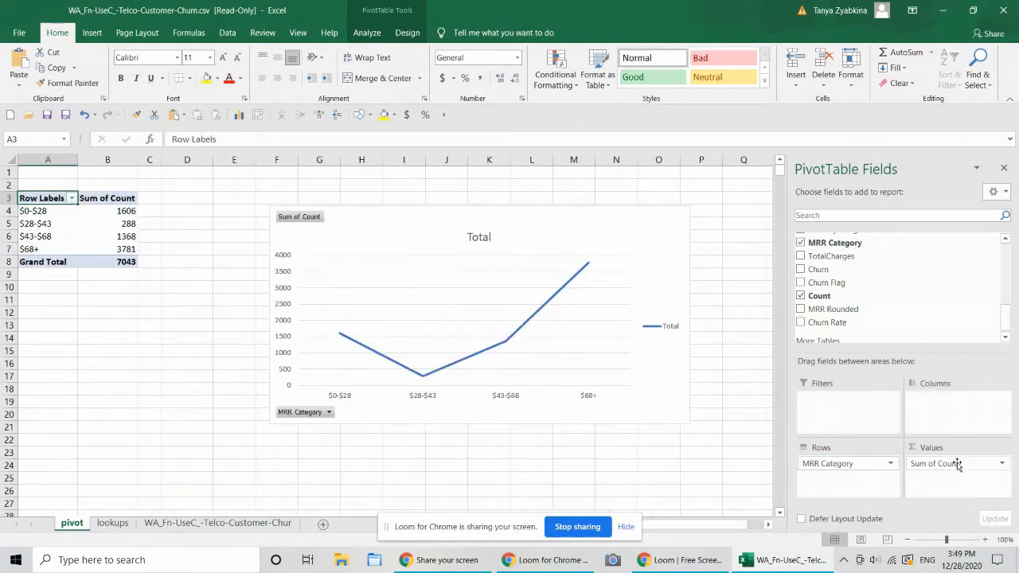
pyautogui.click(802, 290)
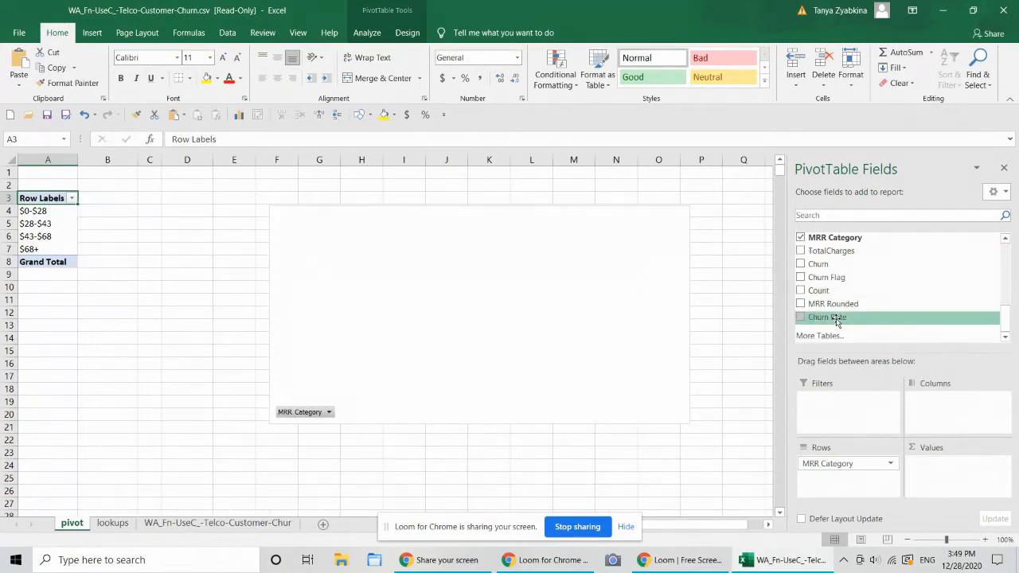
pyautogui.click(801, 317)
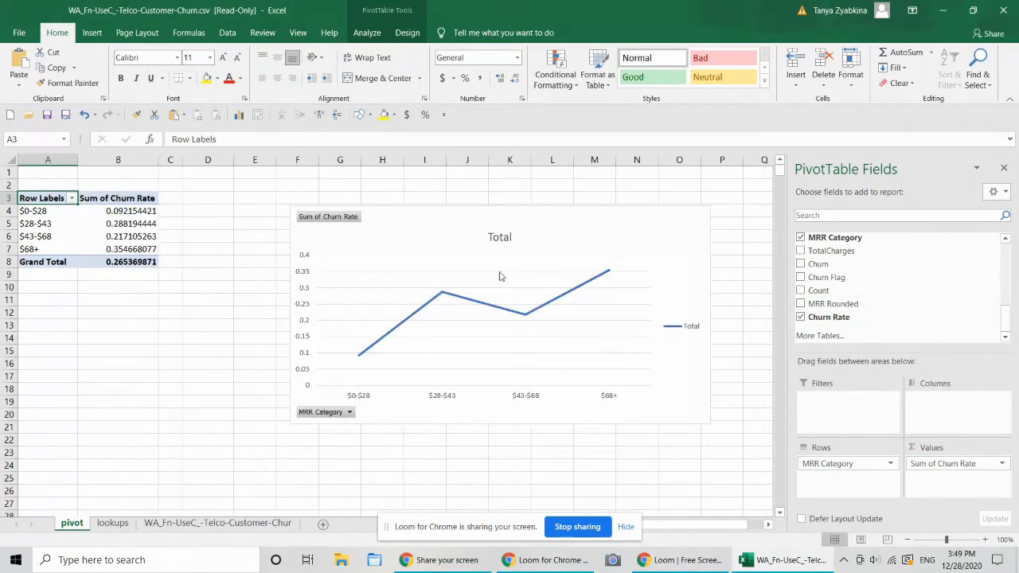
pyautogui.rightClick(502, 275)
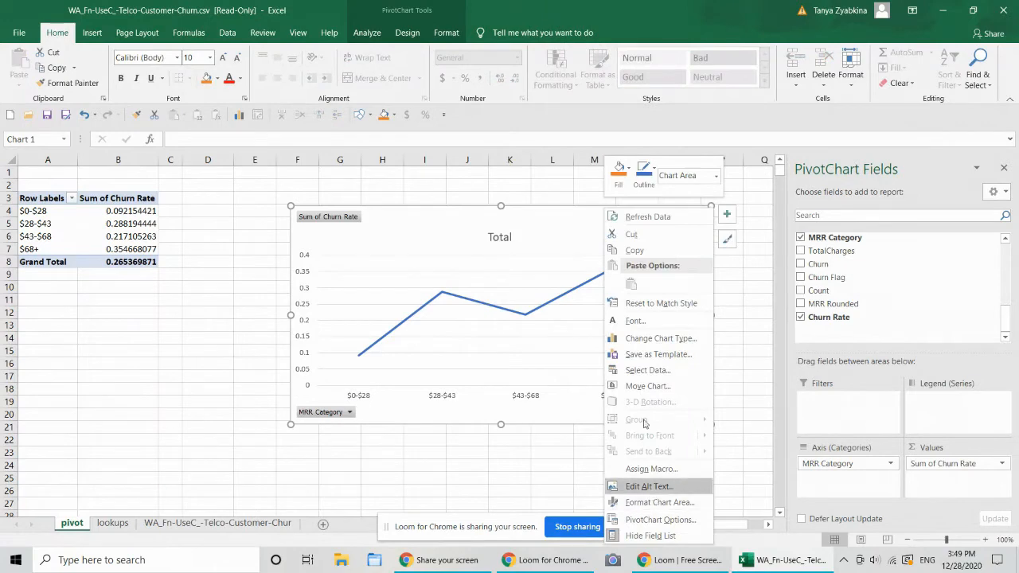
pyautogui.click(659, 339)
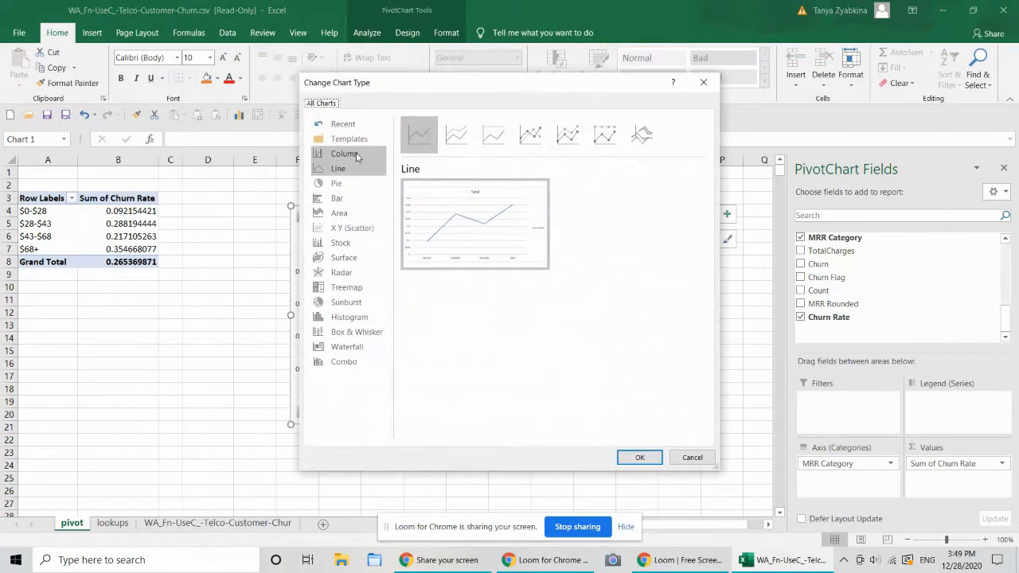
pyautogui.click(640, 458)
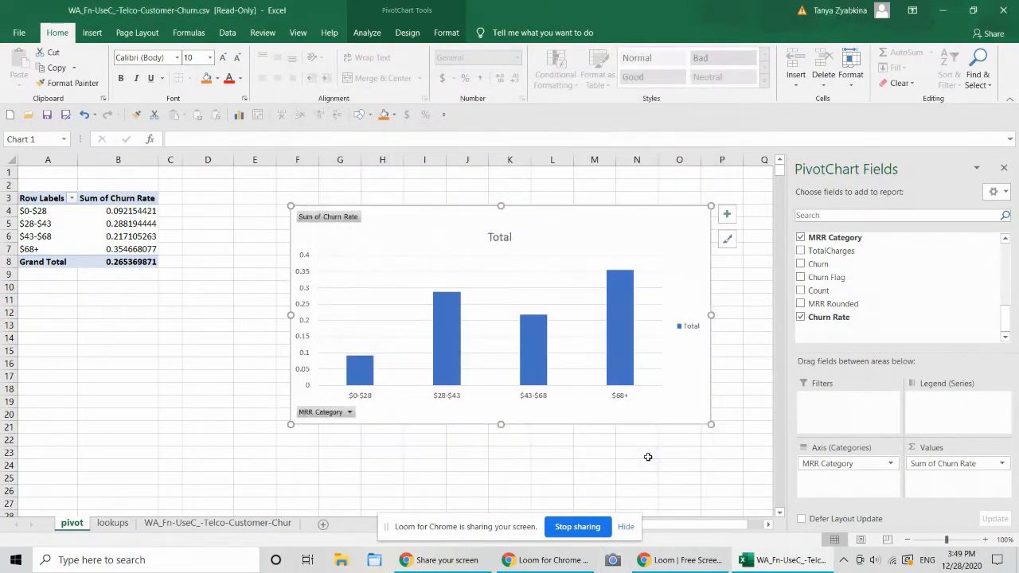
pyautogui.moveTo(510, 355)
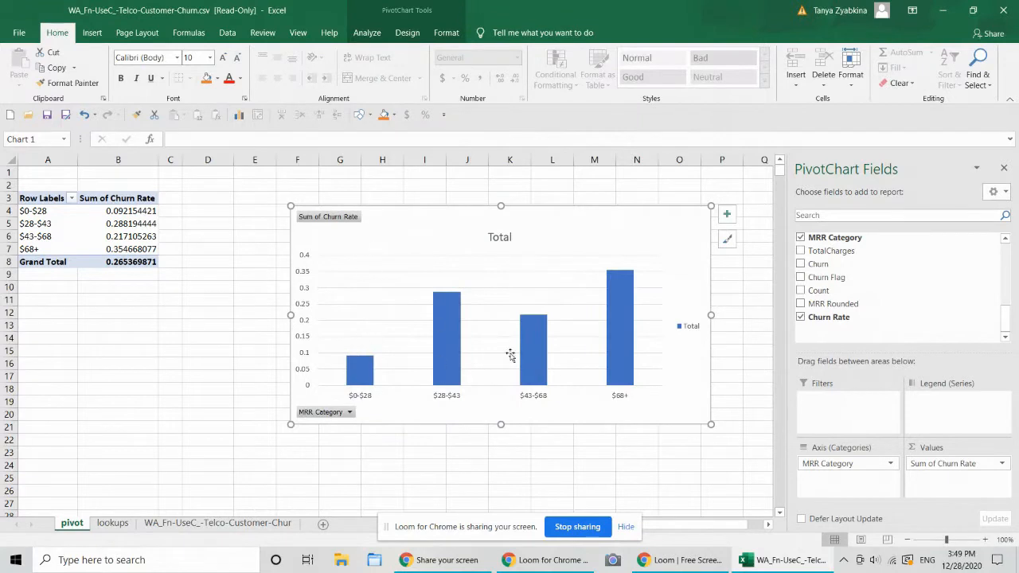
pyautogui.moveTo(650, 377)
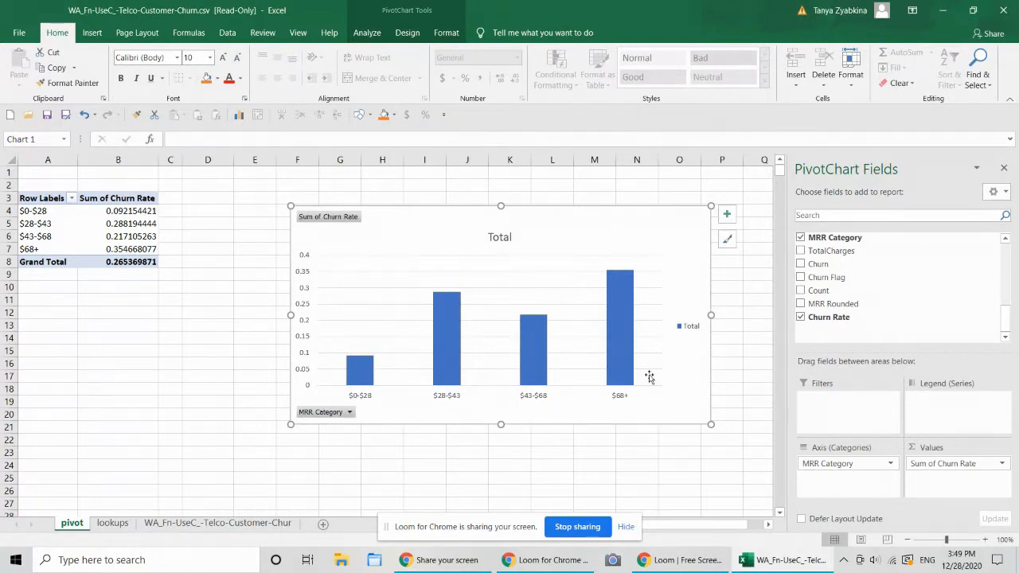
pyautogui.moveTo(452, 295)
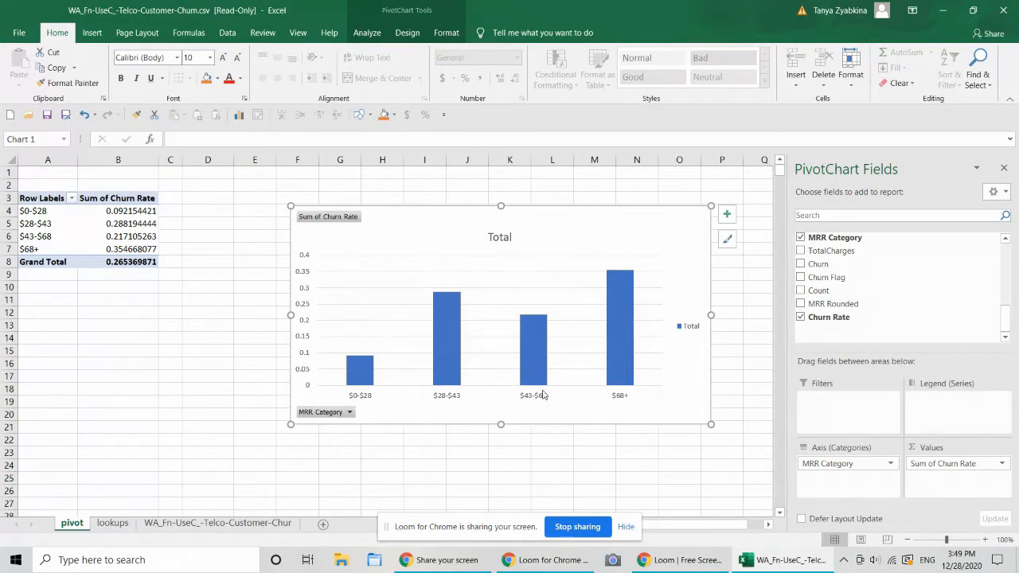
pyautogui.moveTo(543, 394)
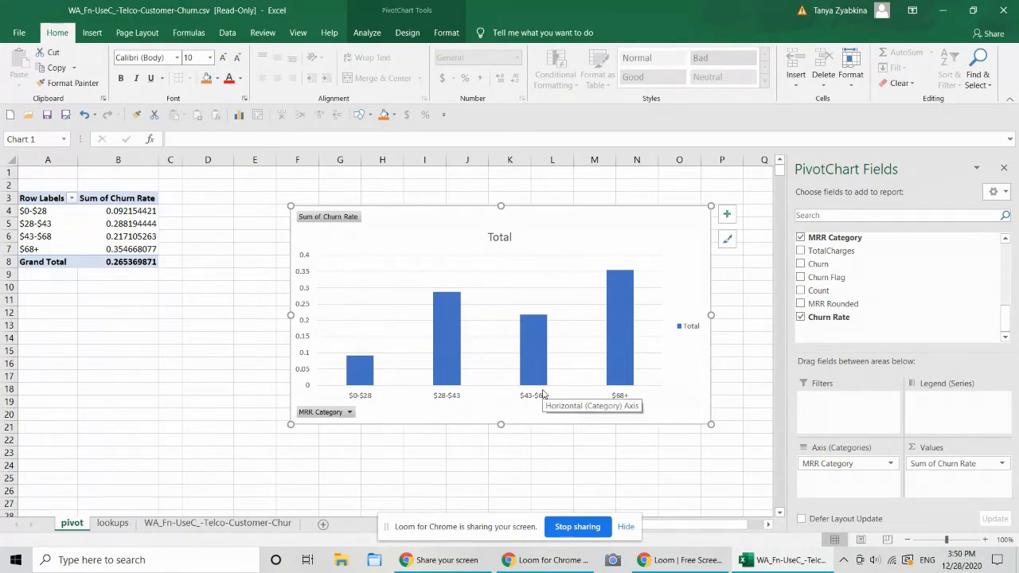
pyautogui.moveTo(544, 391)
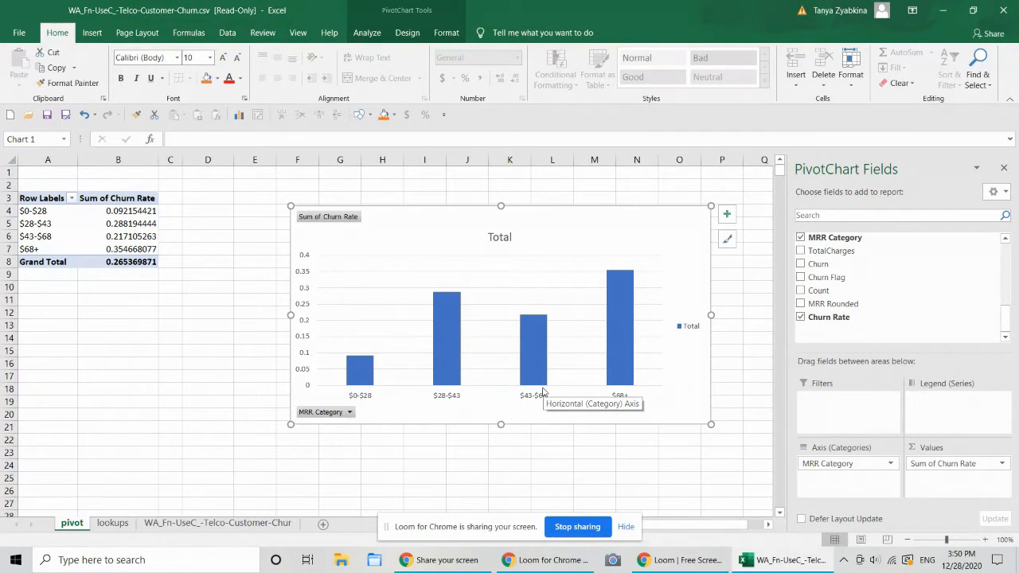
pyautogui.moveTo(541, 390)
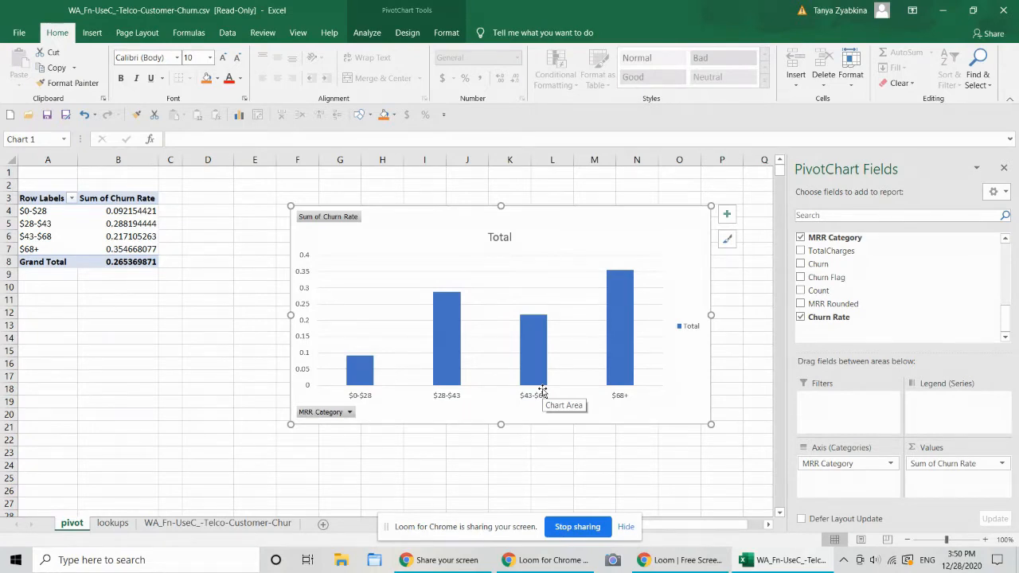
pyautogui.moveTo(488, 370)
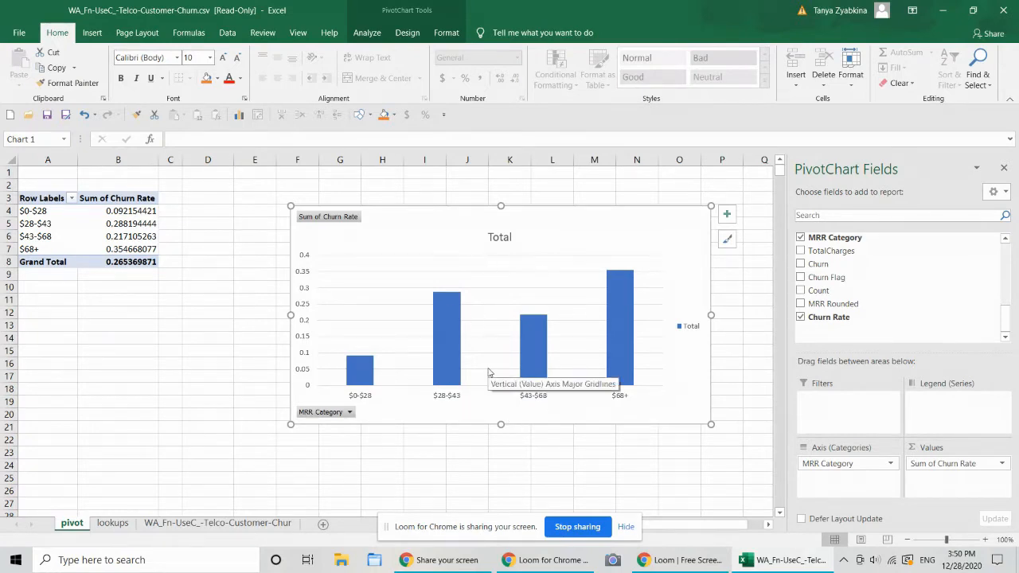
pyautogui.moveTo(638, 401)
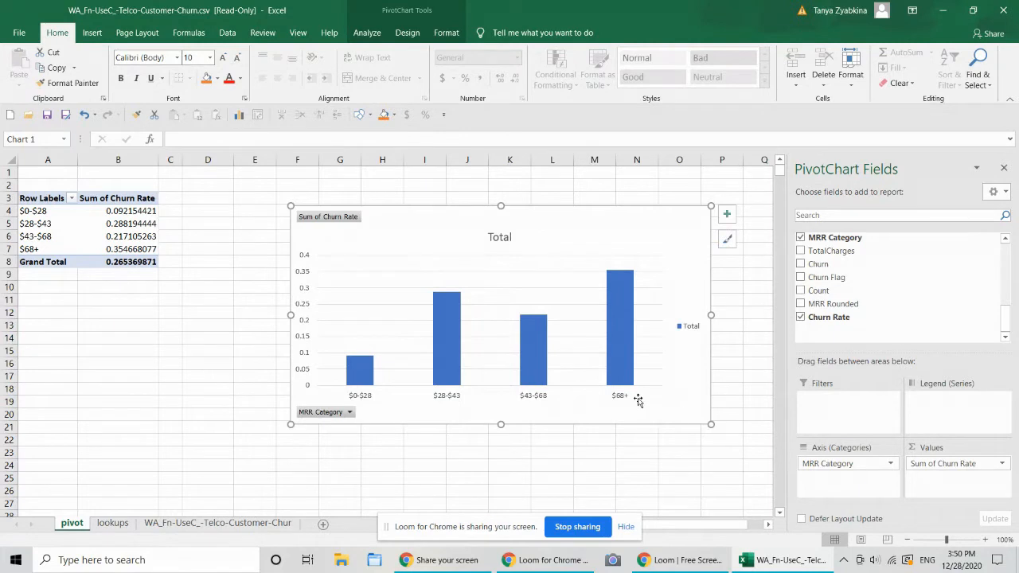
pyautogui.moveTo(555, 399)
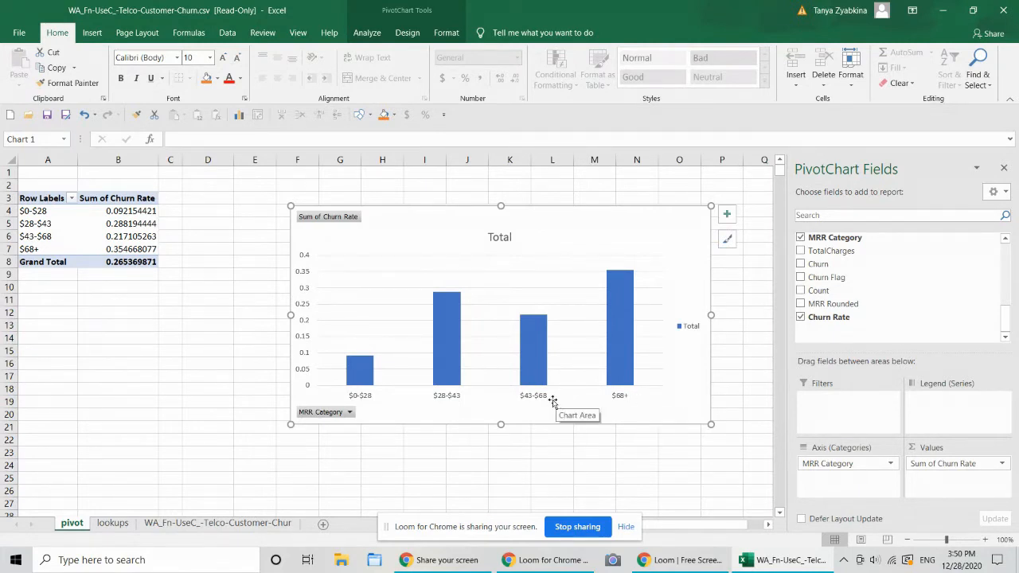
pyautogui.moveTo(564, 436)
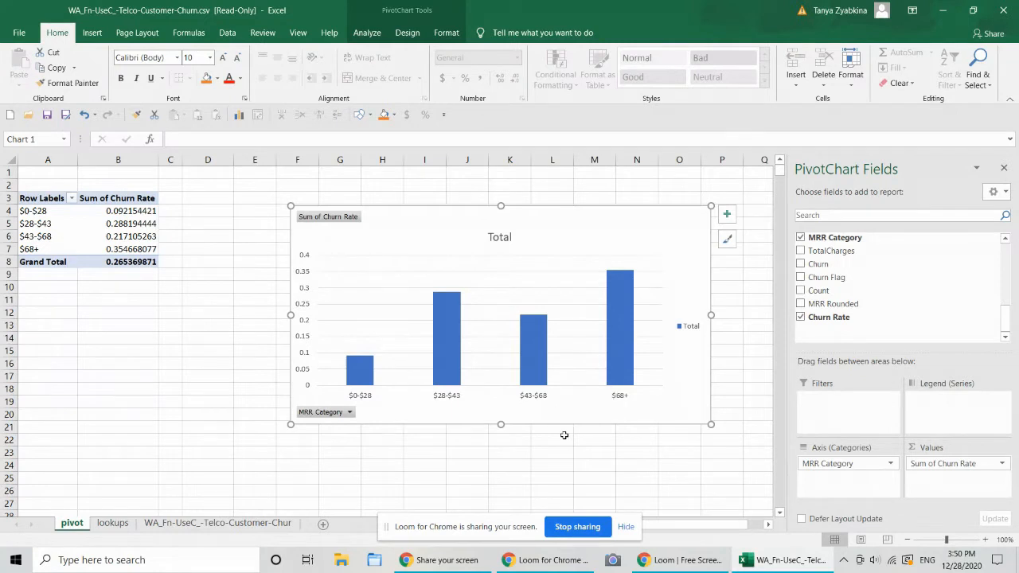
pyautogui.moveTo(571, 420)
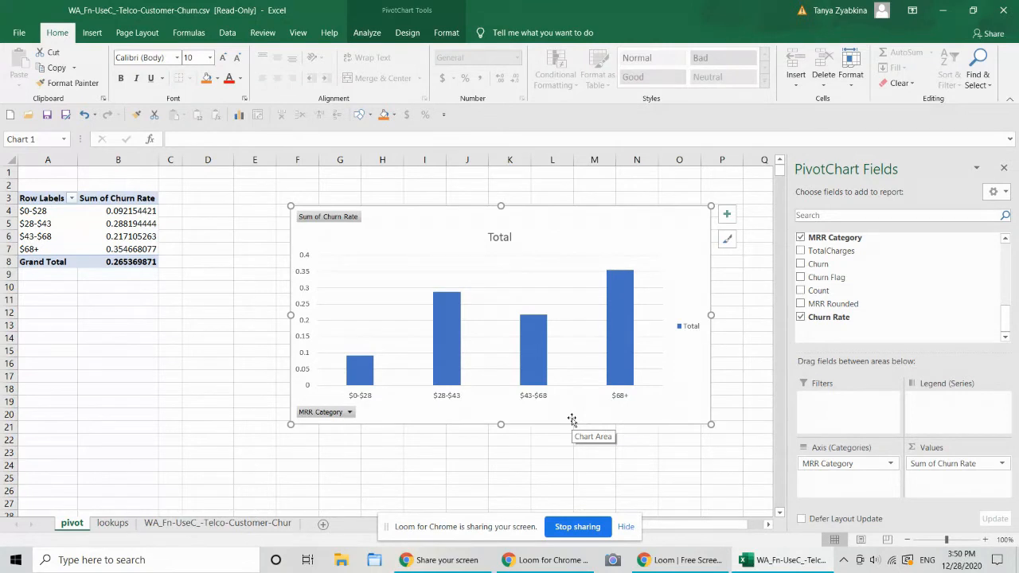
pyautogui.moveTo(577, 416)
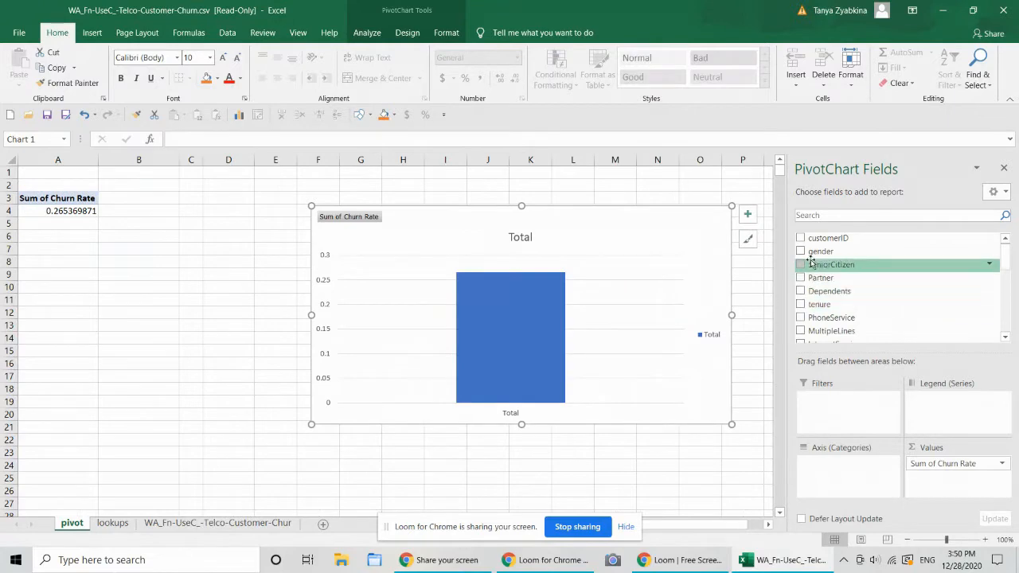
# Add tenure as the pivot chart's categories
pyautogui.click(801, 303)
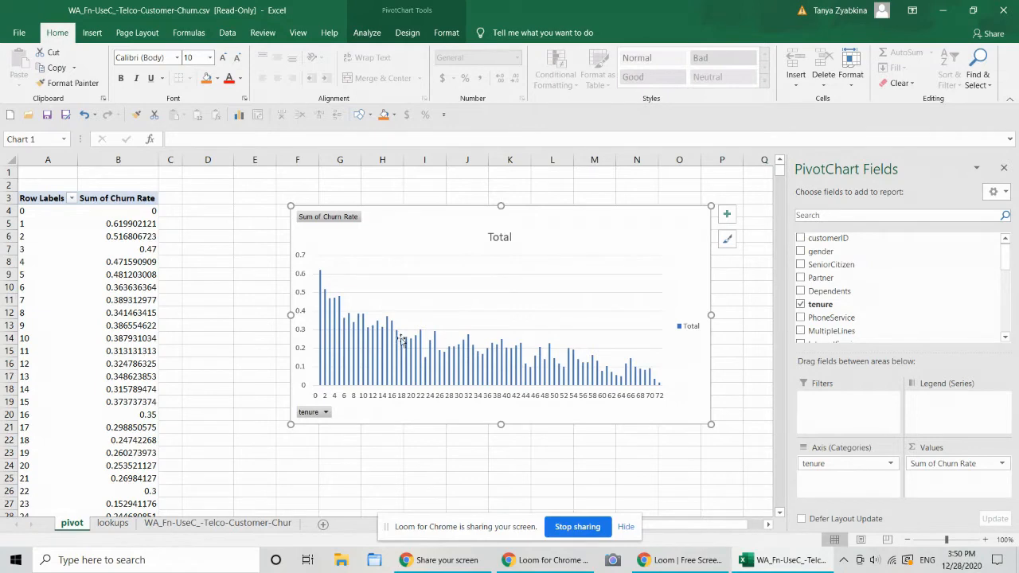
pyautogui.moveTo(383, 392)
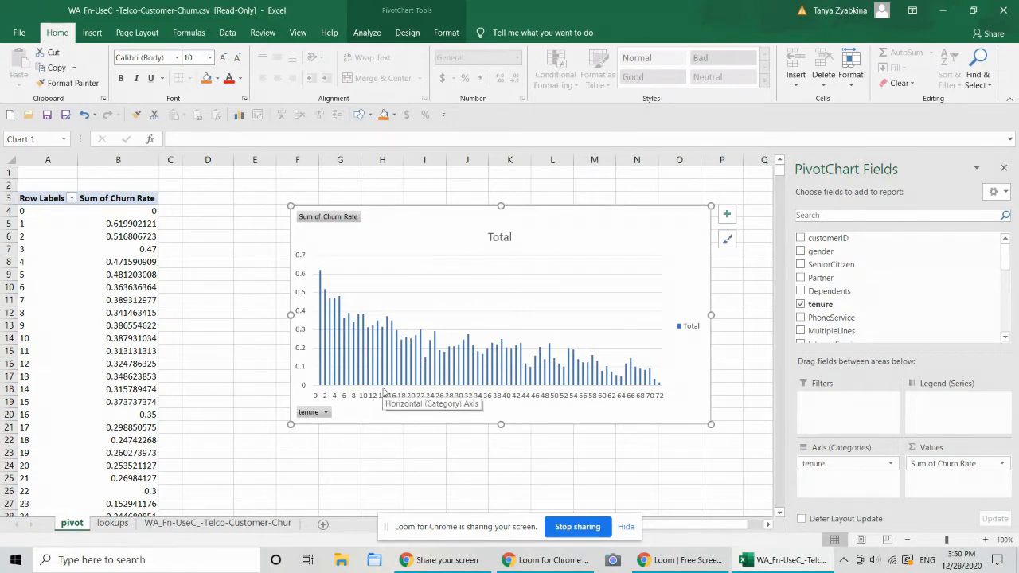
pyautogui.moveTo(386, 393)
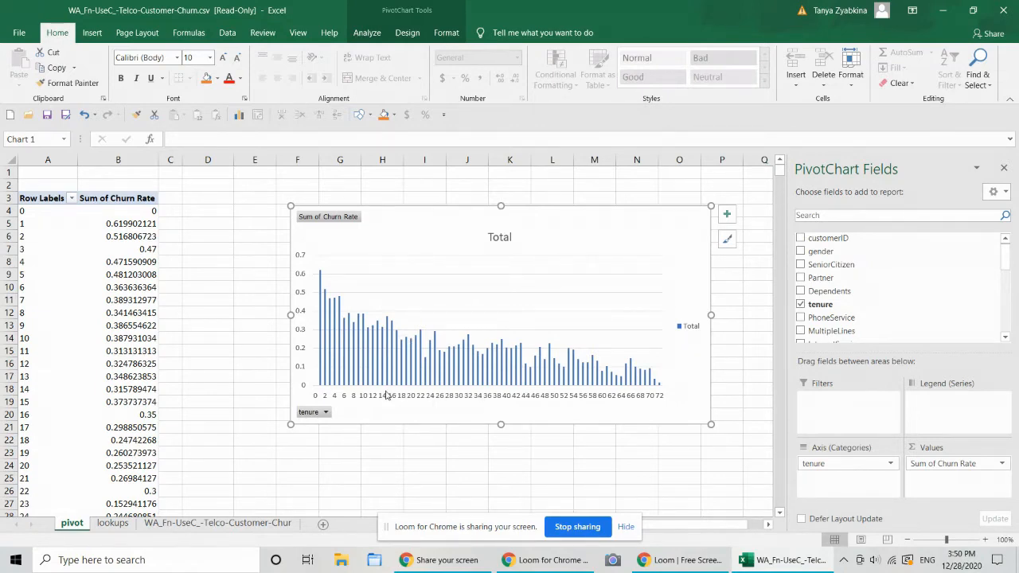
pyautogui.moveTo(385, 396)
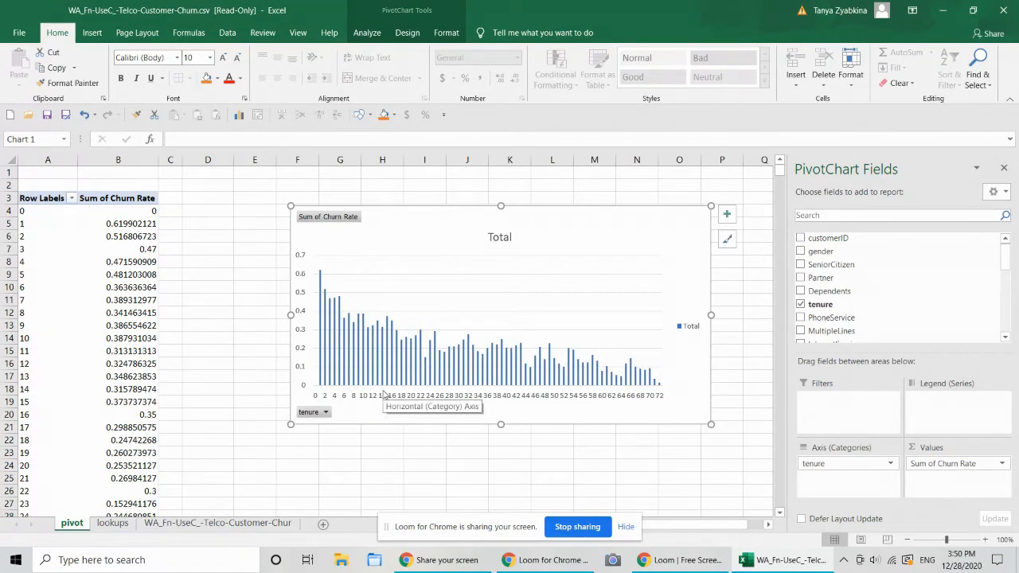
pyautogui.moveTo(381, 391)
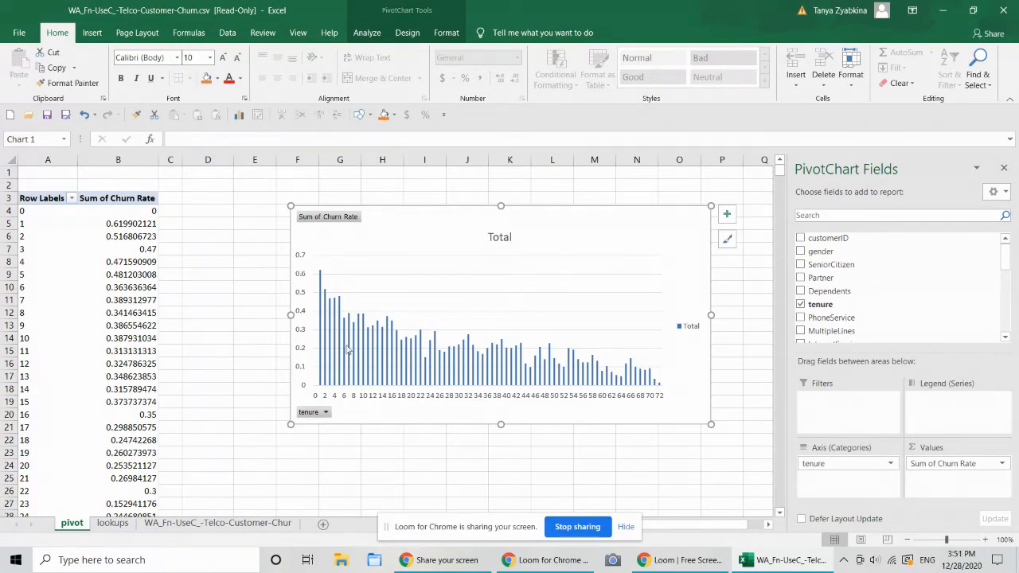
pyautogui.moveTo(376, 338)
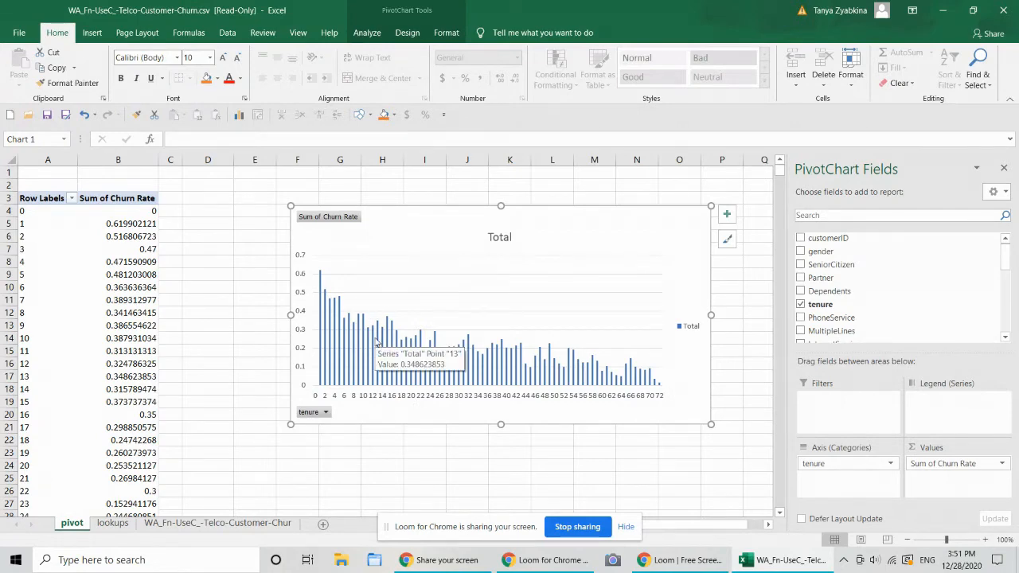
pyautogui.moveTo(467, 308)
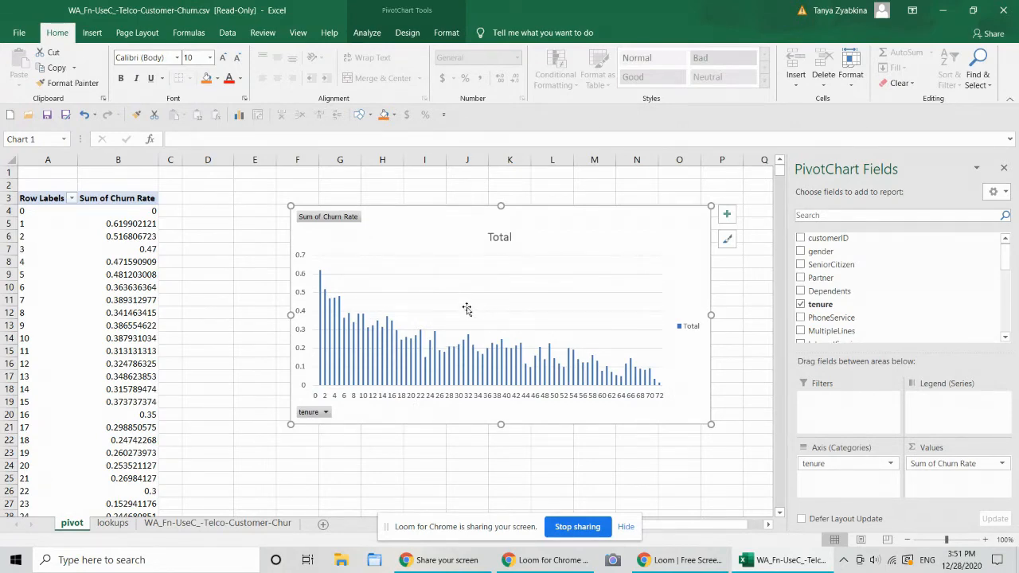
pyautogui.moveTo(455, 301)
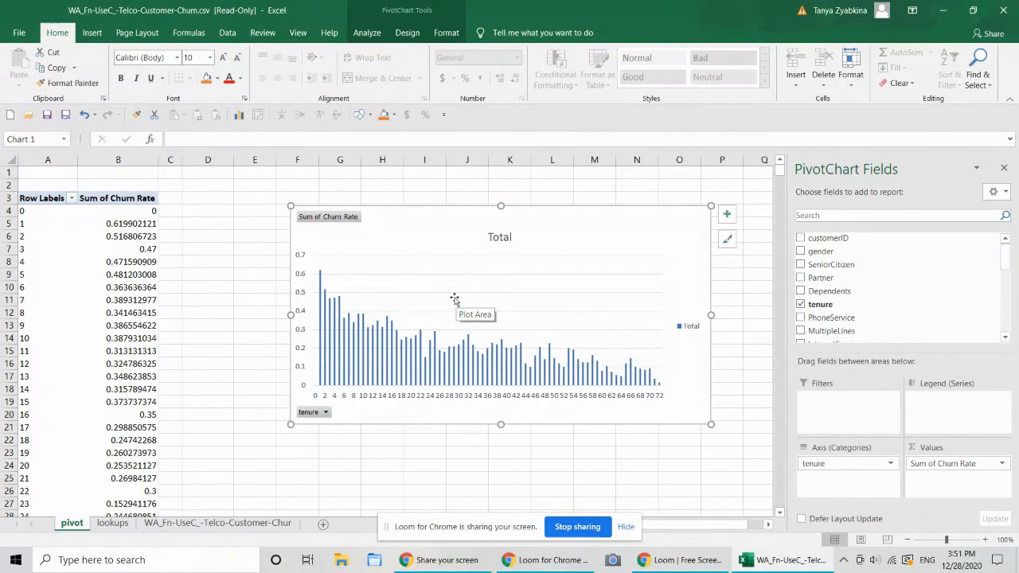
pyautogui.moveTo(203, 340)
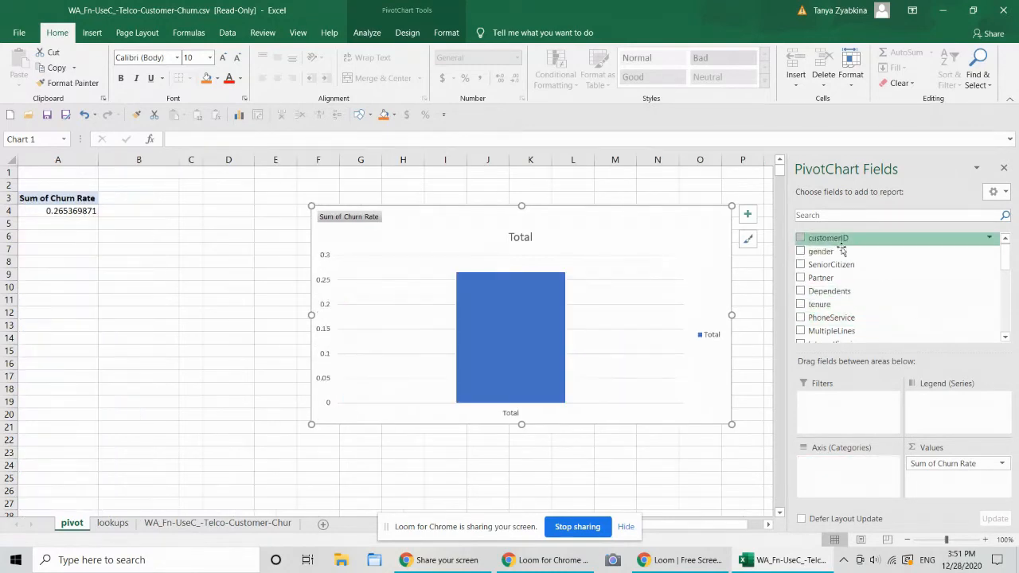
# Chart churn rate by SeniorCitizen and copy its 0 and 1 rows onto Sheet4
pyautogui.click(801, 264)
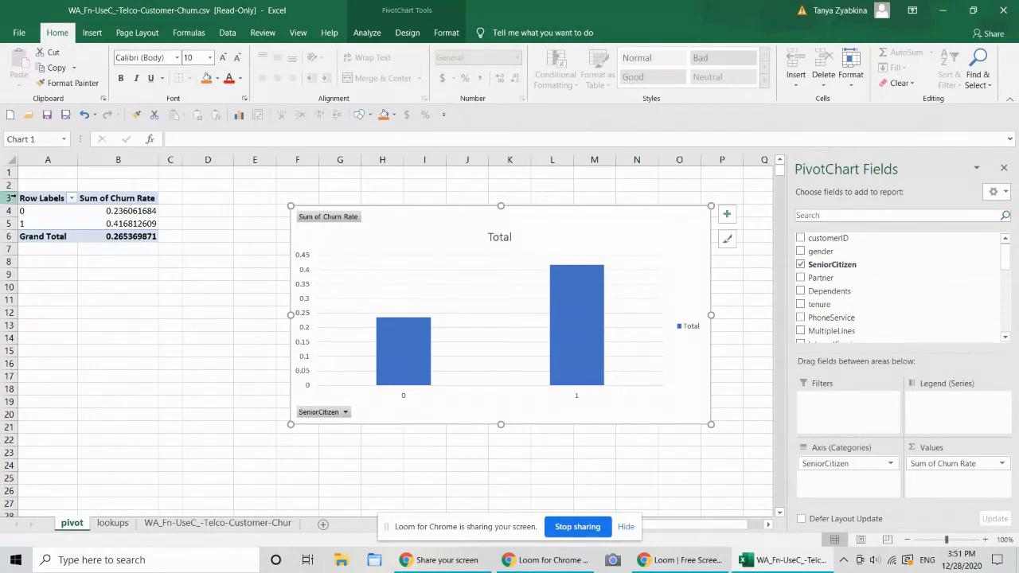
pyautogui.click(42, 198)
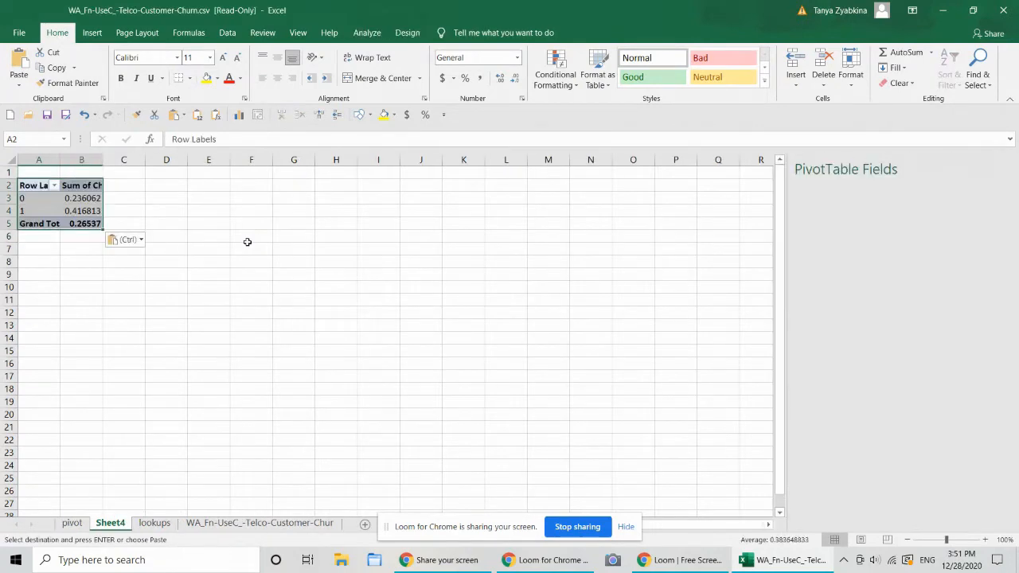
pyautogui.click(36, 186)
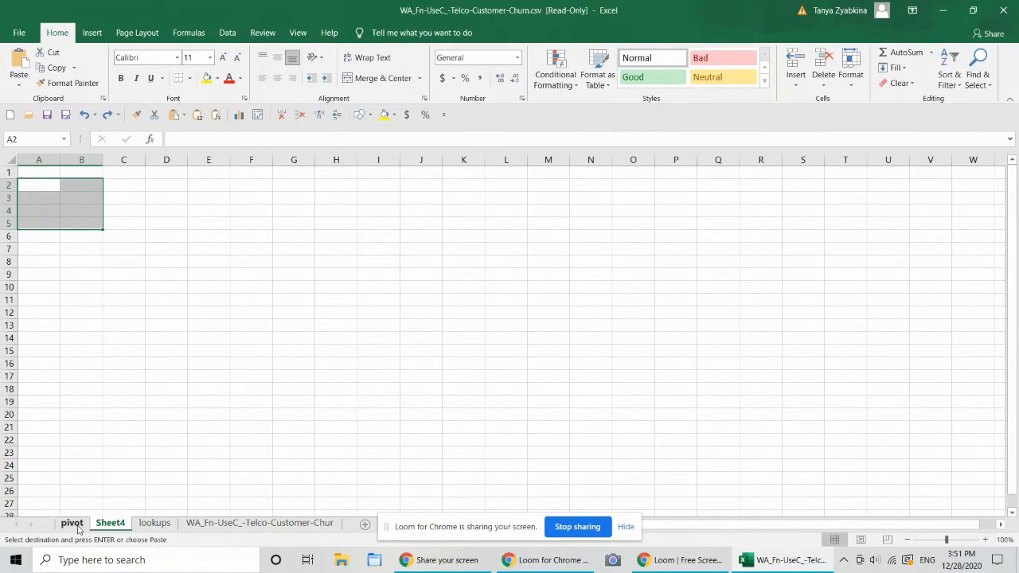
pyautogui.click(75, 523)
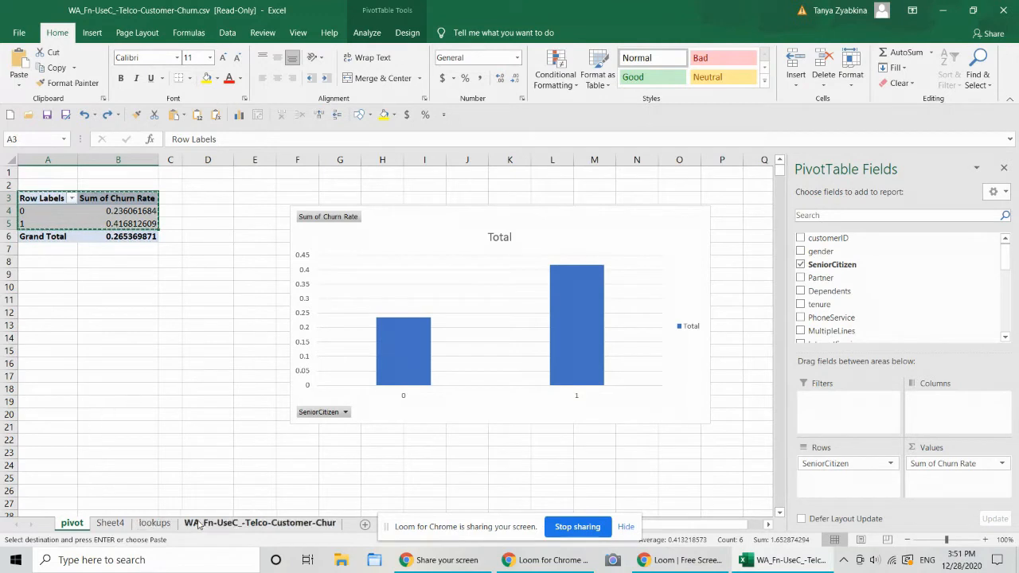
pyautogui.click(109, 523)
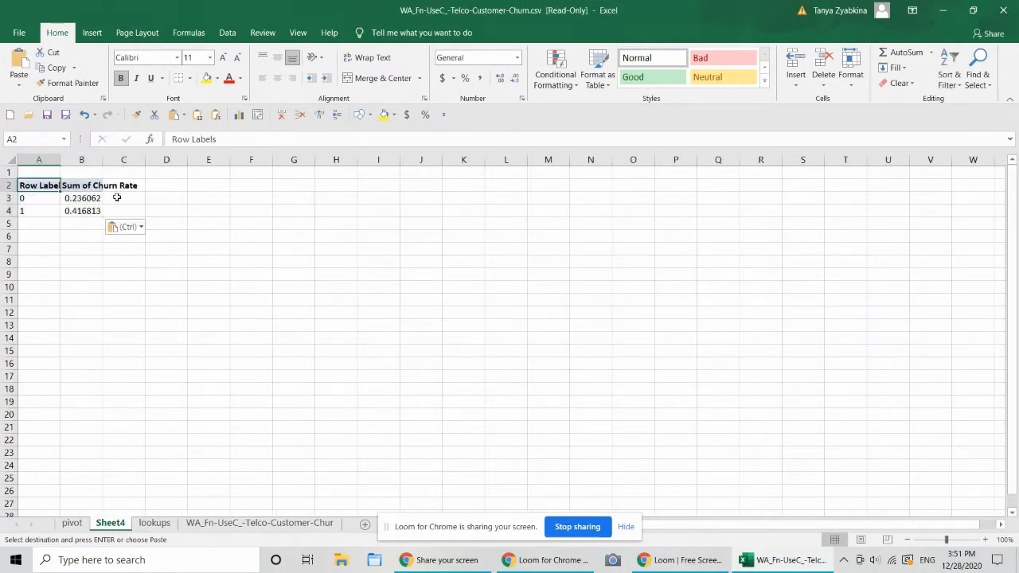
# Relabel the copied table's first header as Senior citizens
pyautogui.write('S')
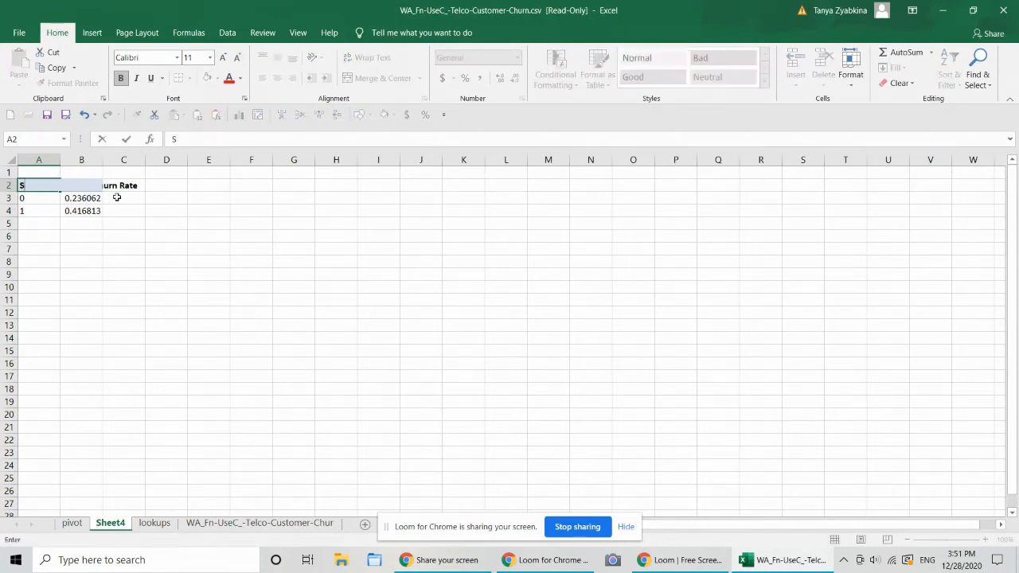
pyautogui.write('enior Citi')
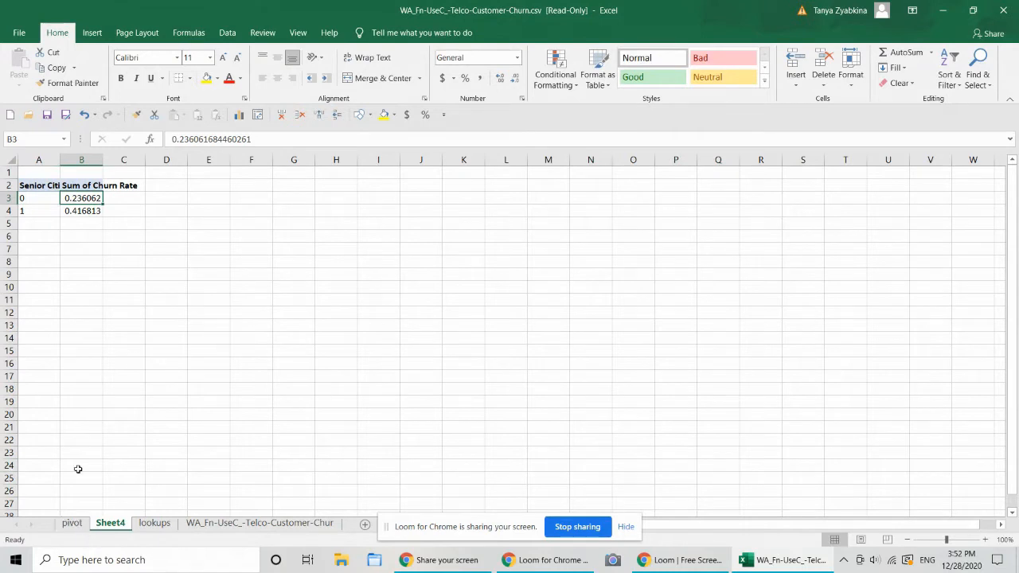
# Arrange the senior-citizen pivot with Churn Flag as the series and Count as the values
pyautogui.click(77, 523)
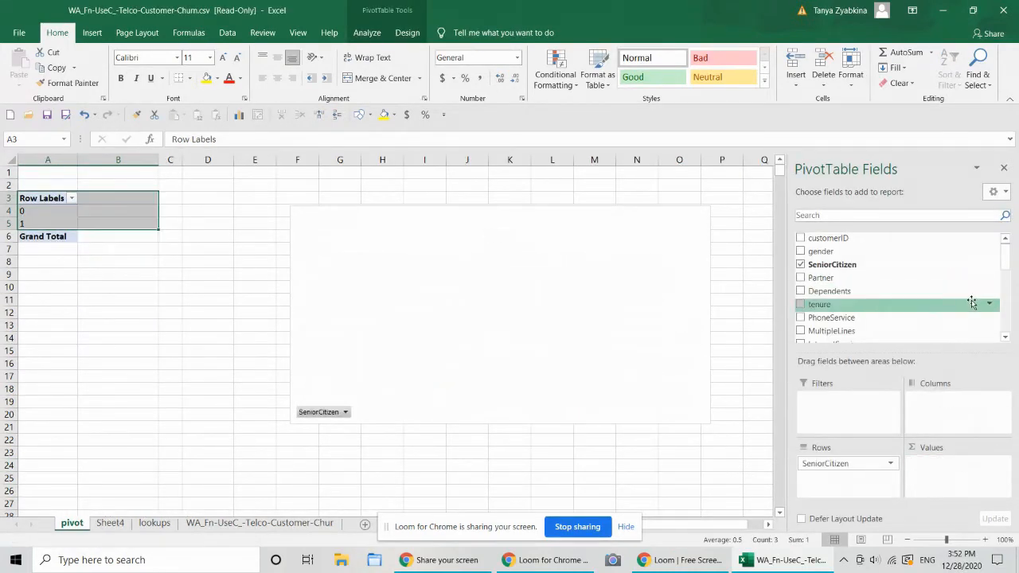
pyautogui.scroll(-3)
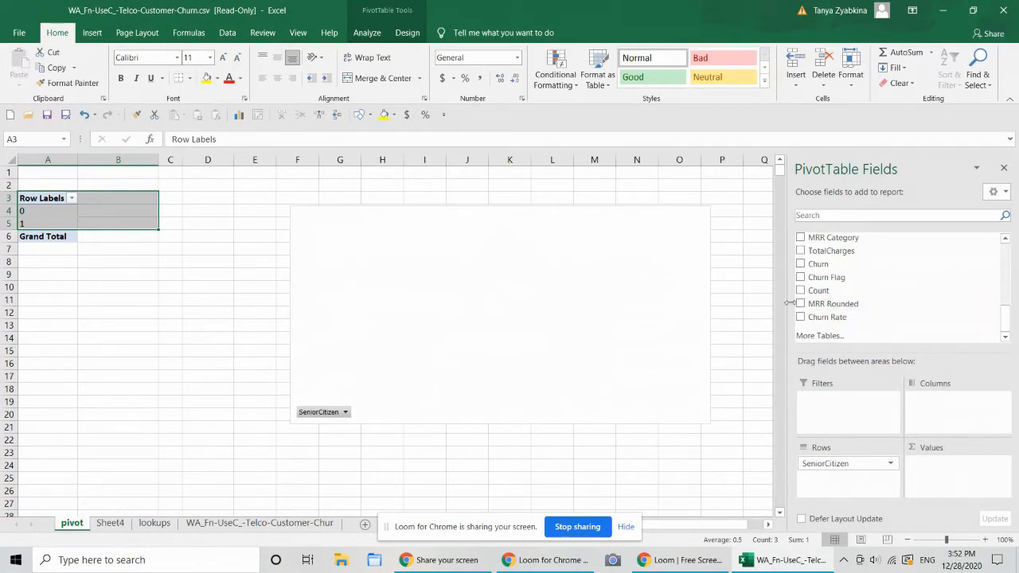
pyautogui.moveTo(838, 290)
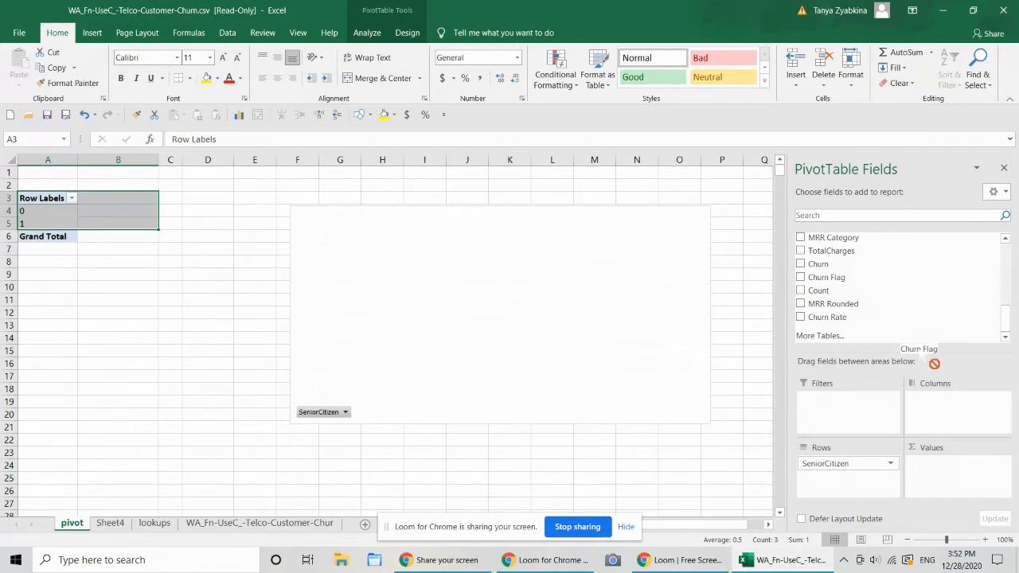
pyautogui.click(801, 277)
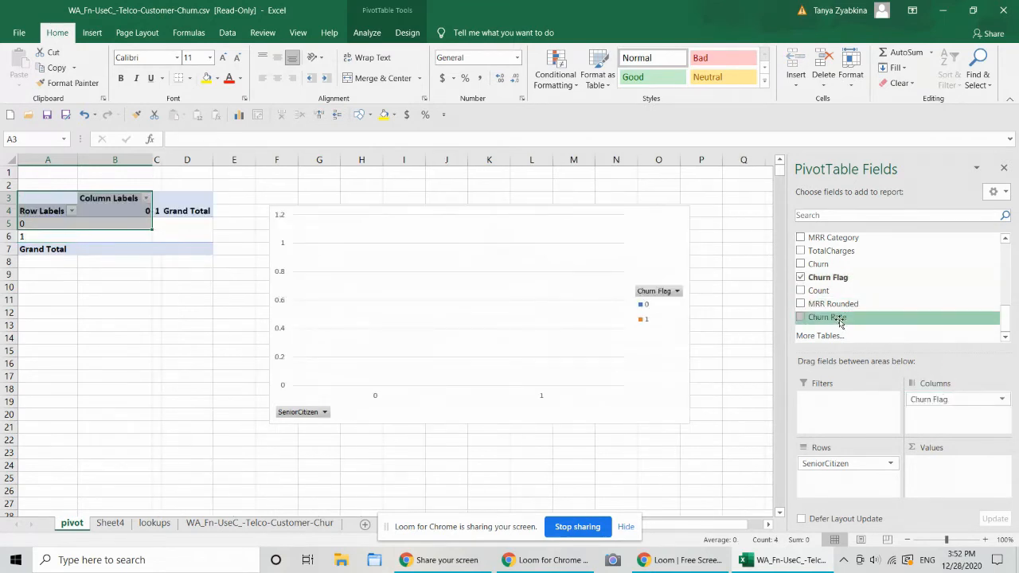
pyautogui.click(801, 290)
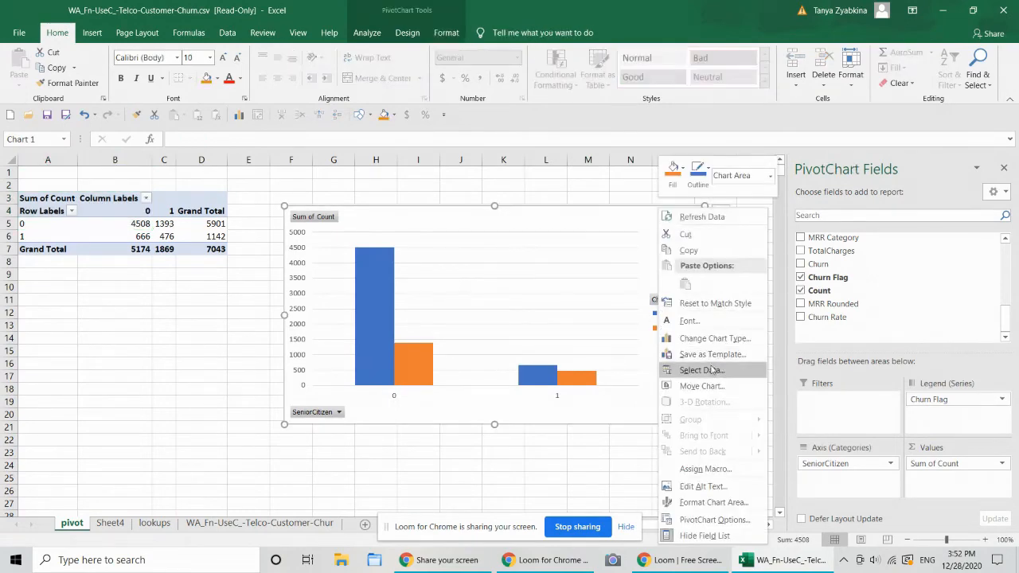
# Change the pivot chart to a 100% stacked column chart
pyautogui.click(713, 338)
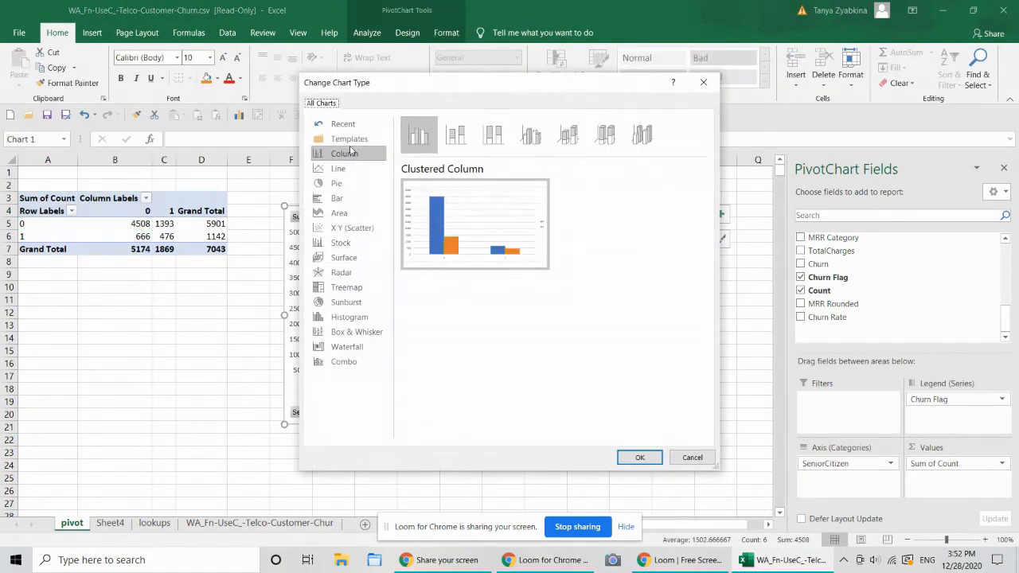
pyautogui.click(493, 134)
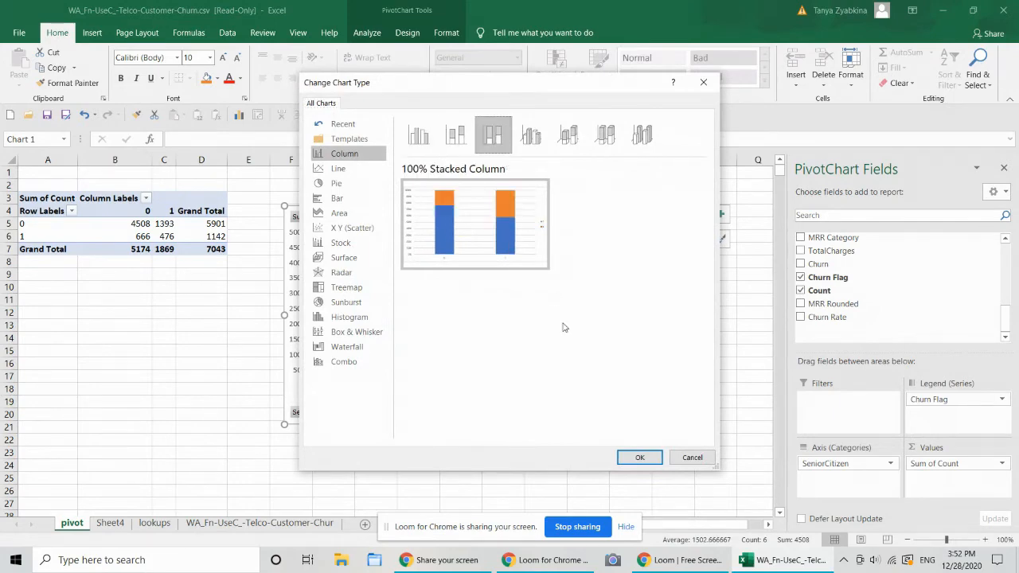
pyautogui.click(640, 457)
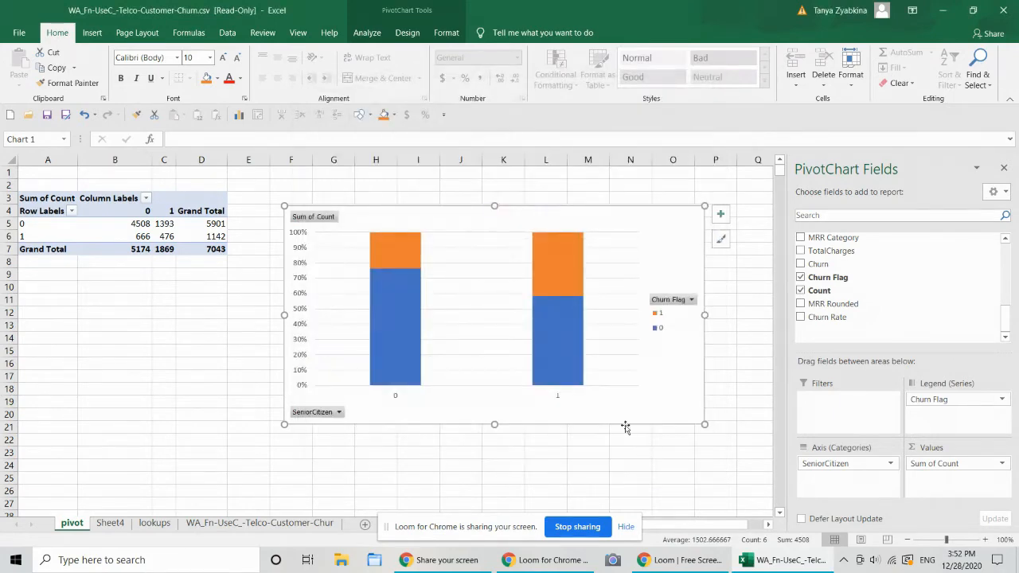
pyautogui.click(164, 210)
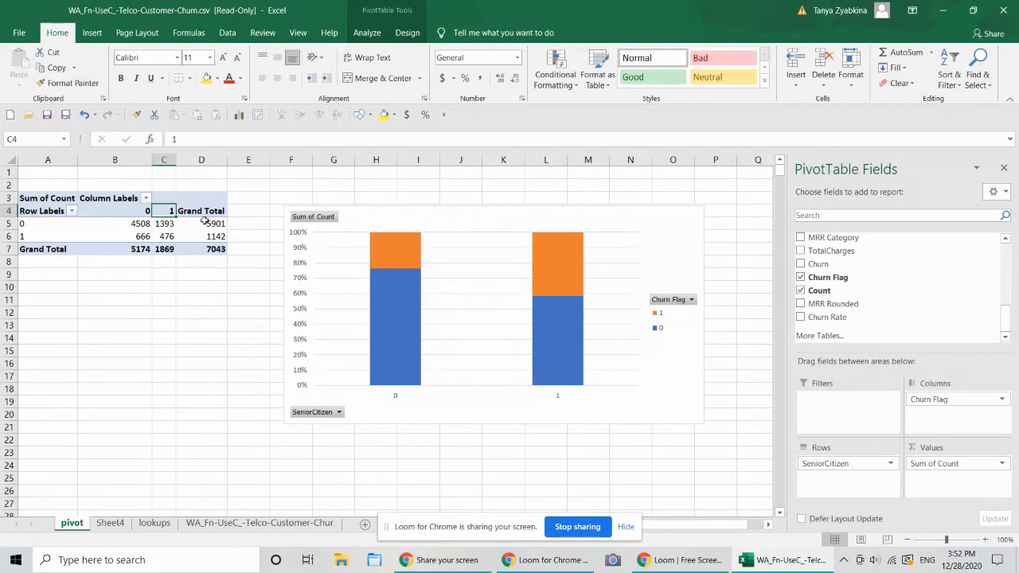
pyautogui.moveTo(820, 290)
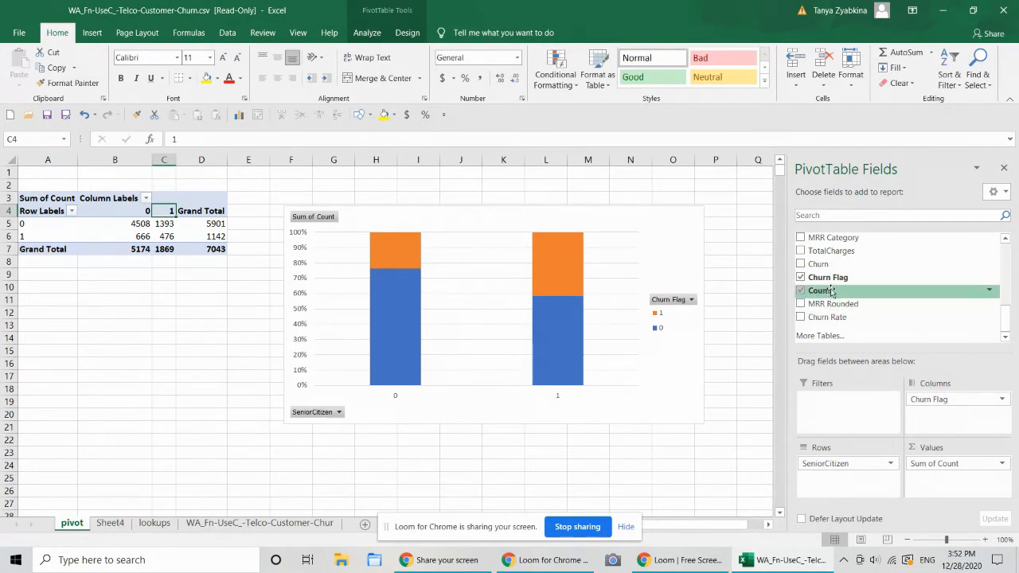
# Swap Churn Flag for the Churn Yes/No field and copy the senior-citizen counts table A4:C6
pyautogui.click(801, 263)
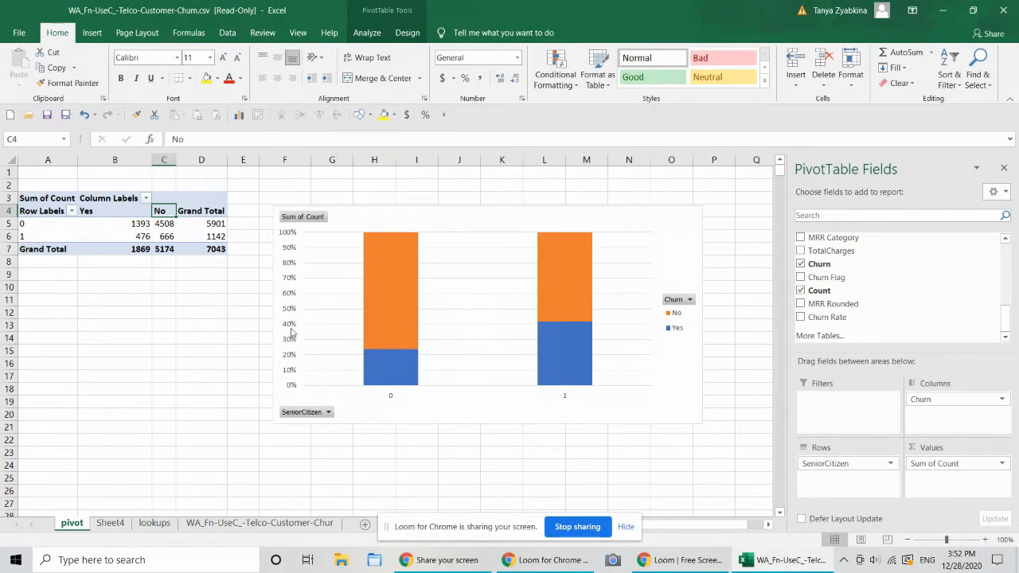
pyautogui.click(40, 210)
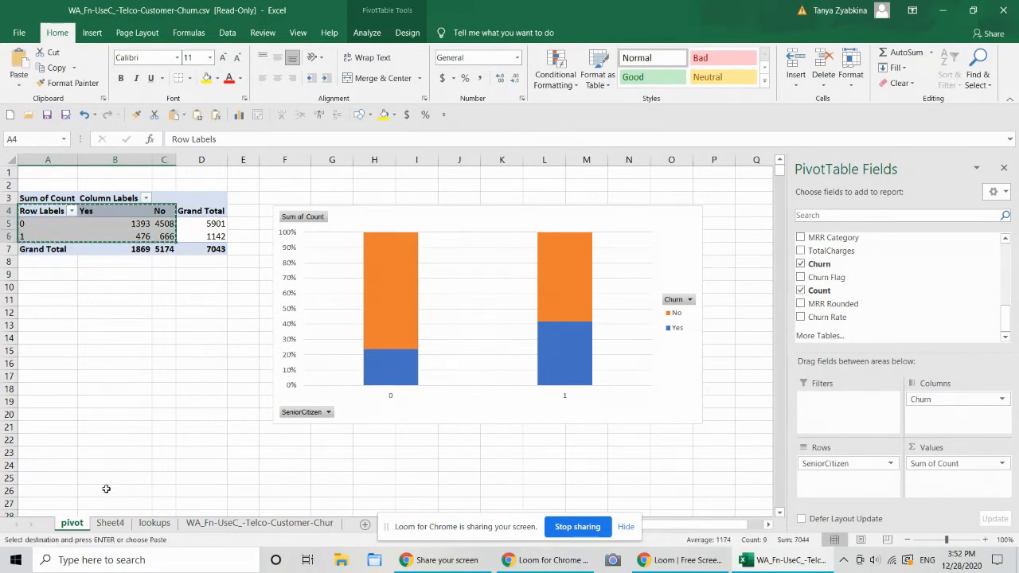
# Paste the counts onto Sheet4 and relabel them Not Senior Citizen, Senior Citizen, Churned, Active
pyautogui.click(110, 523)
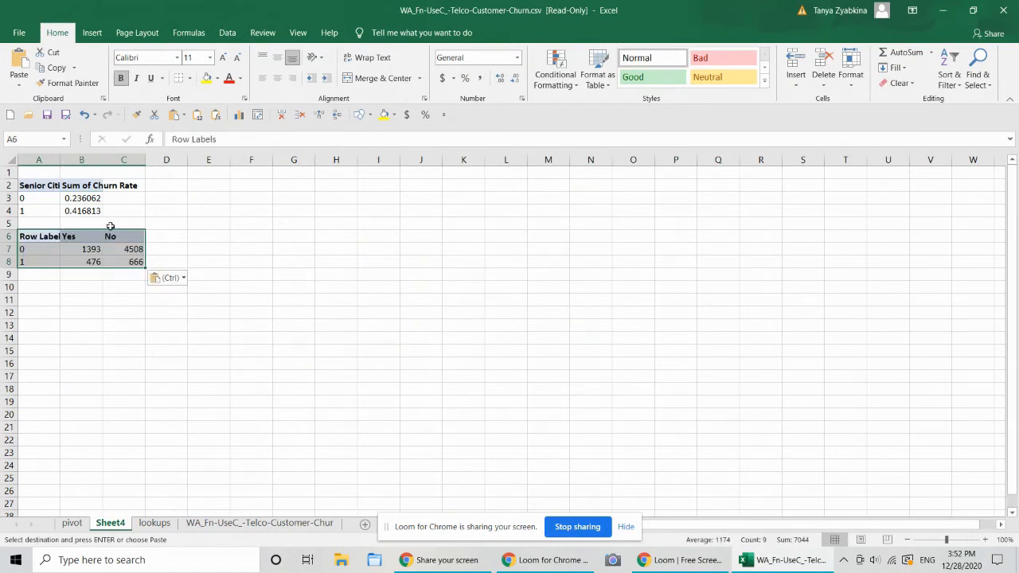
pyautogui.click(38, 248)
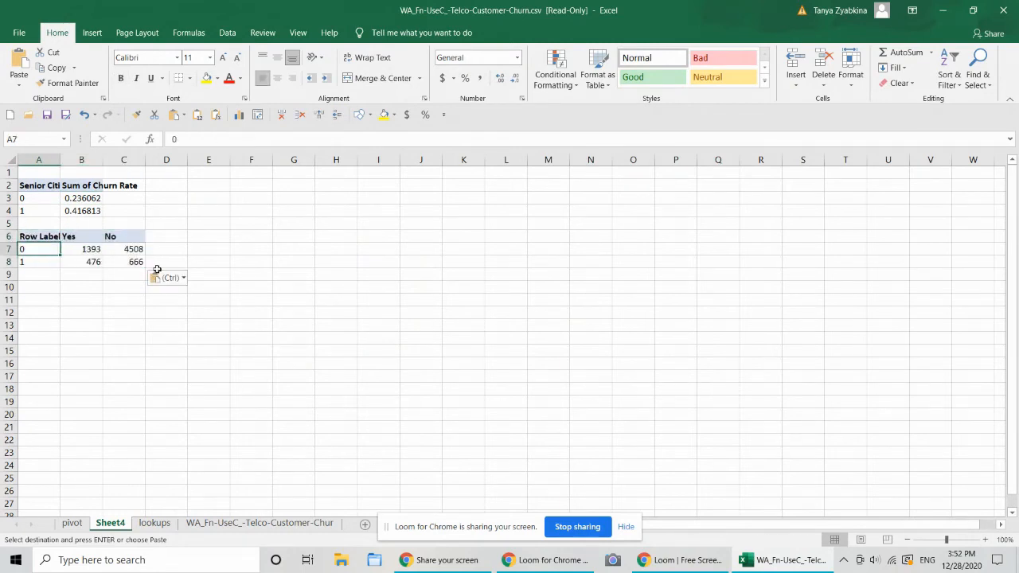
pyautogui.write('Not Senior Ci')
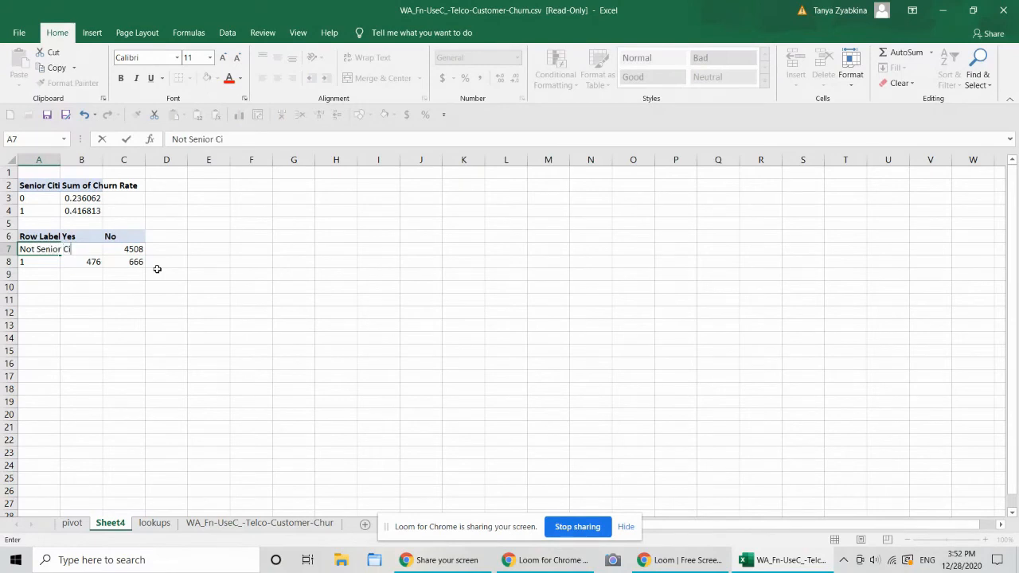
pyautogui.write('tizne')
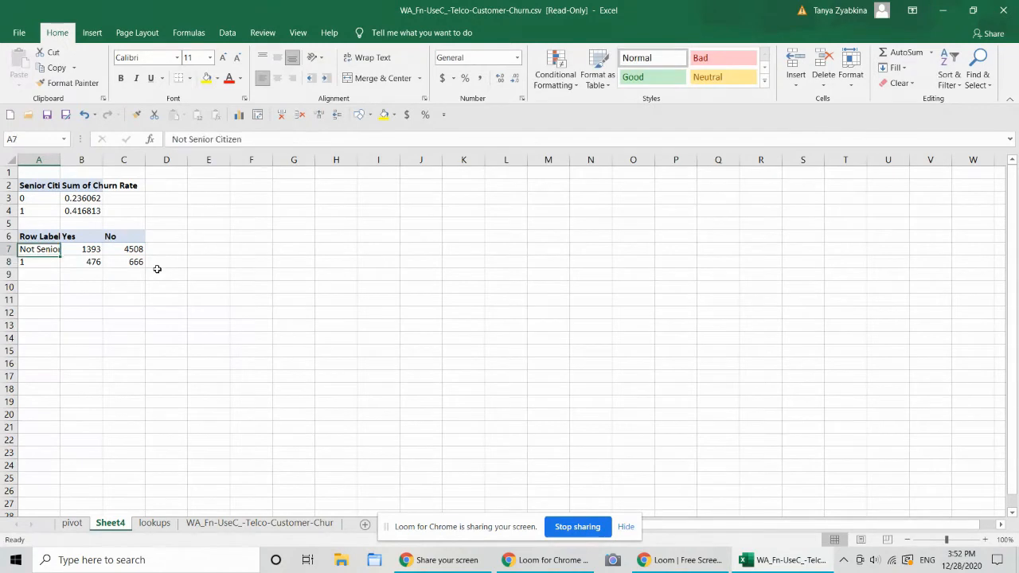
pyautogui.write('Senior Citi')
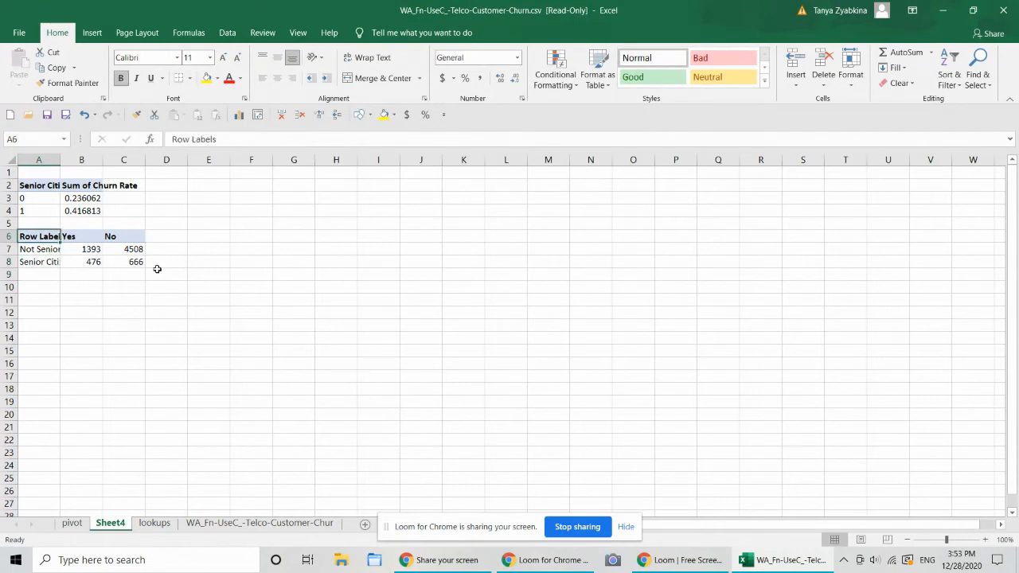
pyautogui.write('Churned')
pyautogui.click(124, 236)
pyautogui.write('Active')
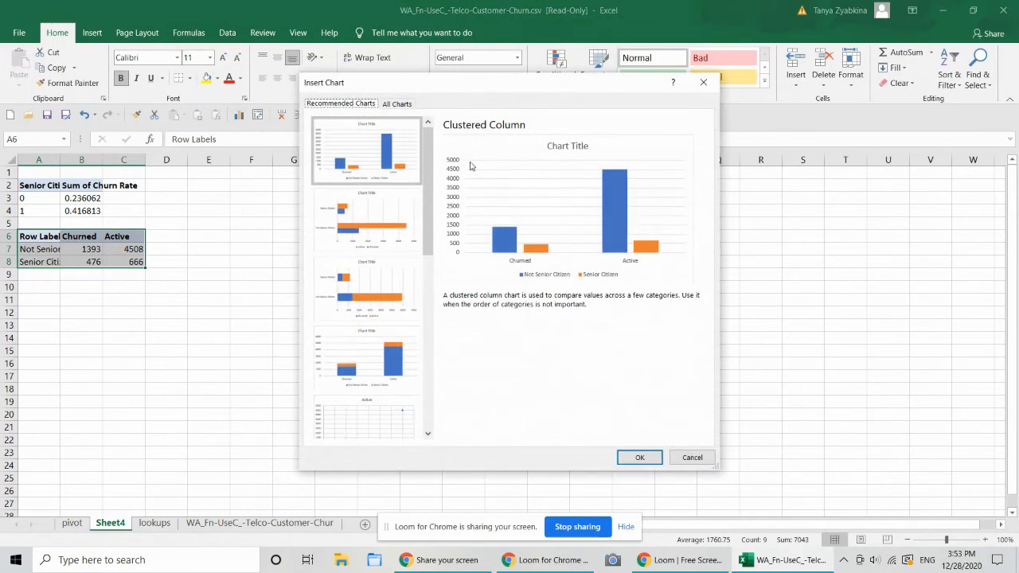
# Insert a 100% stacked column chart of churned vs active, grouped by senior citizen status
pyautogui.click(397, 103)
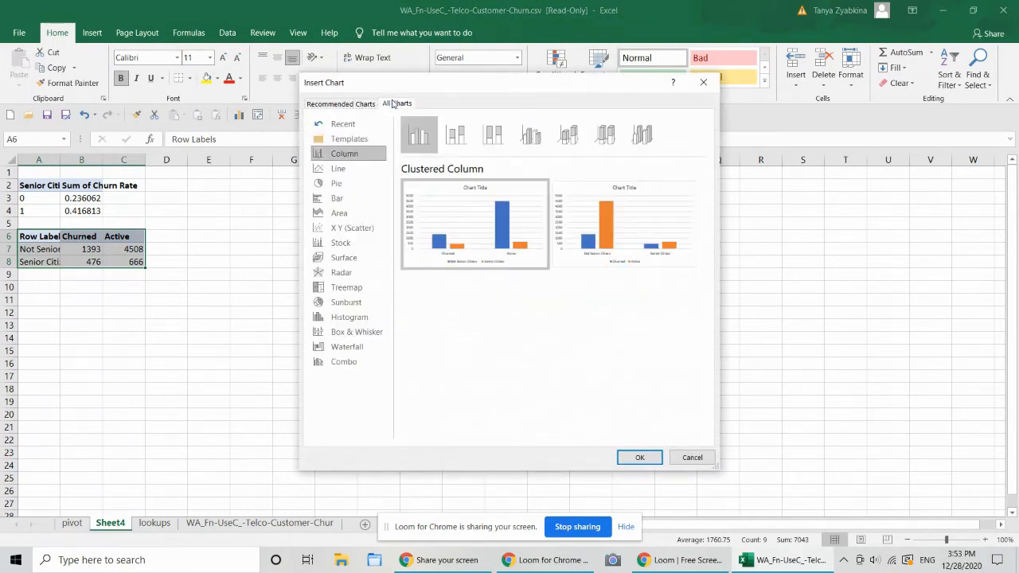
pyautogui.click(493, 133)
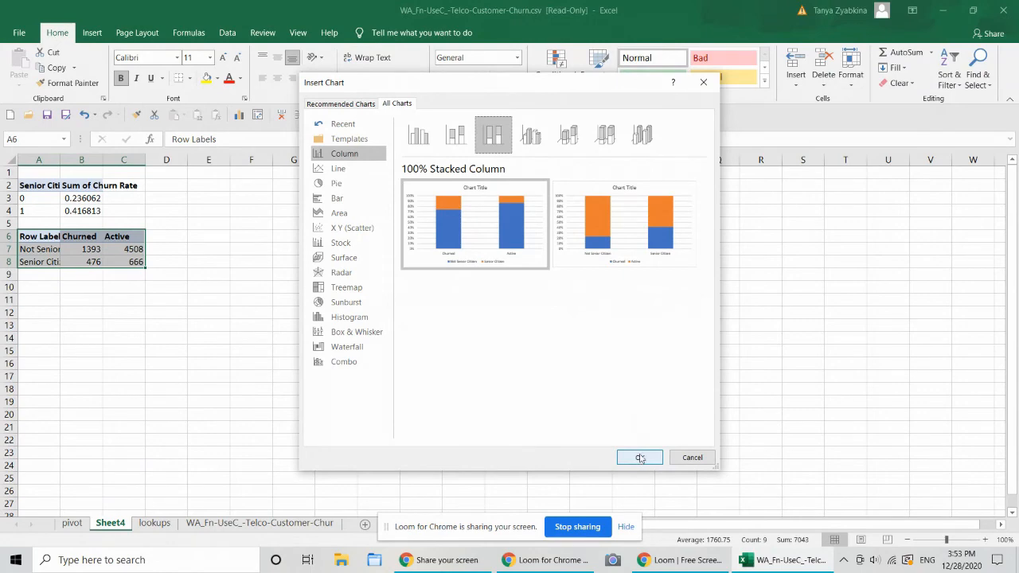
pyautogui.click(639, 457)
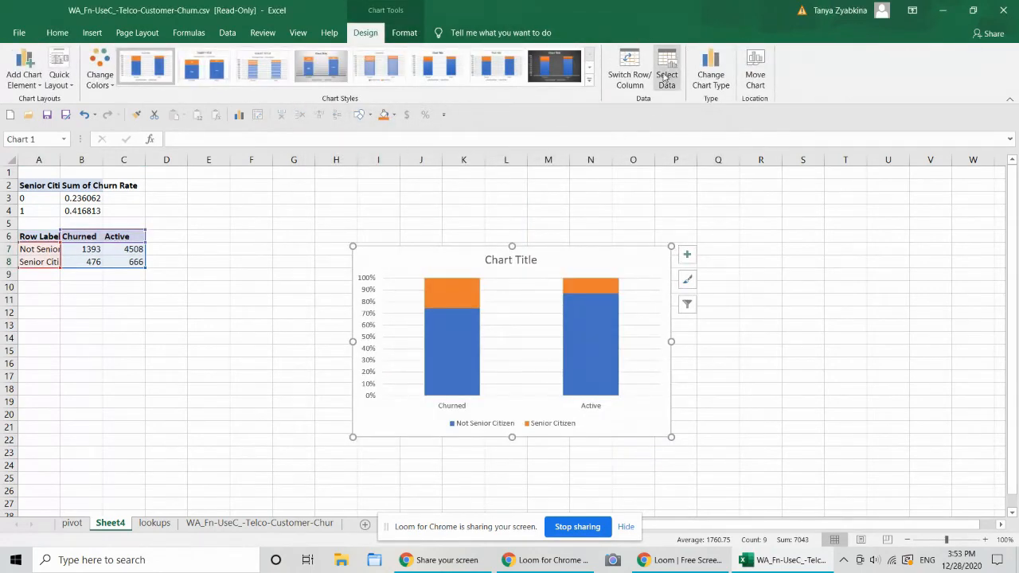
pyautogui.click(628, 67)
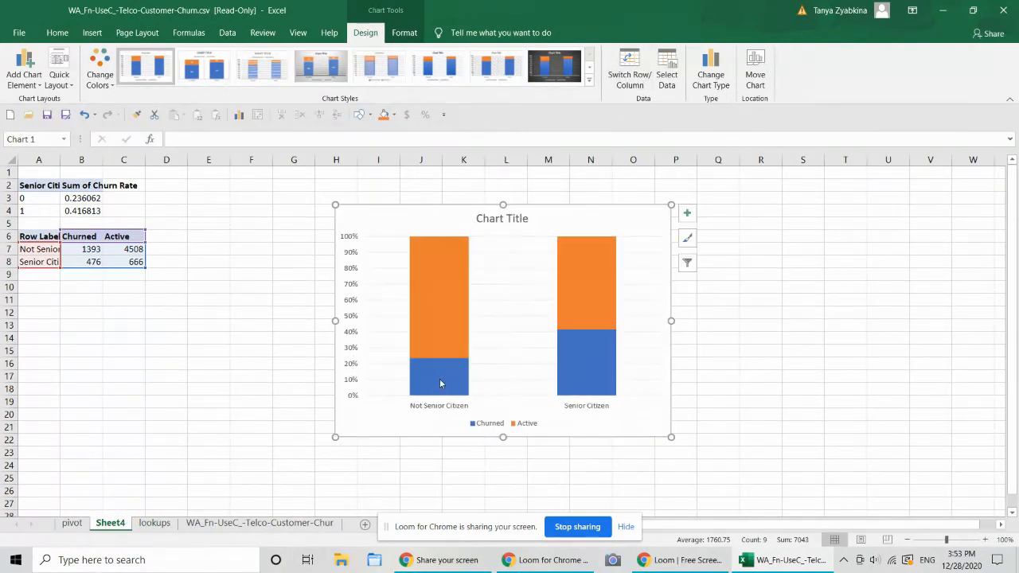
pyautogui.moveTo(482, 408)
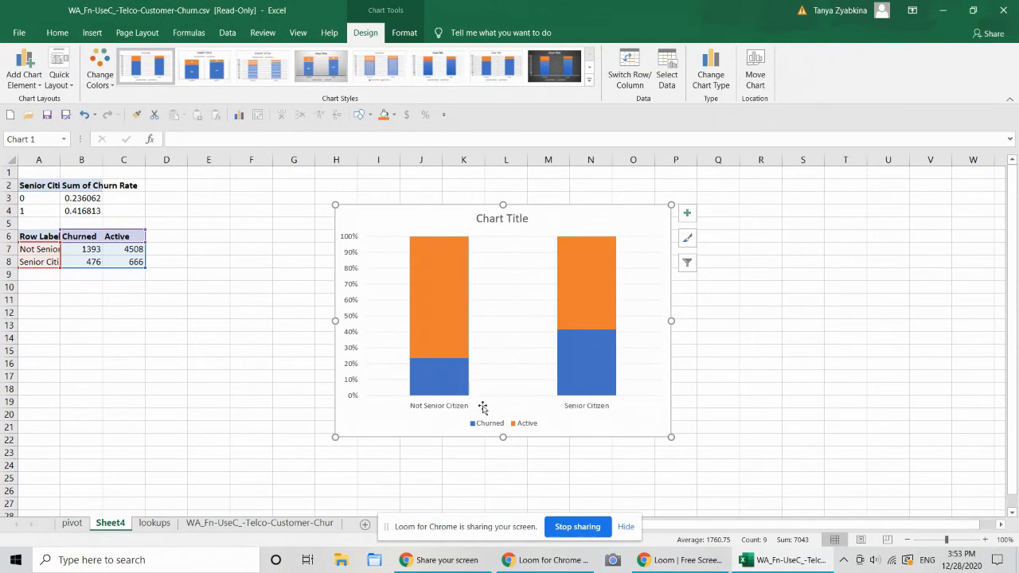
pyautogui.moveTo(402, 341)
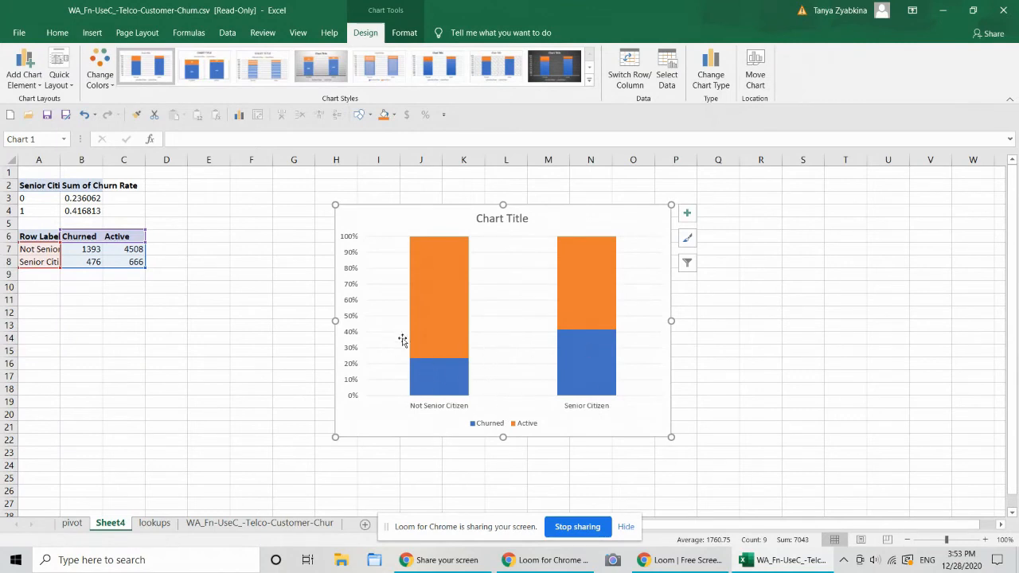
pyautogui.moveTo(108, 258)
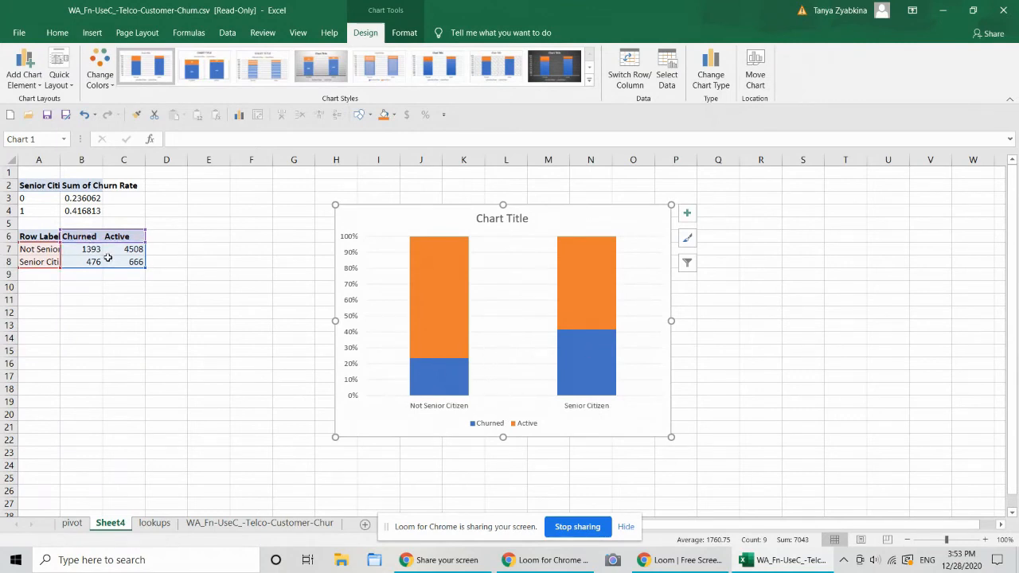
pyautogui.moveTo(430, 427)
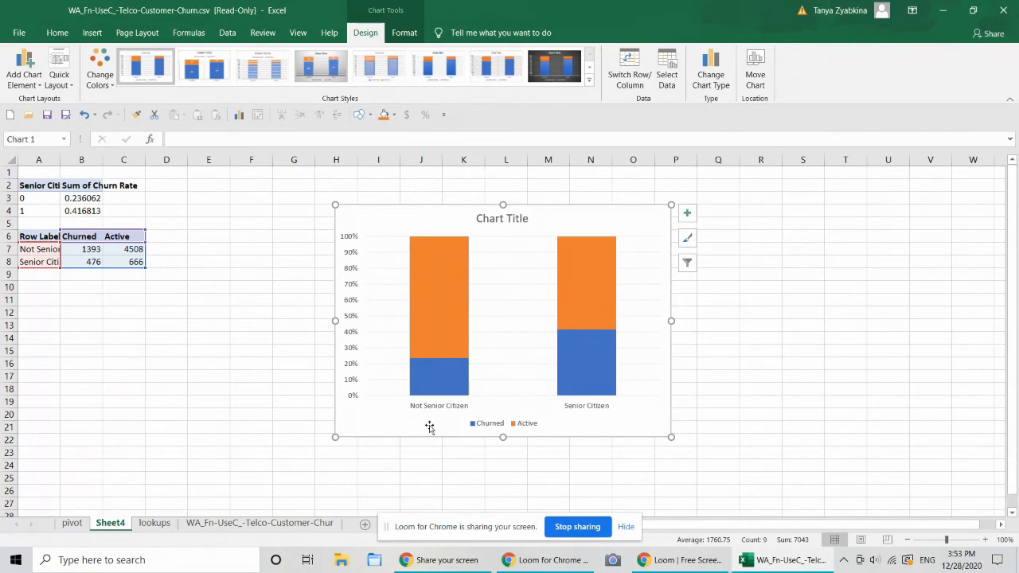
pyautogui.click(112, 523)
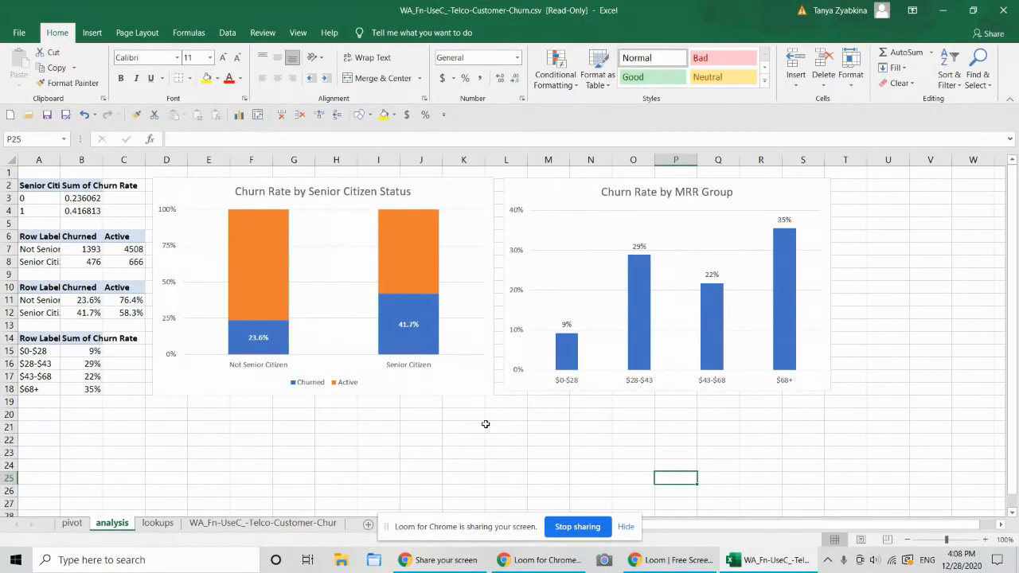
pyautogui.moveTo(502, 423)
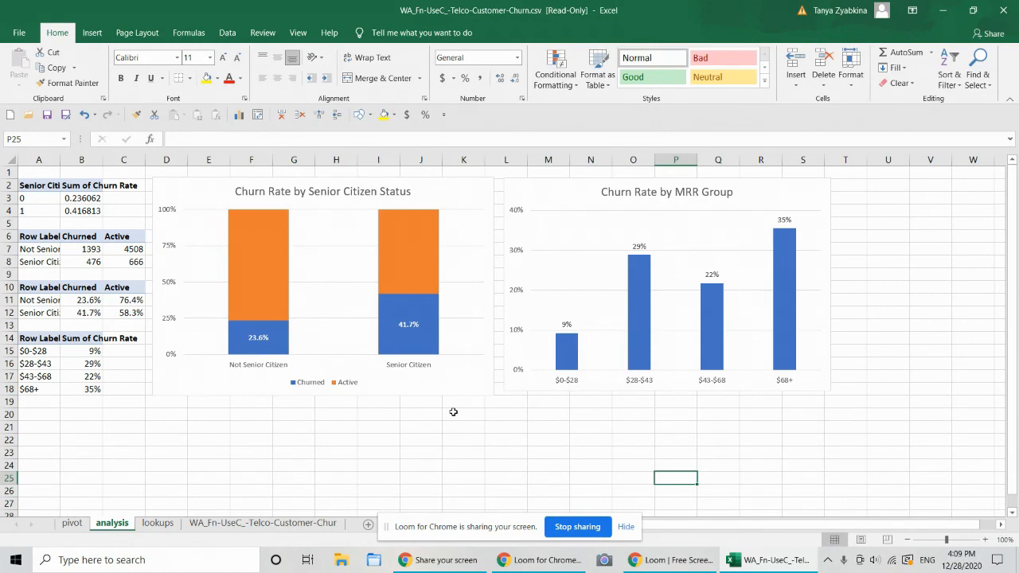
pyautogui.moveTo(453, 411)
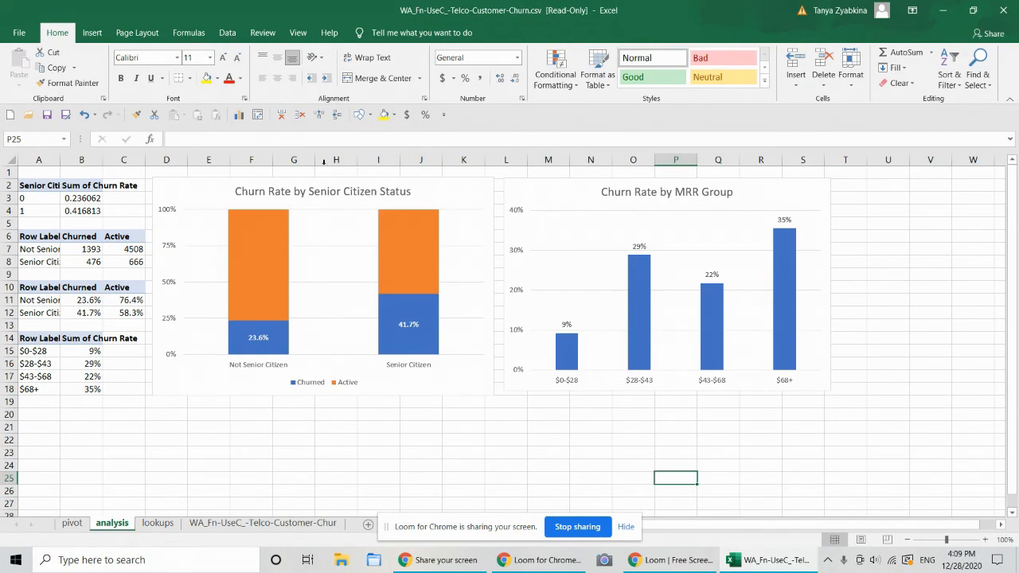
pyautogui.moveTo(547, 202)
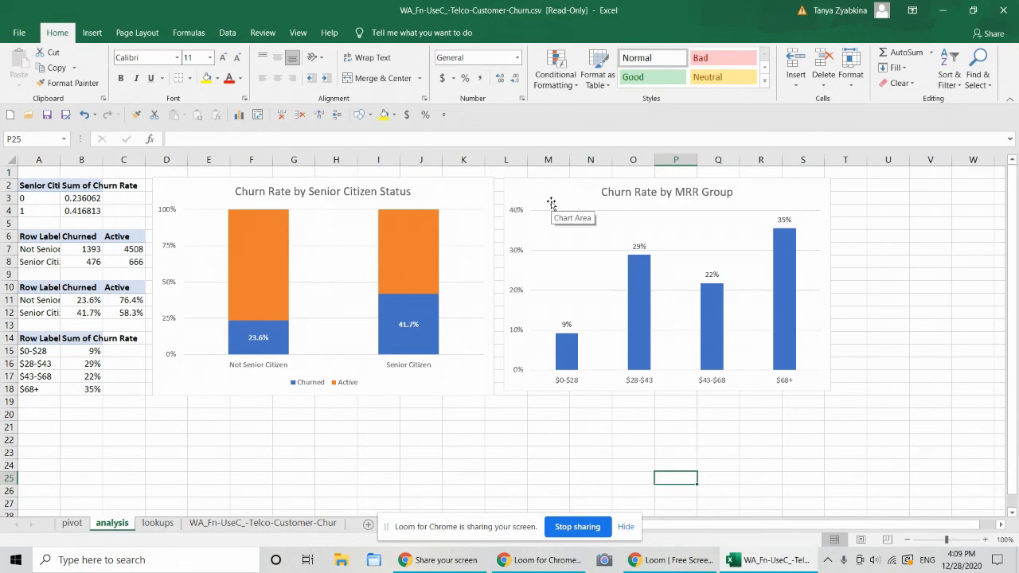
pyautogui.moveTo(460, 195)
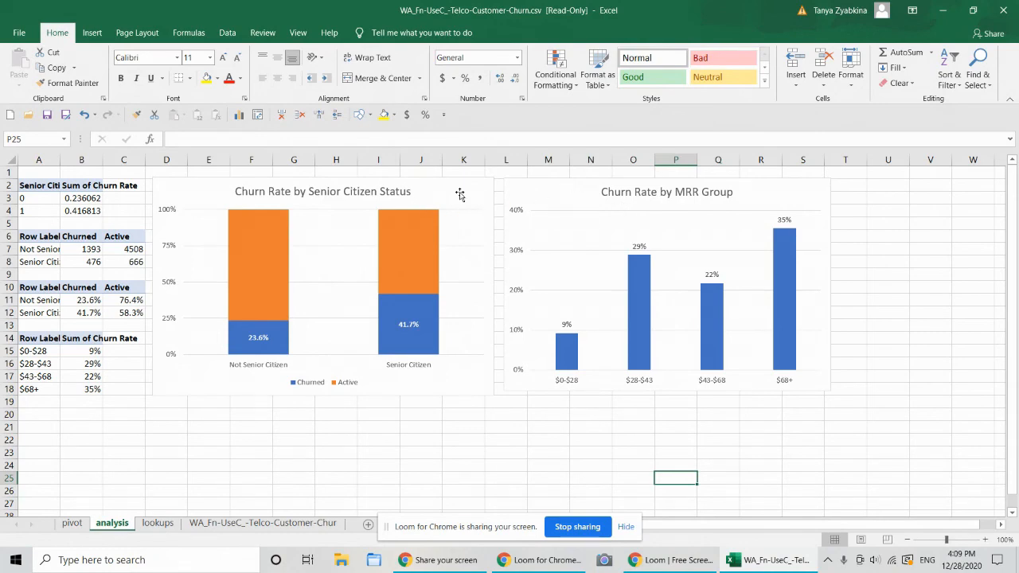
pyautogui.moveTo(585, 197)
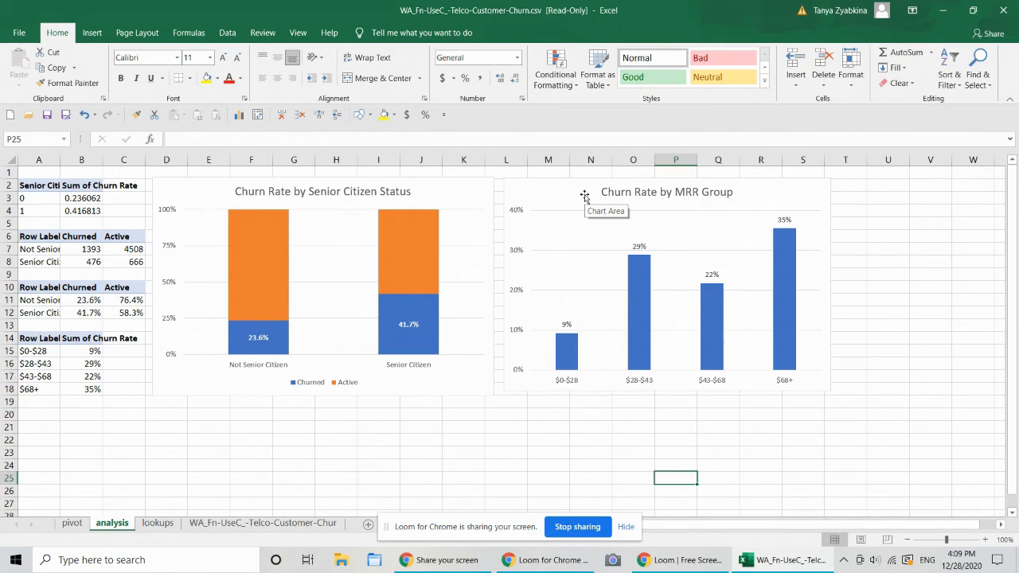
pyautogui.moveTo(442, 289)
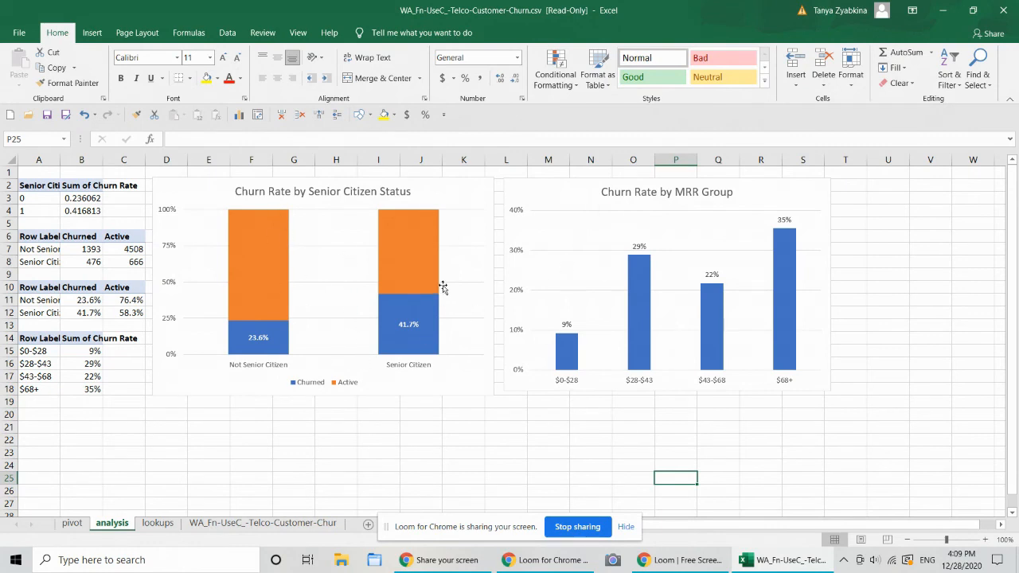
pyautogui.moveTo(765, 336)
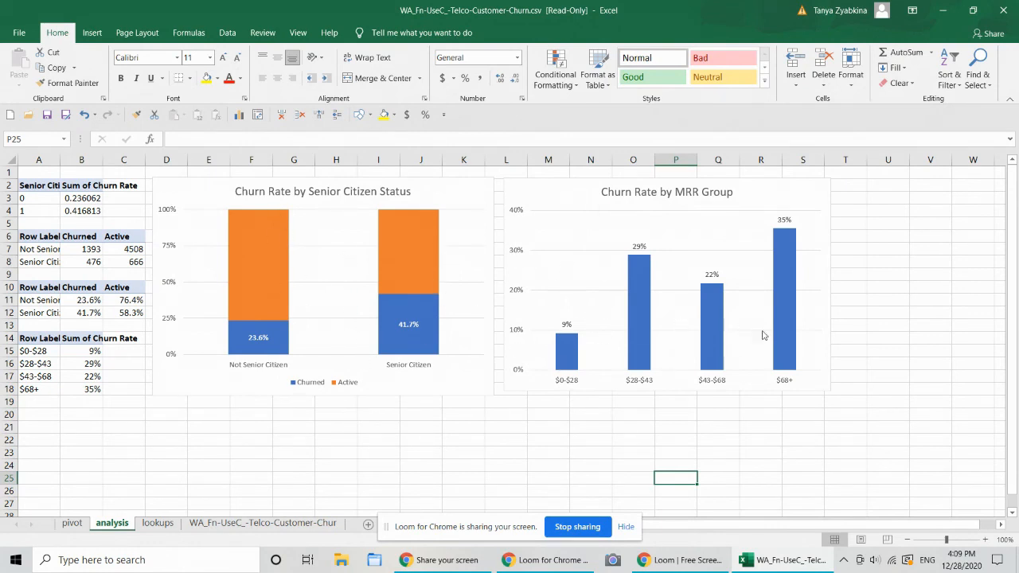
pyautogui.moveTo(677, 398)
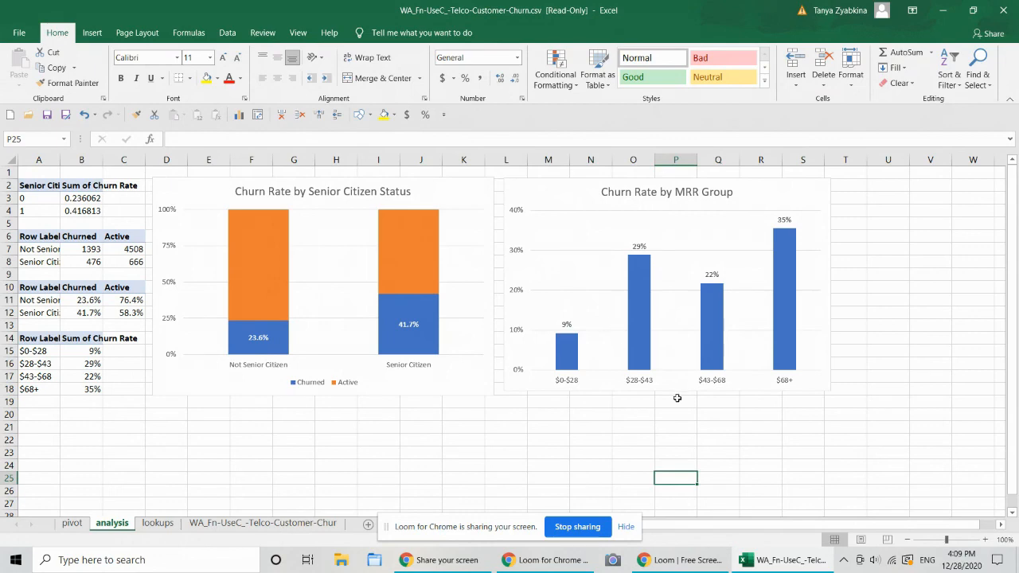
pyautogui.moveTo(547, 433)
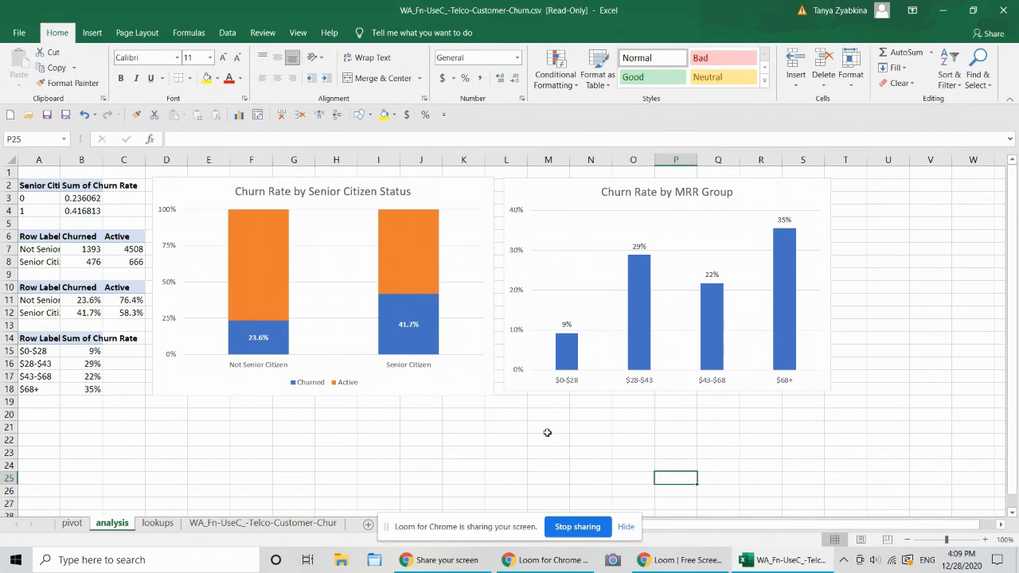